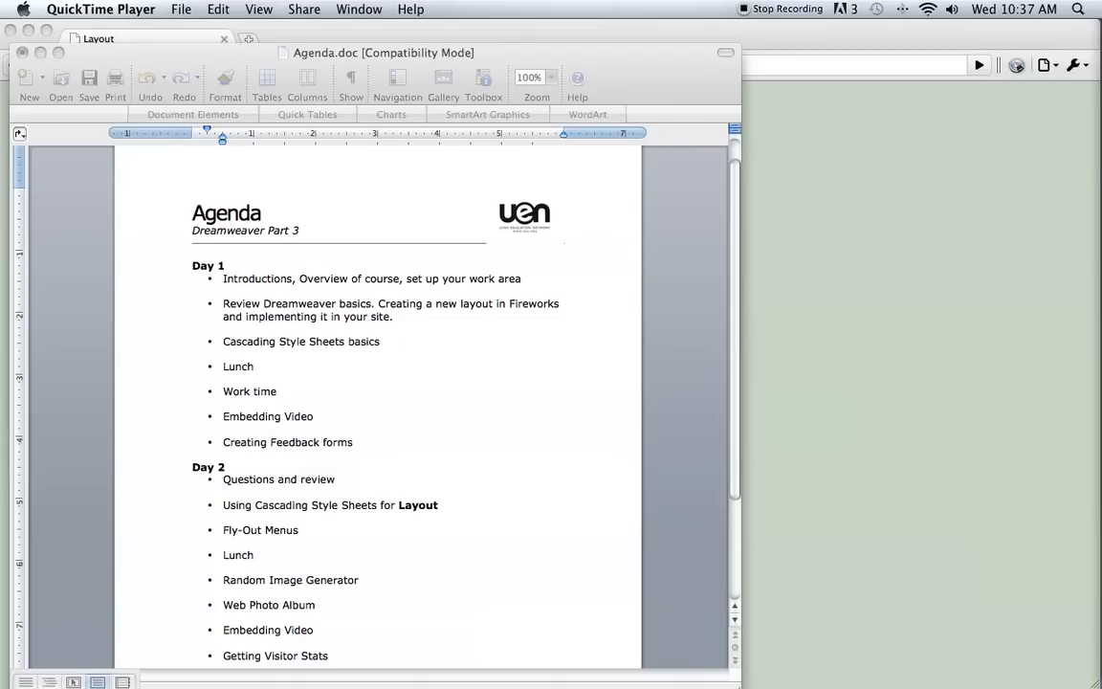
mouse_move(466, 348)
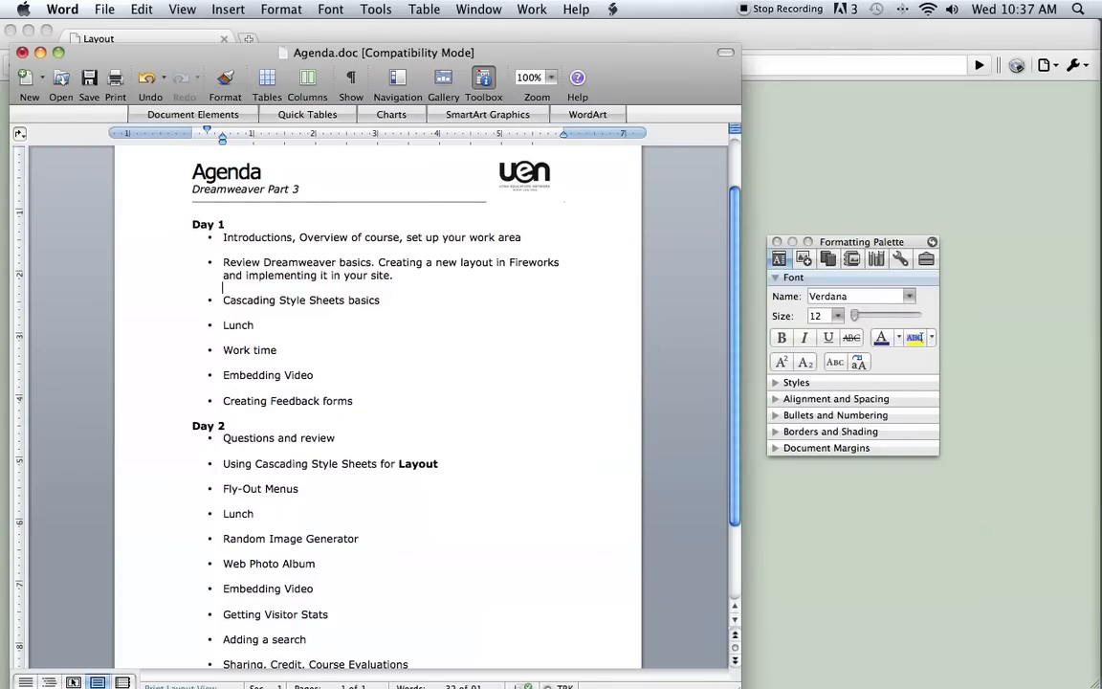
Step through the browser tutorial page before switching applications.
left_click_drag(377, 262, 559, 262)
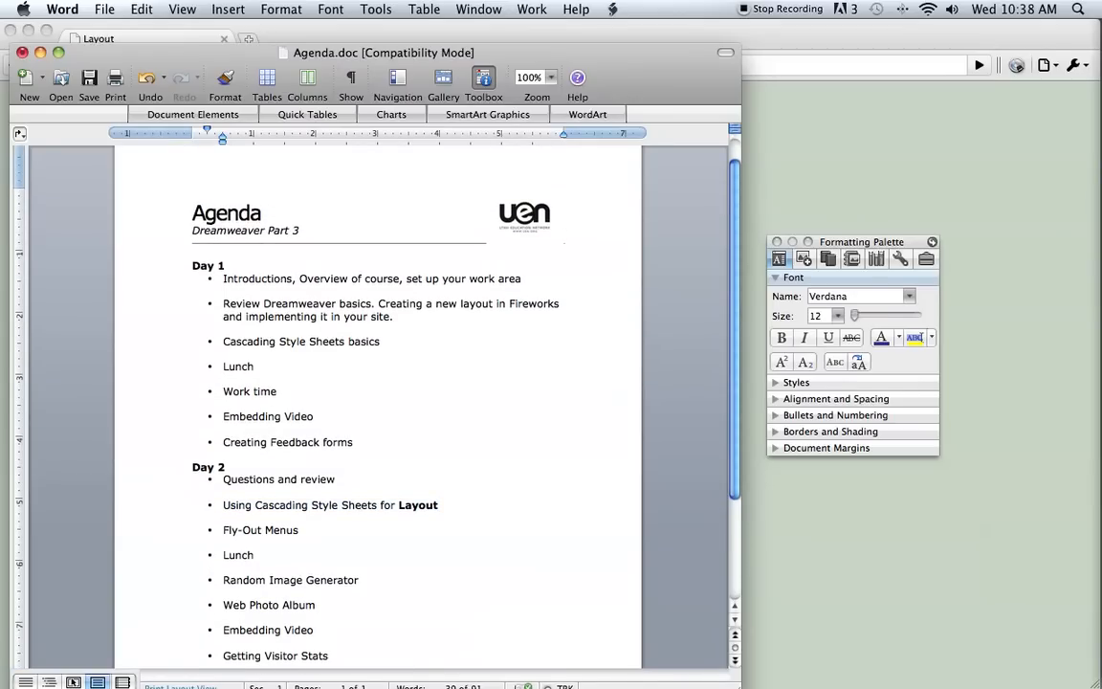
left_click(222, 379)
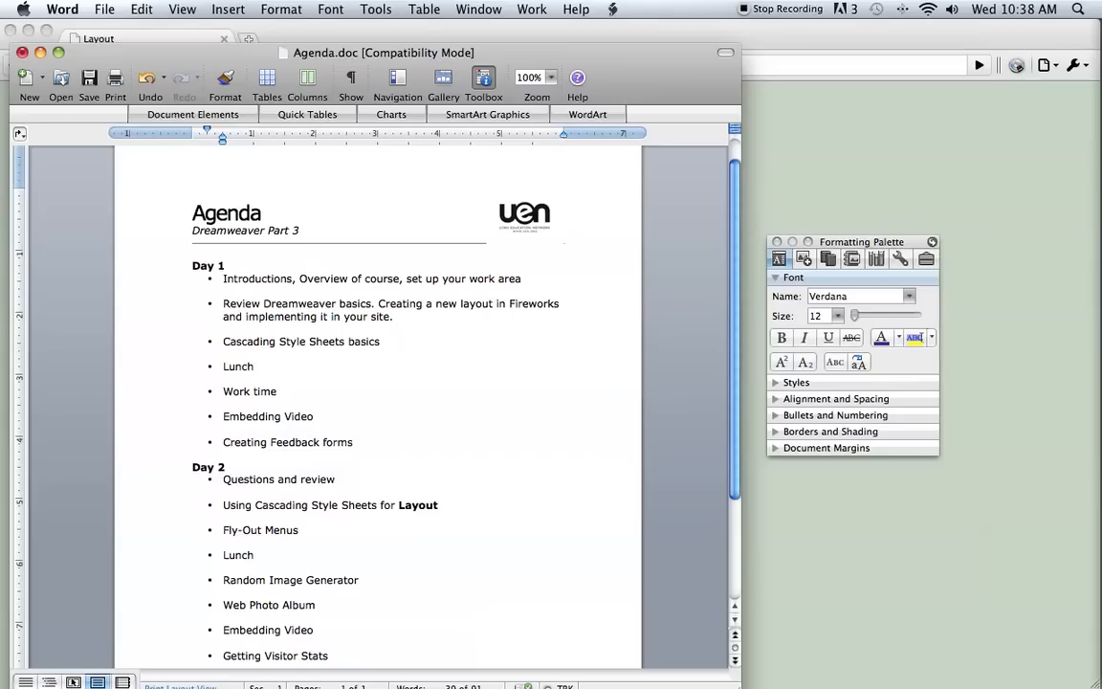
left_click(222, 383)
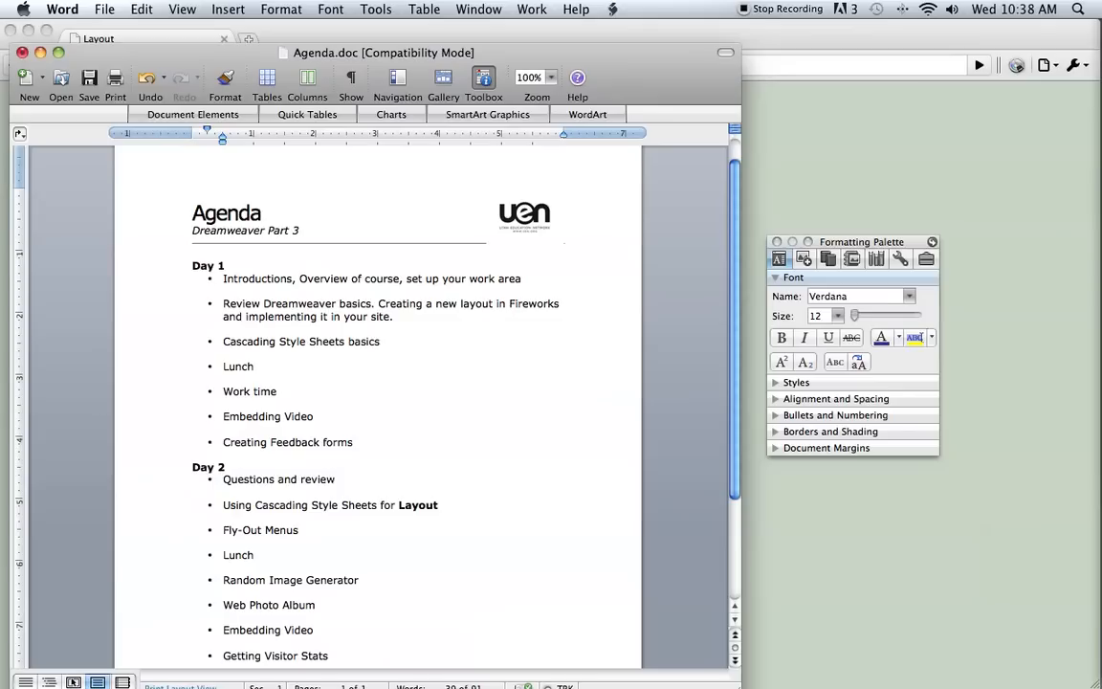
left_click(222, 382)
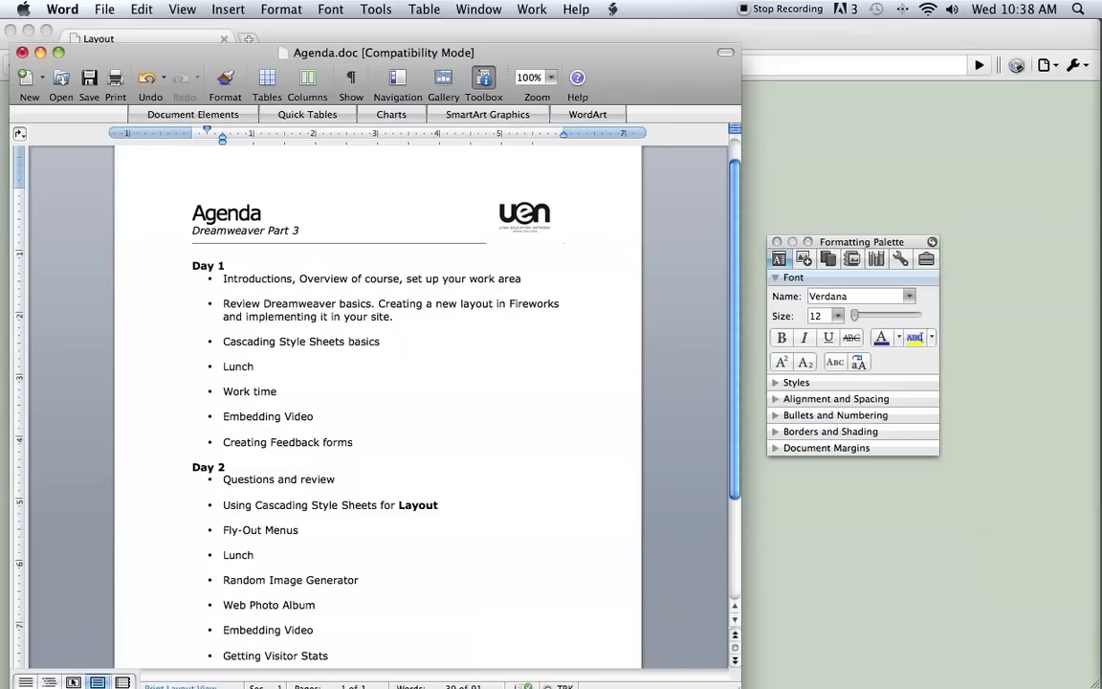
left_click(221, 380)
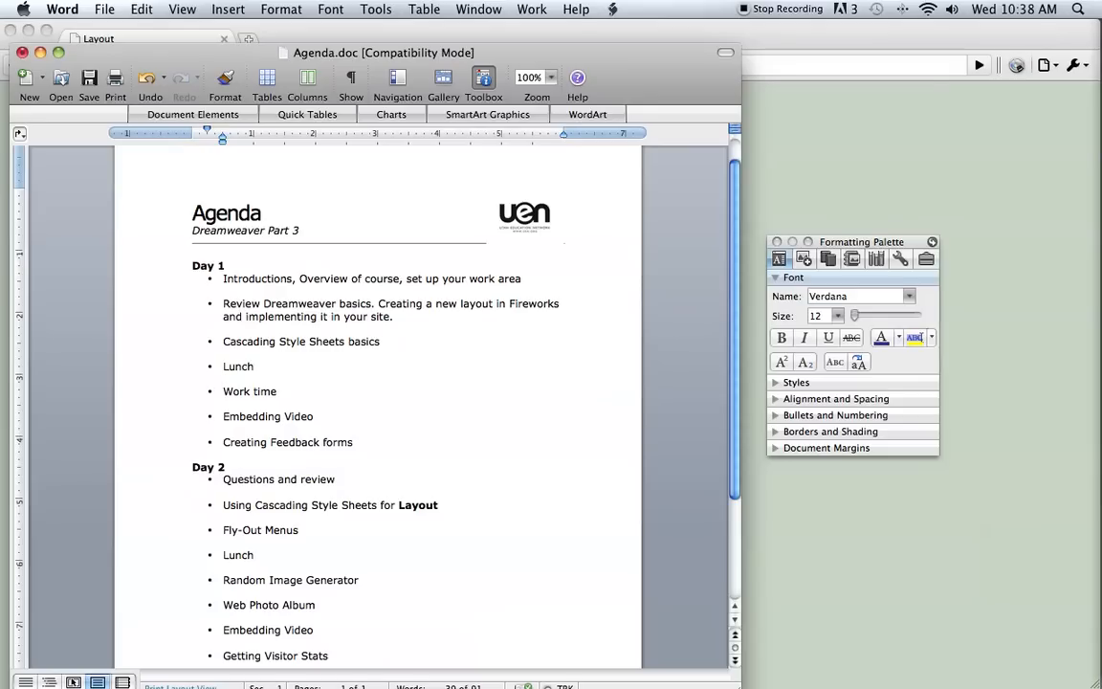
left_click(221, 379)
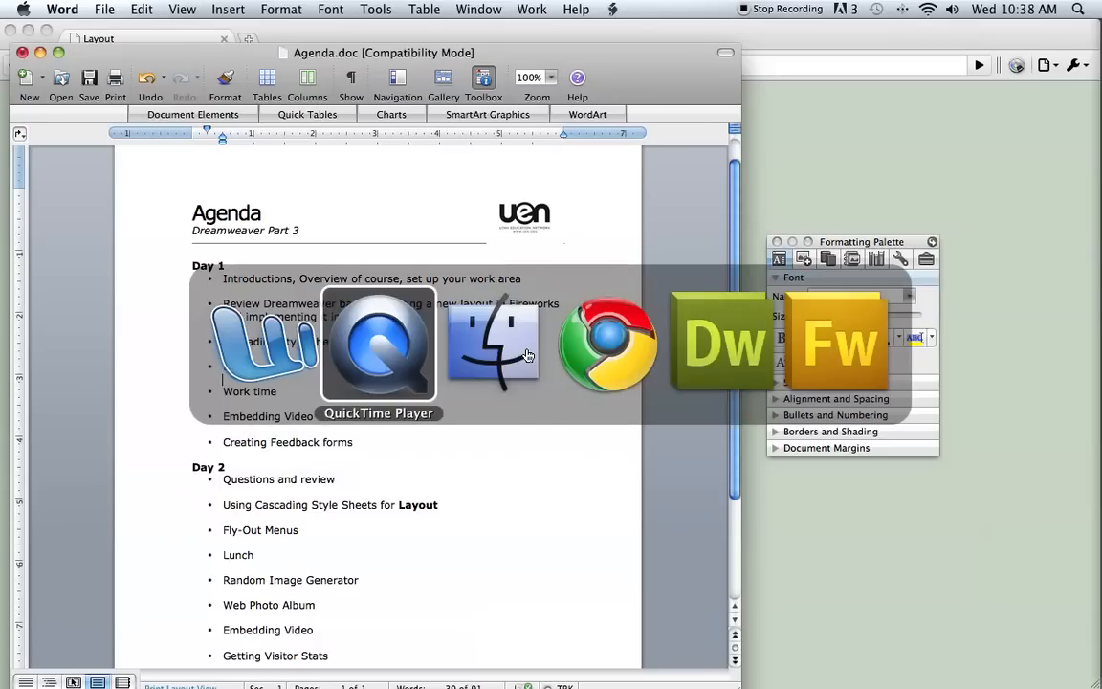
Switch to Fireworks CS5 to show its start screen, then back toward Chrome.
left_click(838, 344)
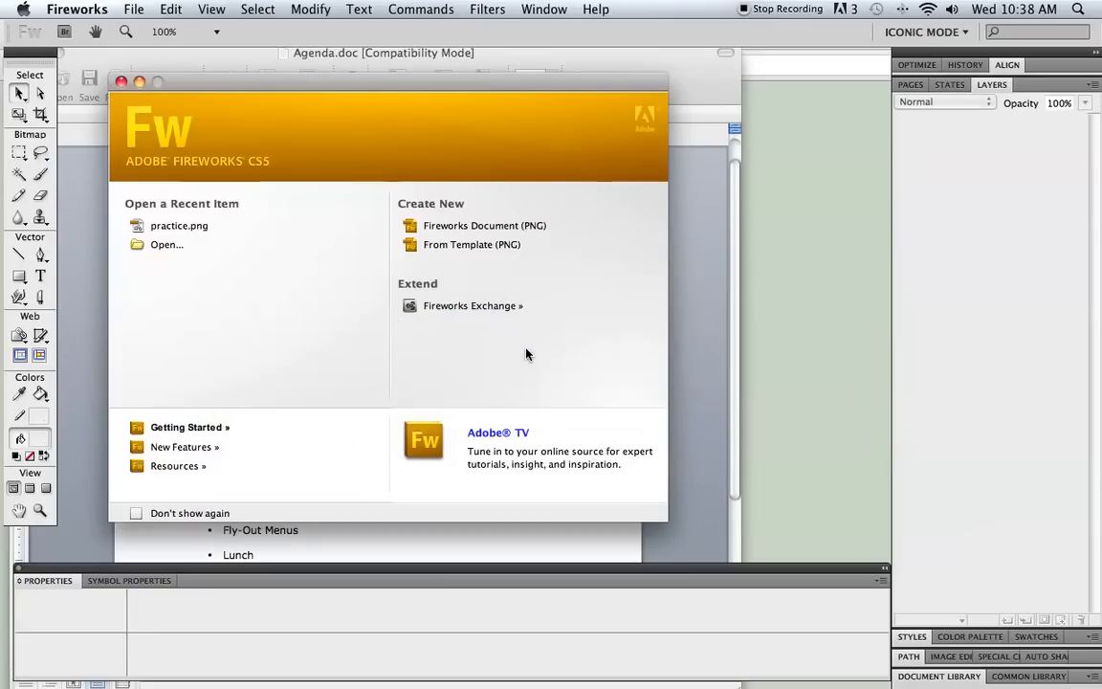
mouse_move(582, 76)
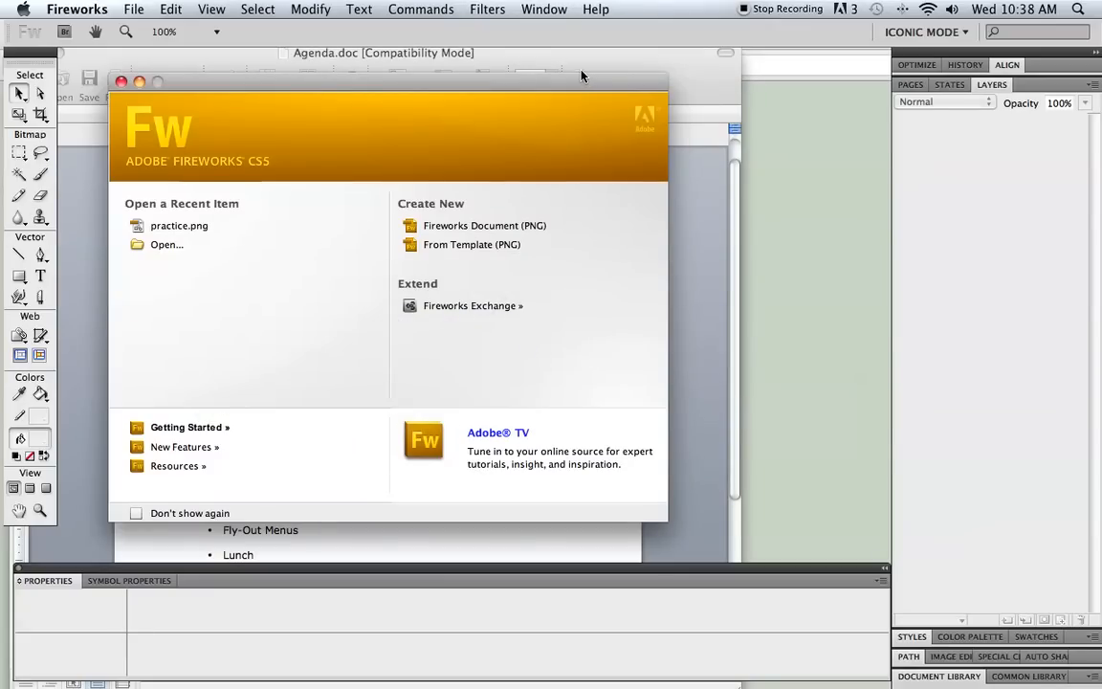
key("cmd+tab")
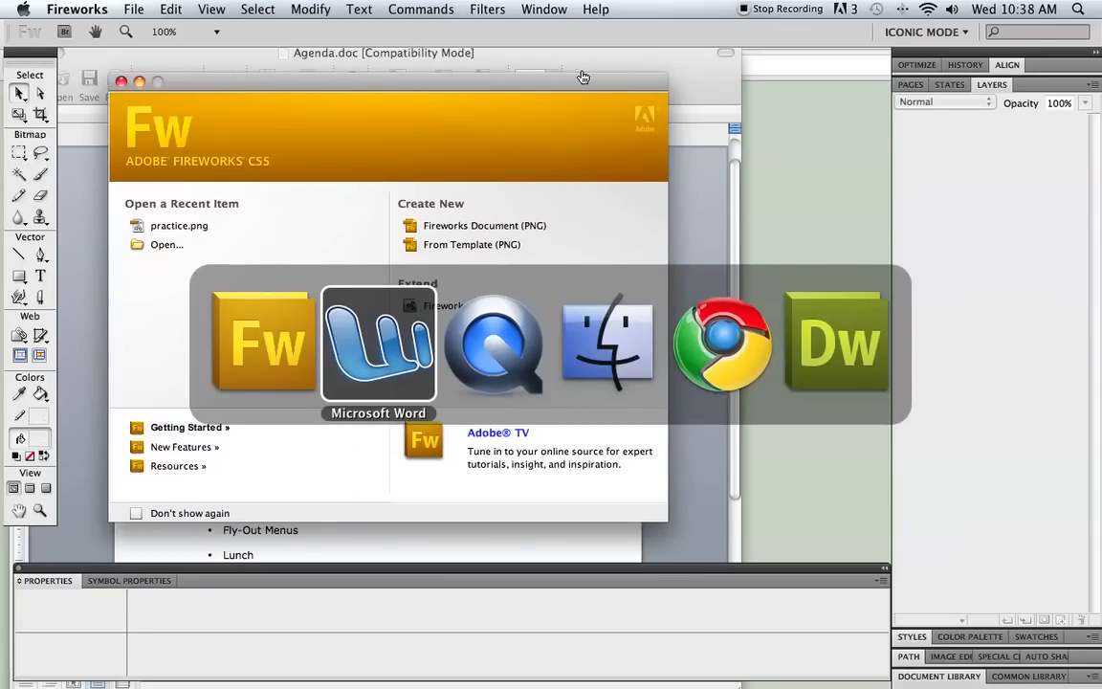
mouse_move(723, 345)
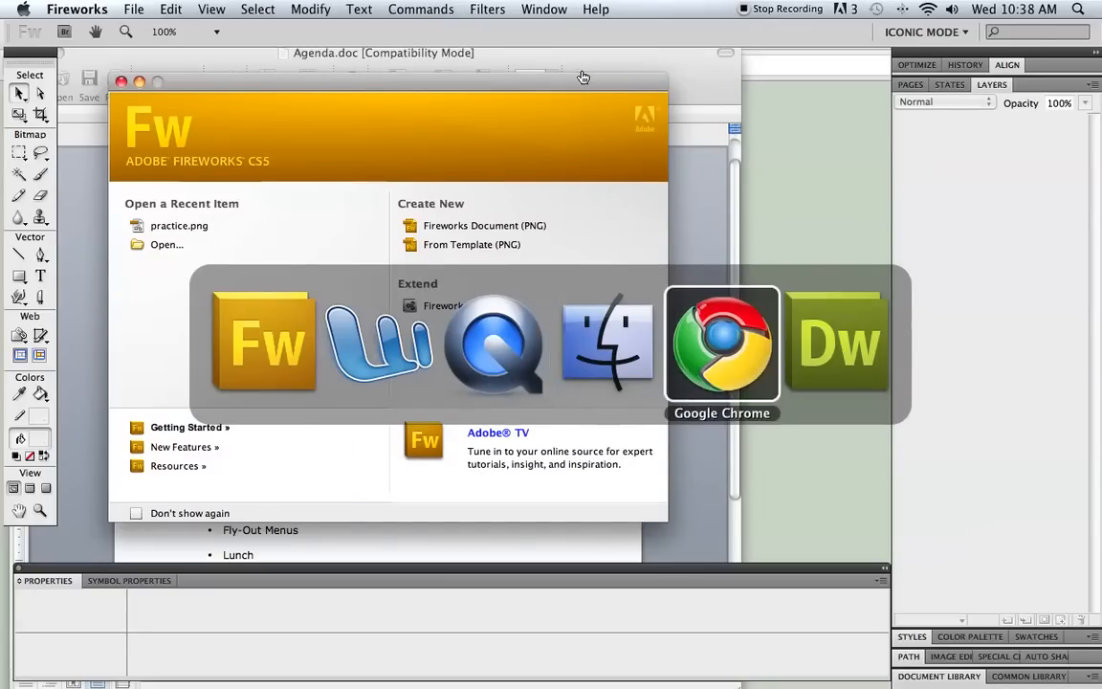
left_click(723, 344)
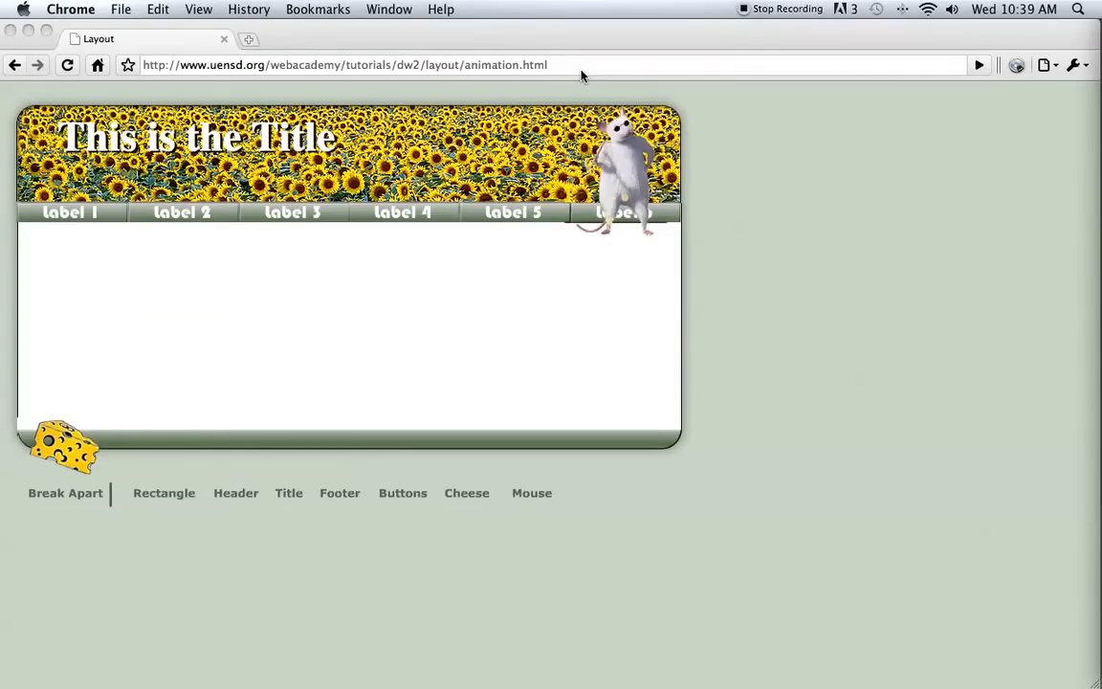
mouse_move(498, 92)
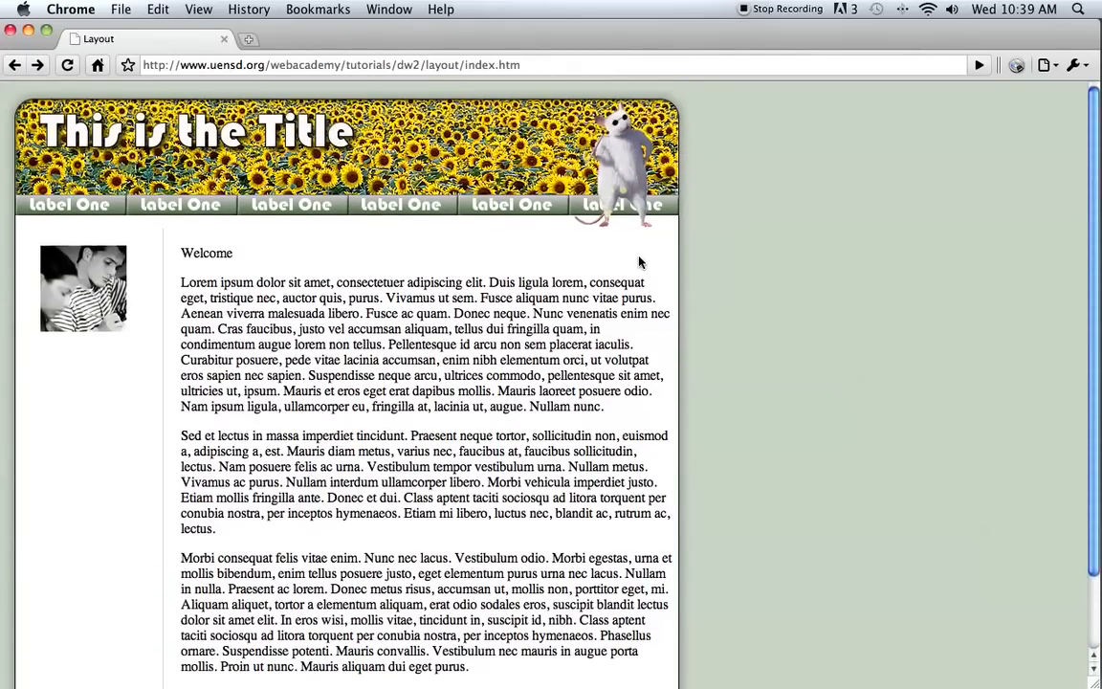
mouse_move(627, 260)
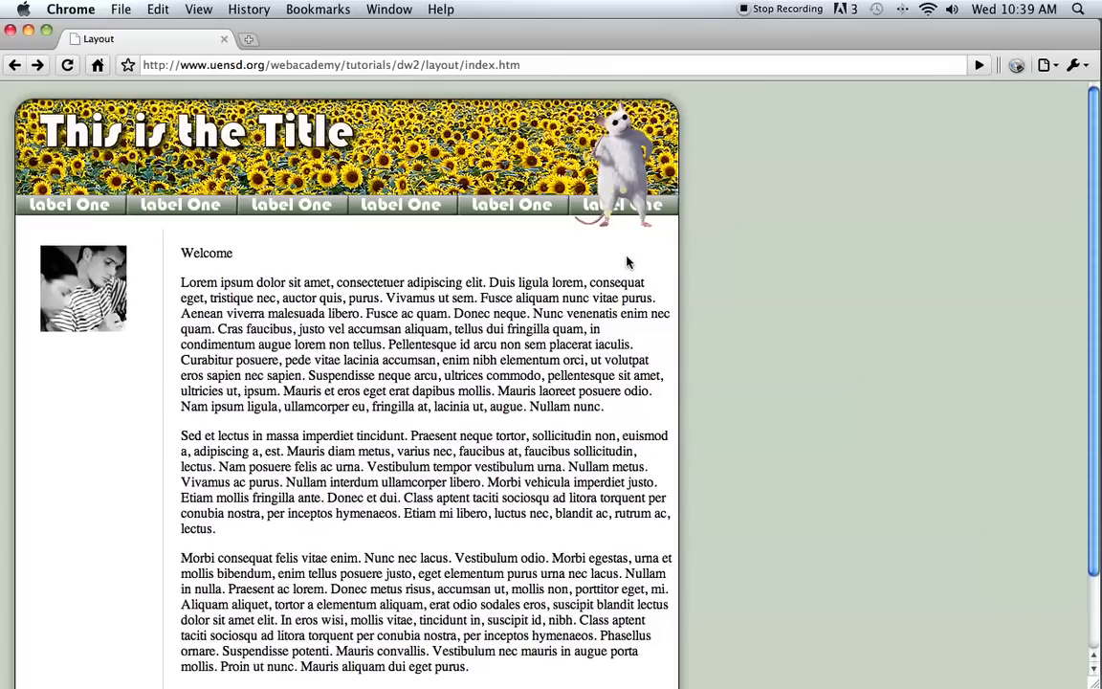
mouse_move(494, 251)
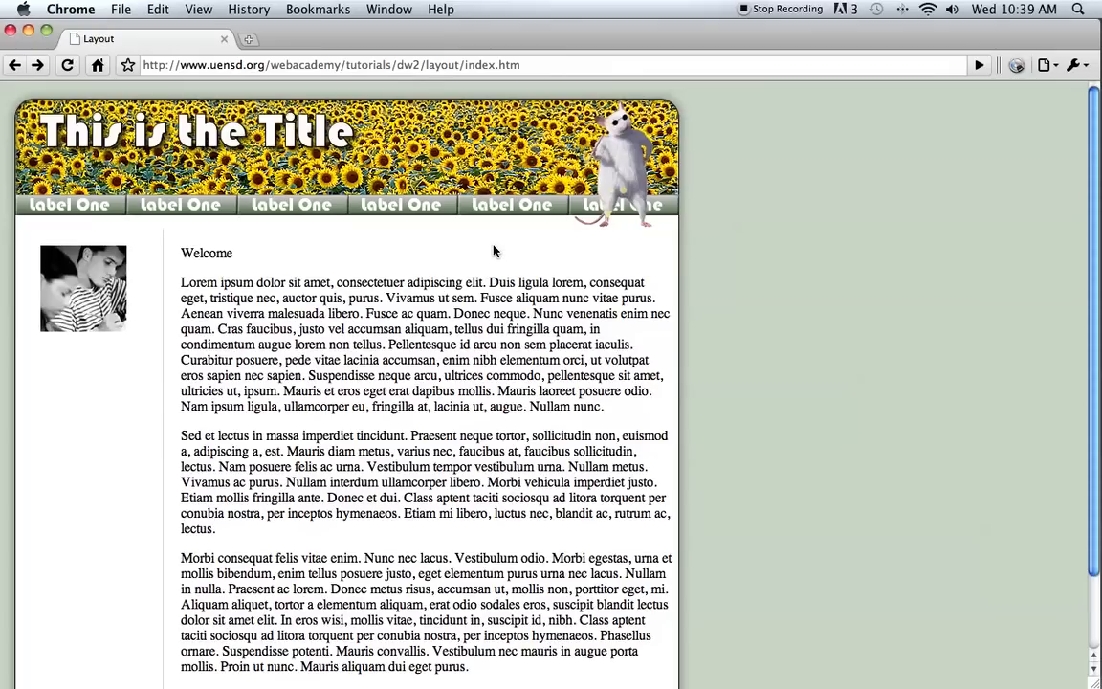
mouse_move(526, 255)
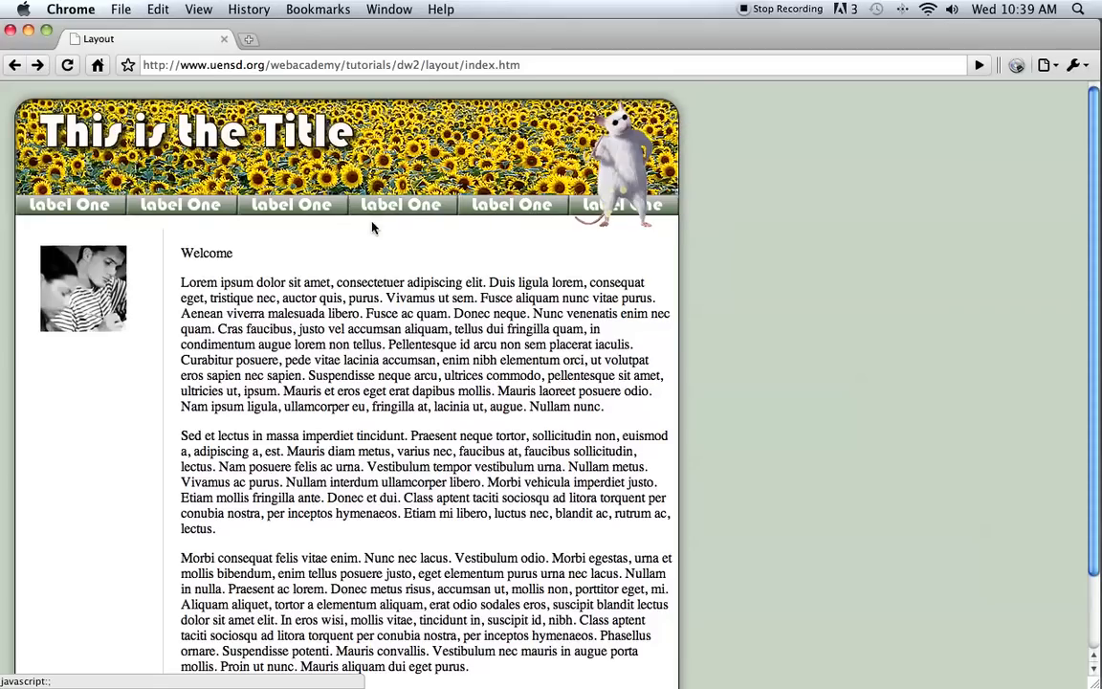
Scroll through the finished sunflower layout page and return to the layout animation page.
scroll("down", 3)
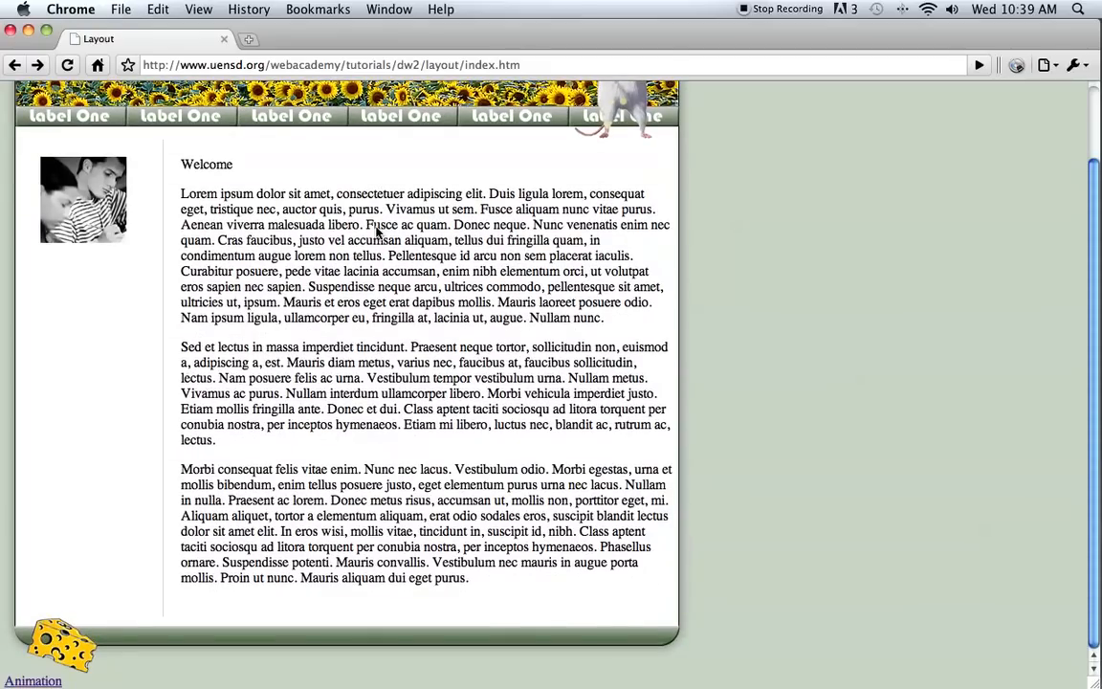
mouse_move(315, 622)
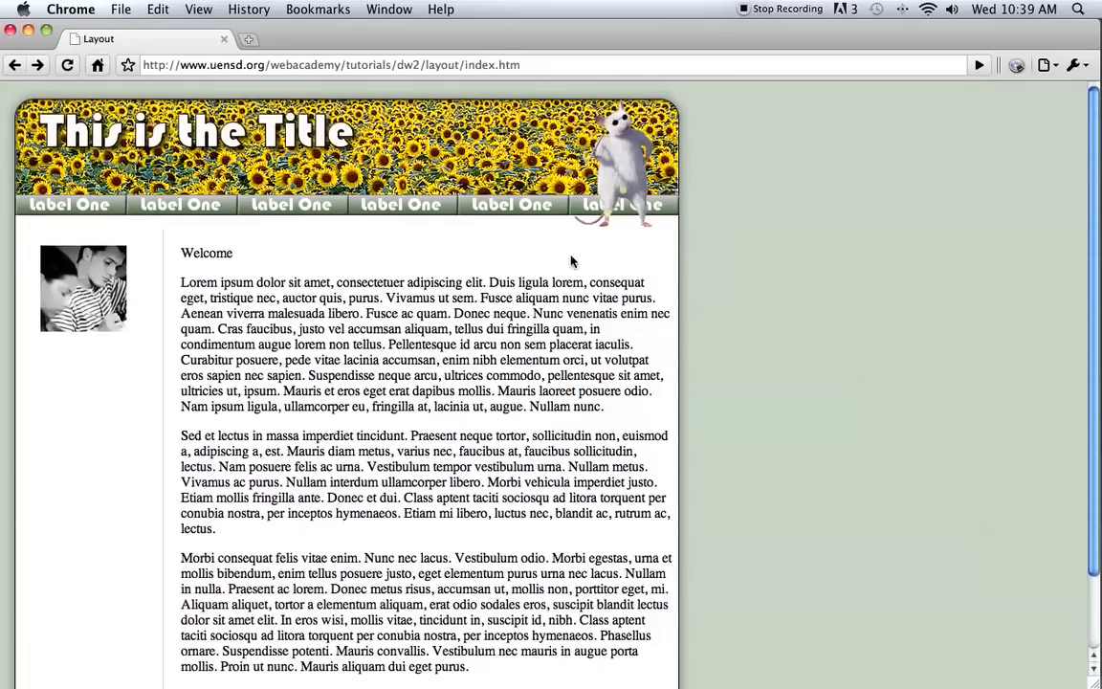
scroll("down", 3)
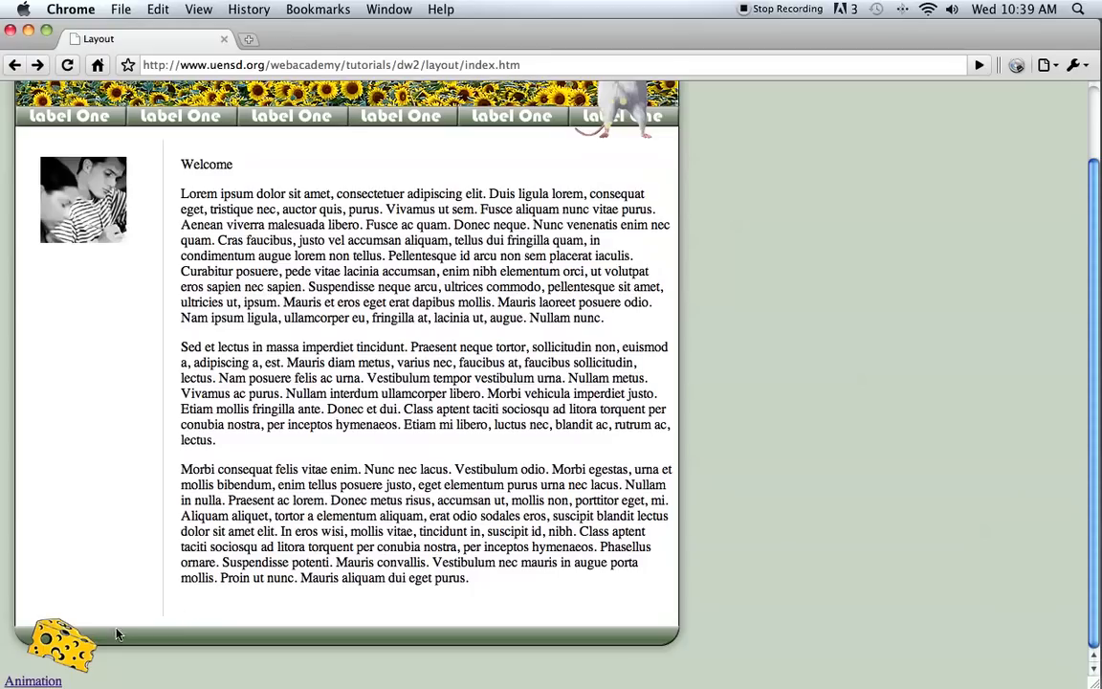
mouse_move(245, 639)
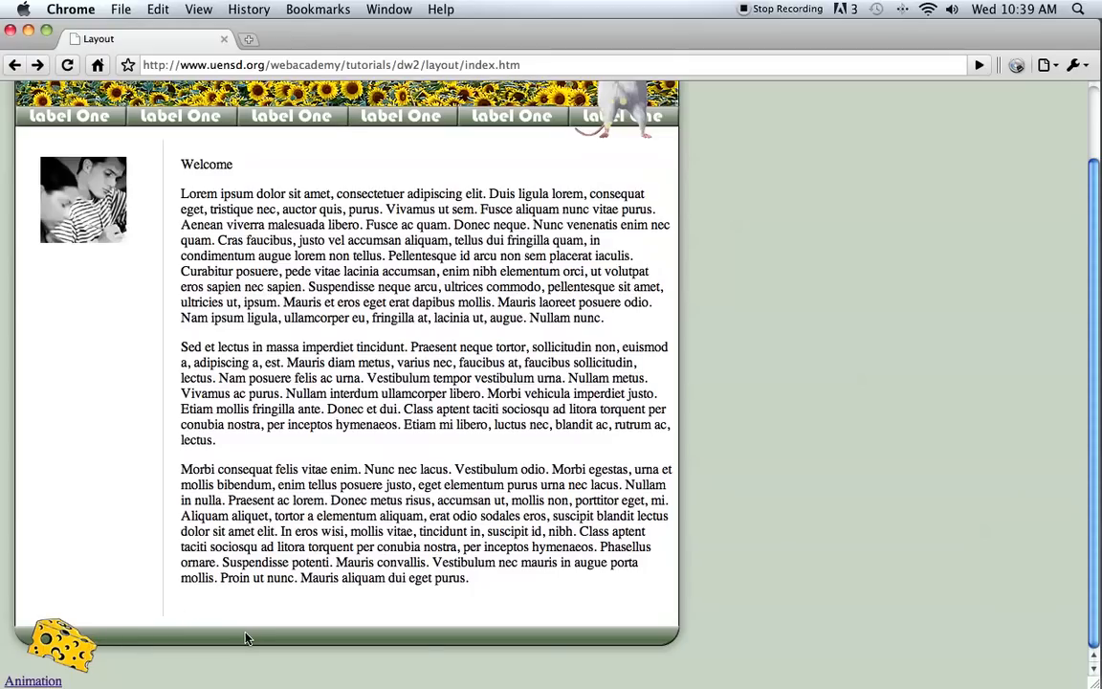
mouse_move(310, 624)
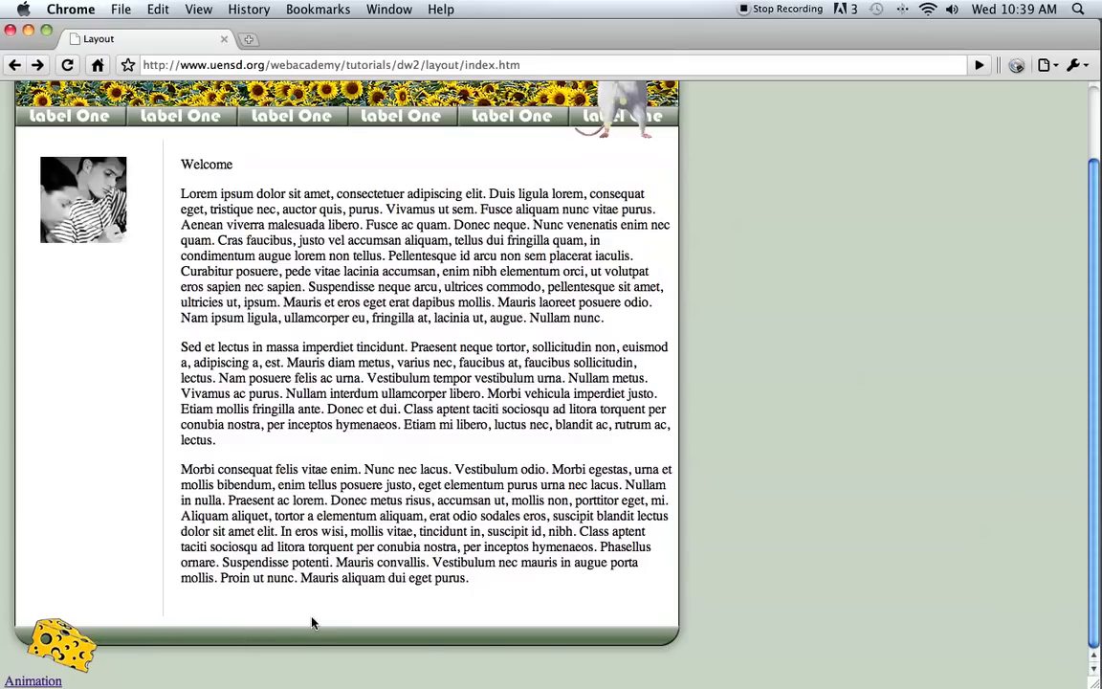
mouse_move(361, 616)
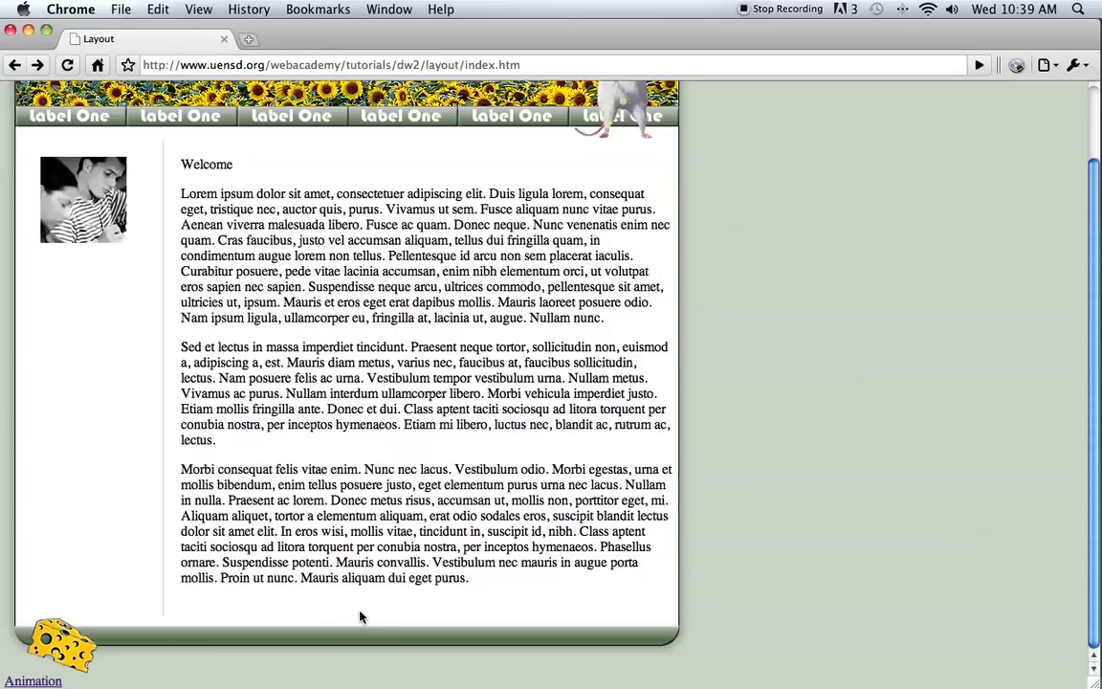
mouse_move(367, 547)
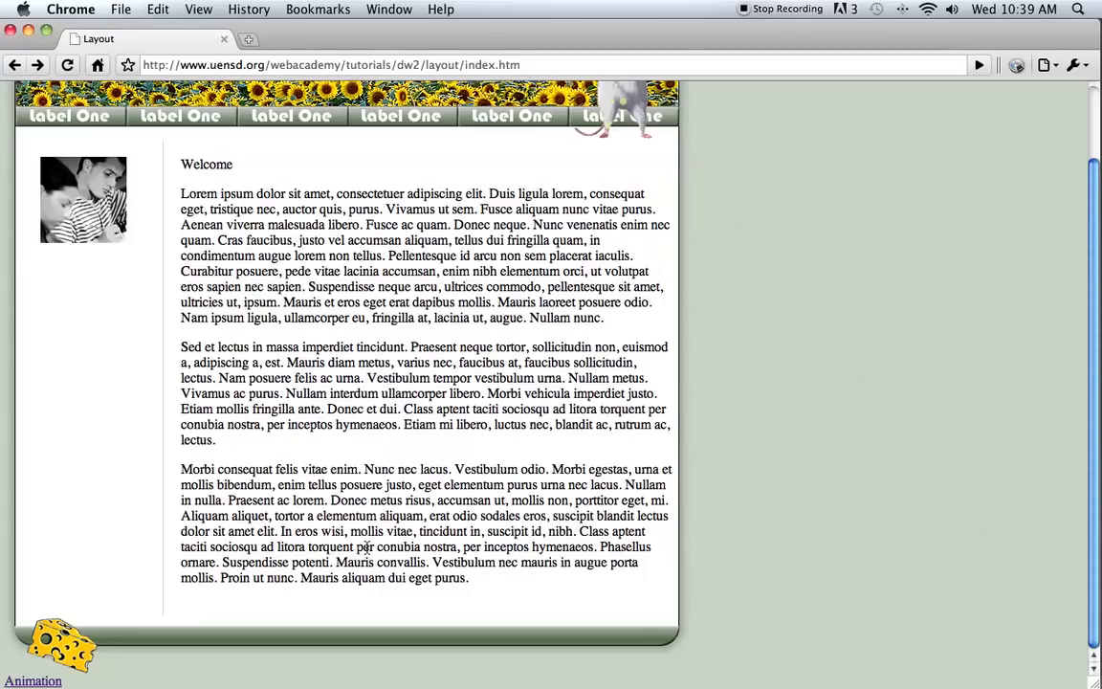
left_click(35, 681)
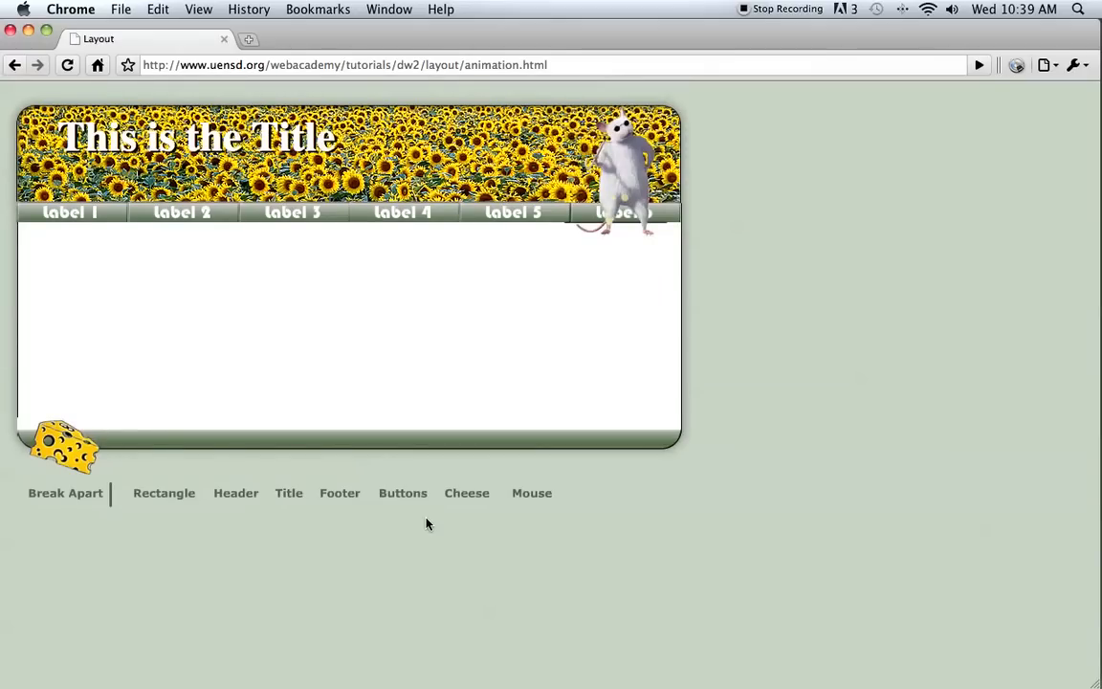
mouse_move(36, 509)
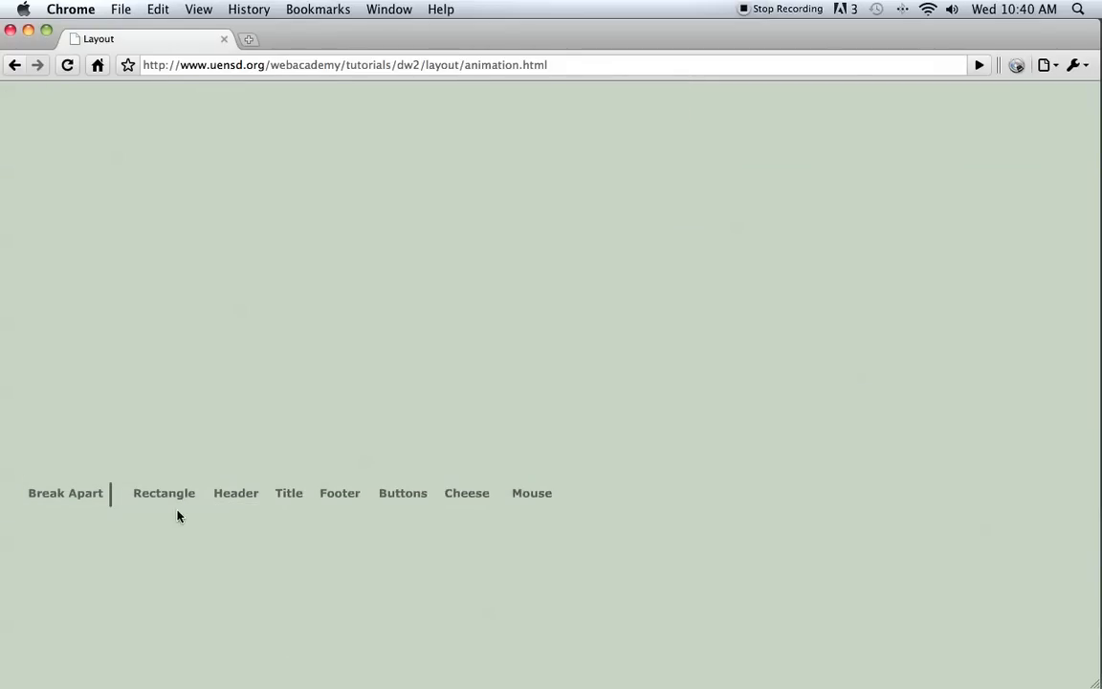
Play the rounded rectangle, sunflower header and title text stages of the layout demo.
left_click(164, 493)
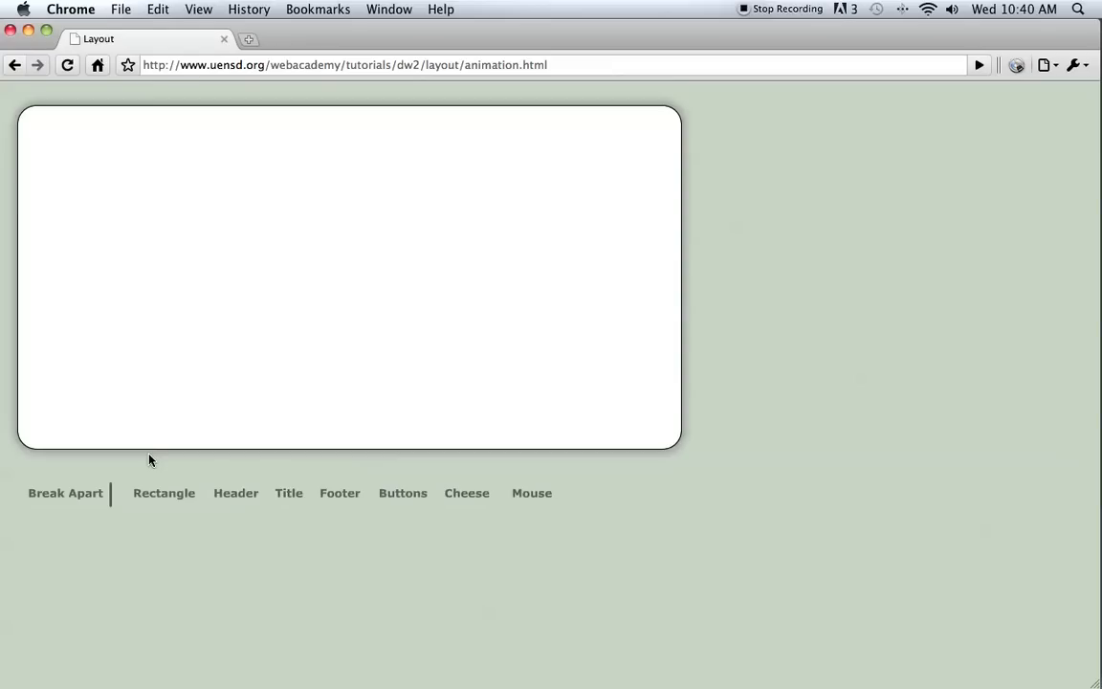
left_click(235, 493)
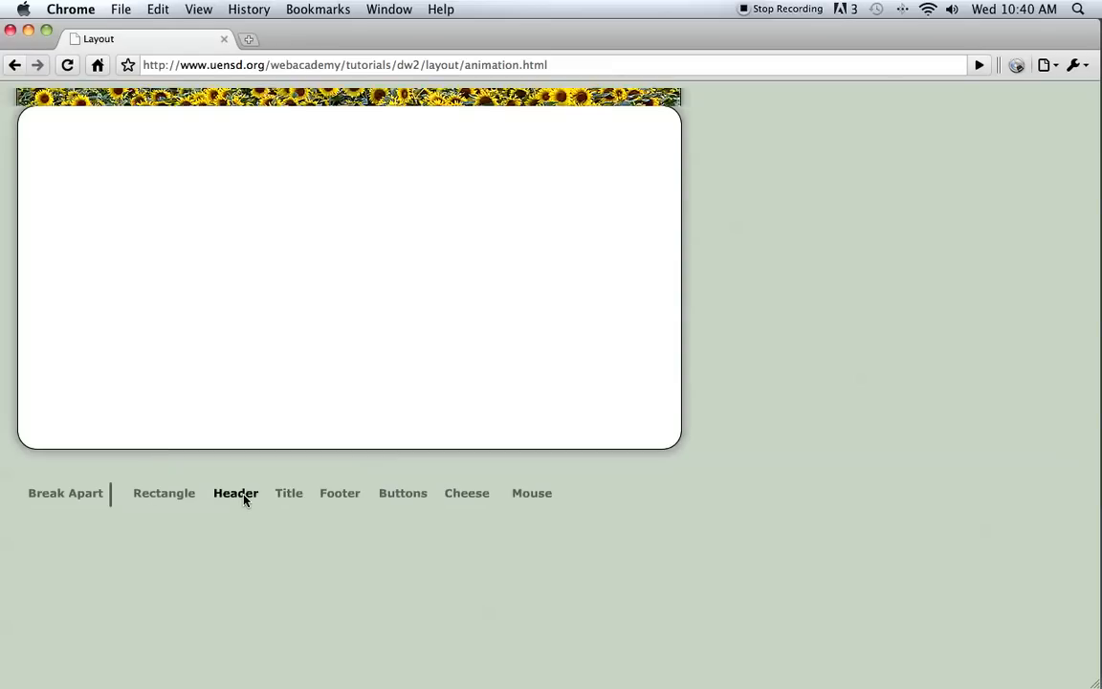
left_click(235, 493)
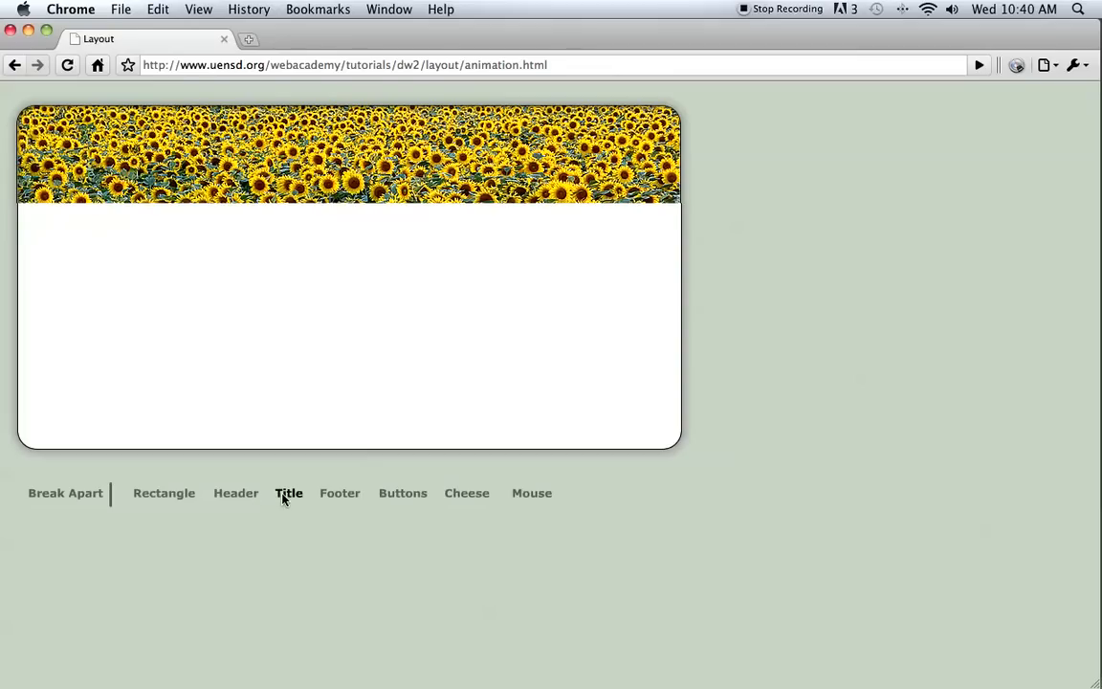
left_click(287, 494)
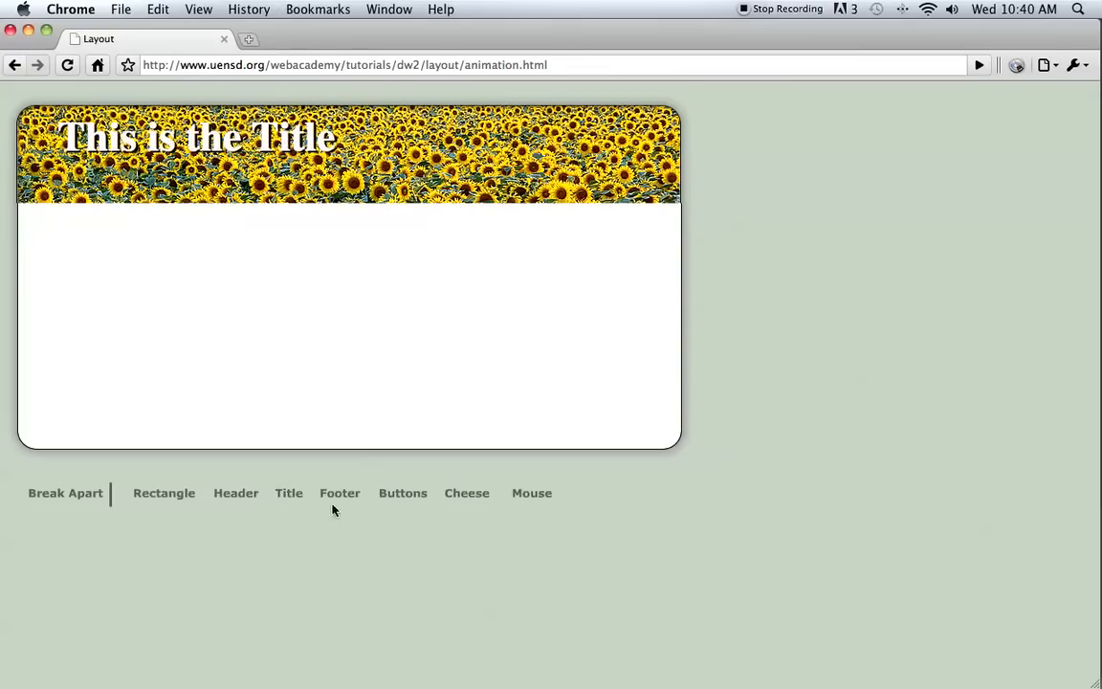
Play the footer, label buttons and cheese stages of the layout demo.
left_click(340, 493)
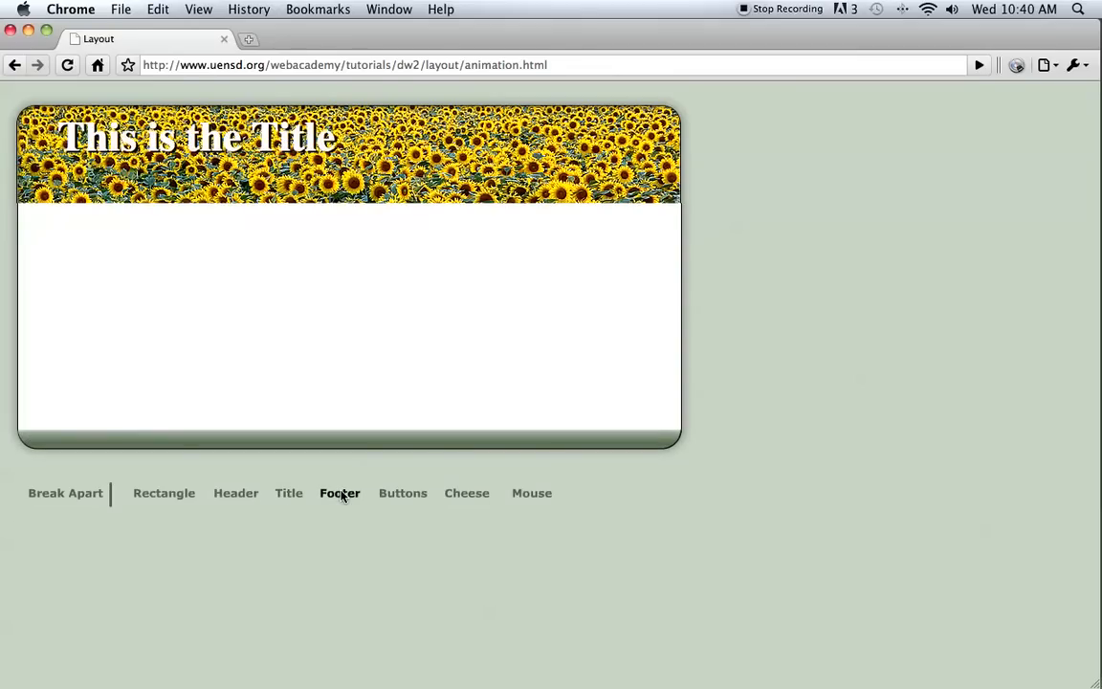
left_click(340, 493)
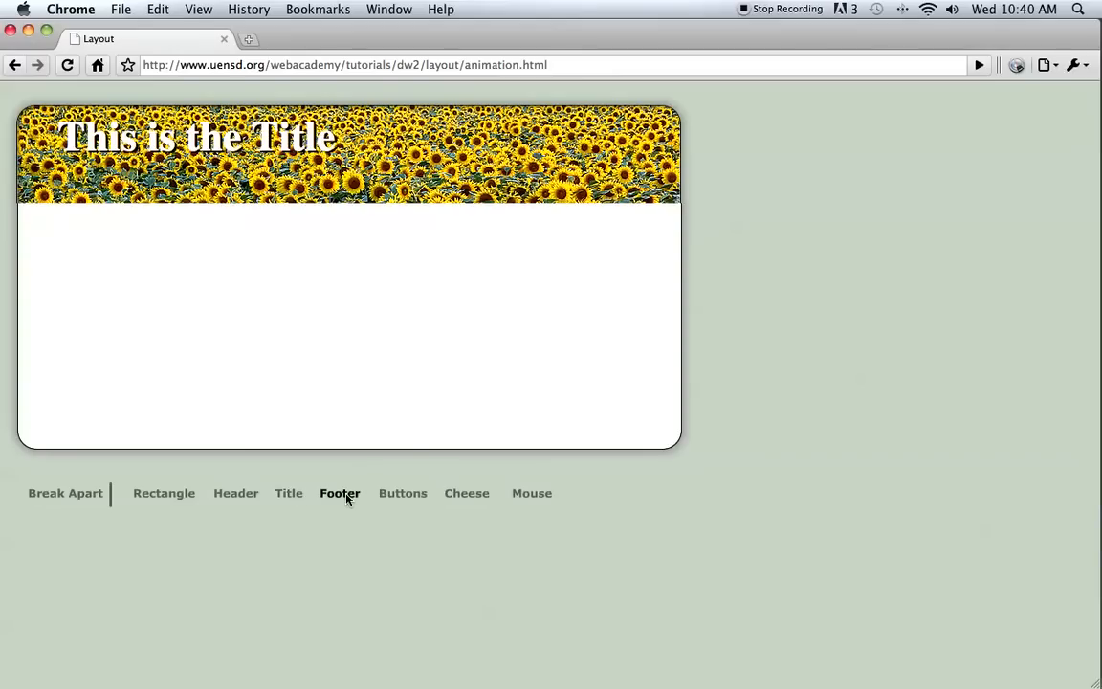
left_click(341, 494)
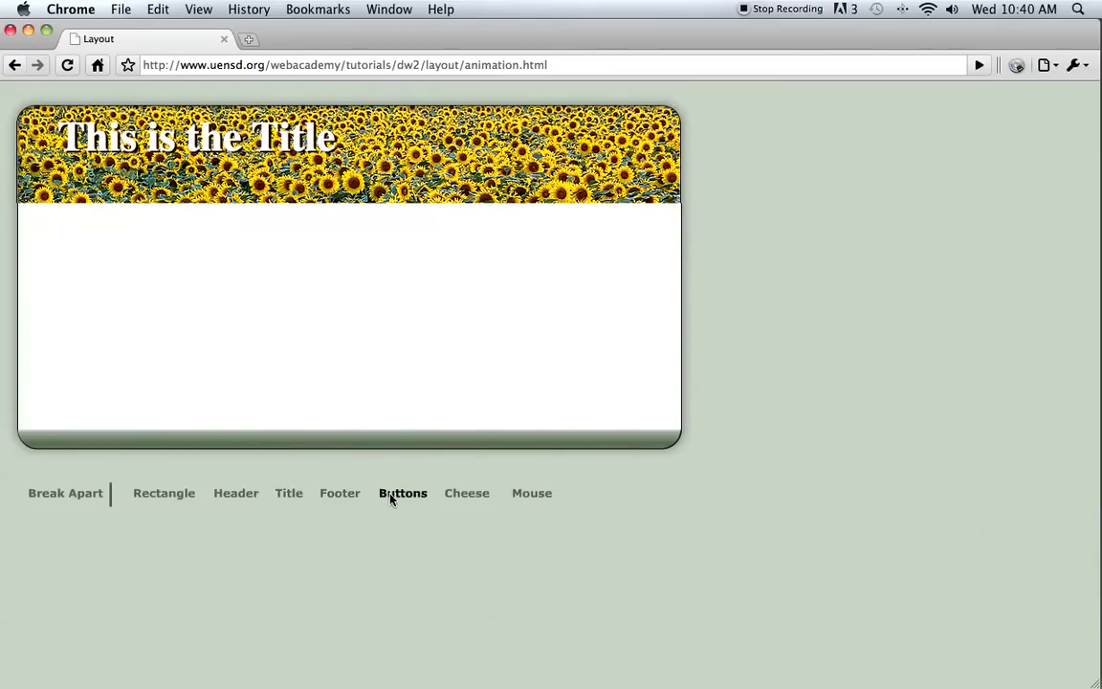
left_click(402, 494)
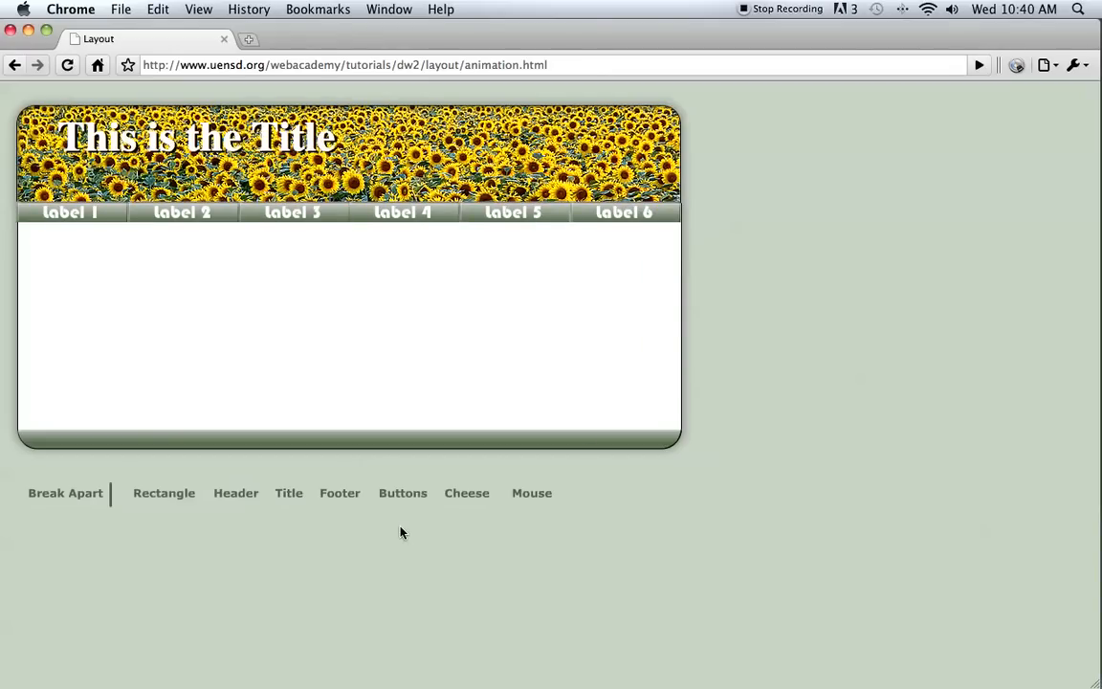
mouse_move(463, 540)
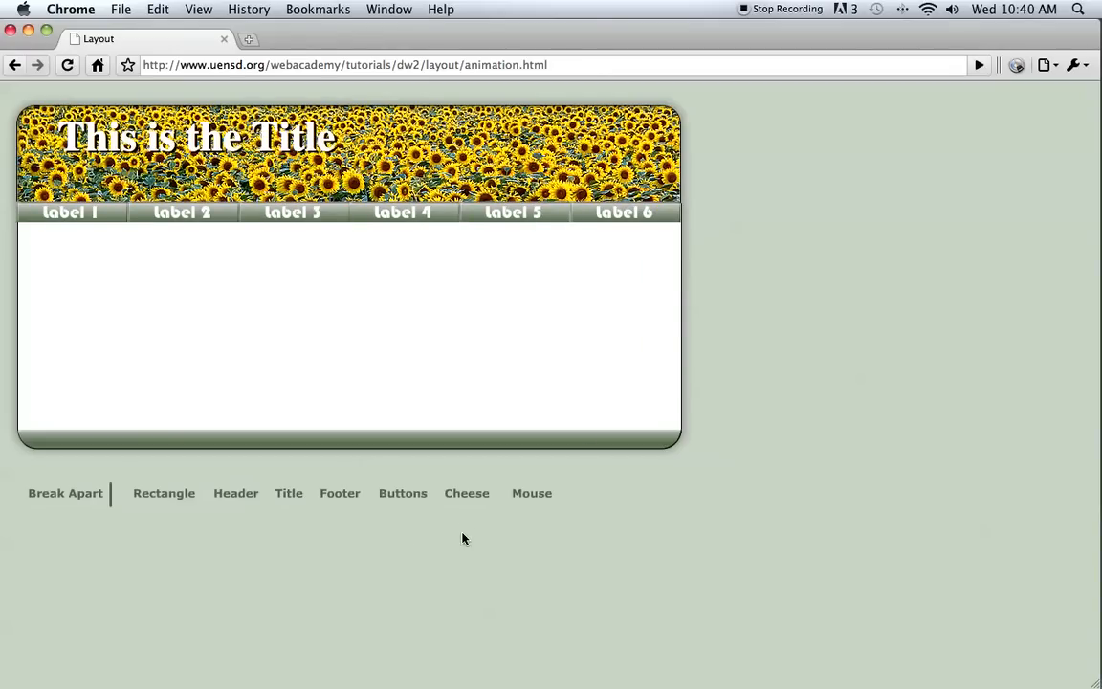
left_click(467, 493)
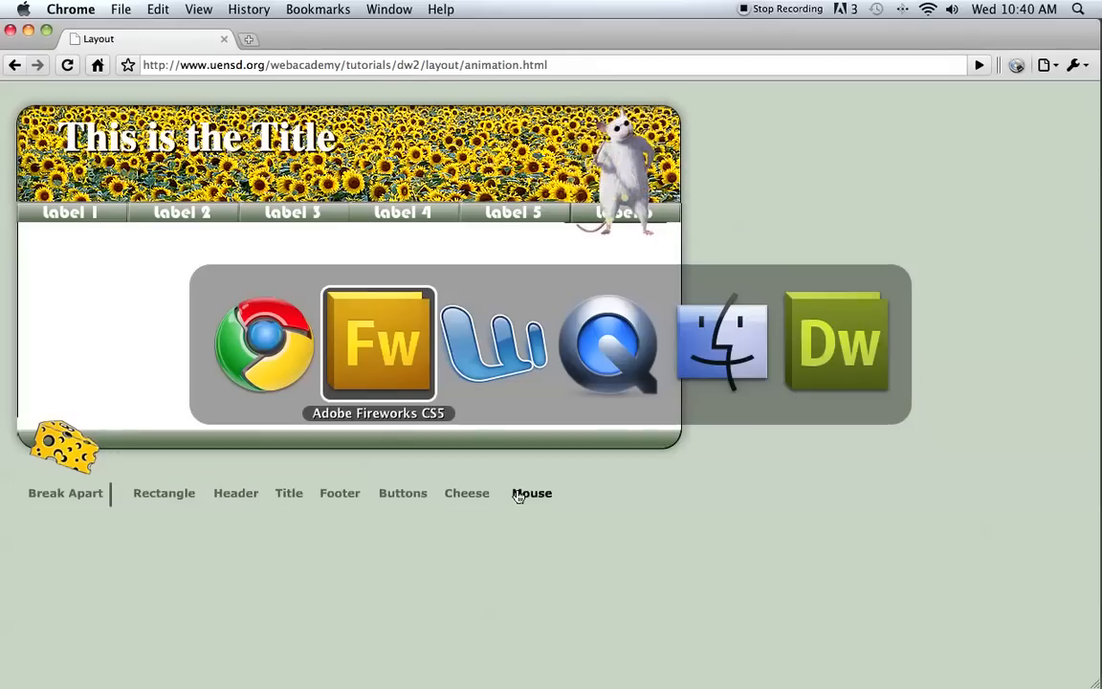
Start a new Fireworks document sized 1000 by 500 pixels.
left_click(379, 345)
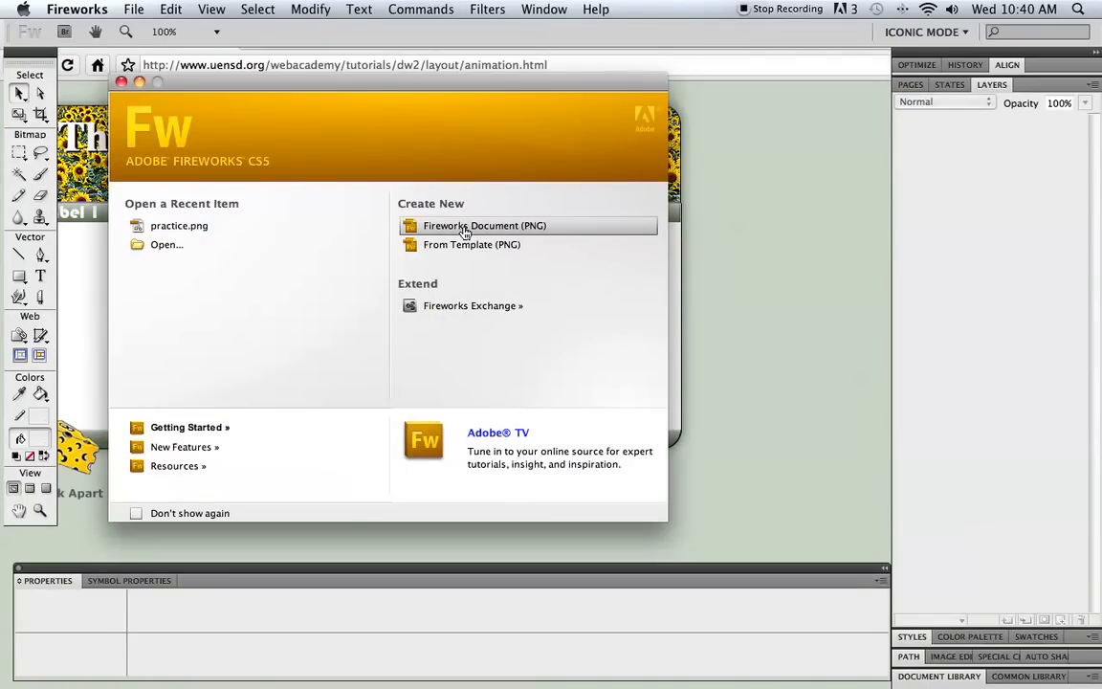
left_click(484, 225)
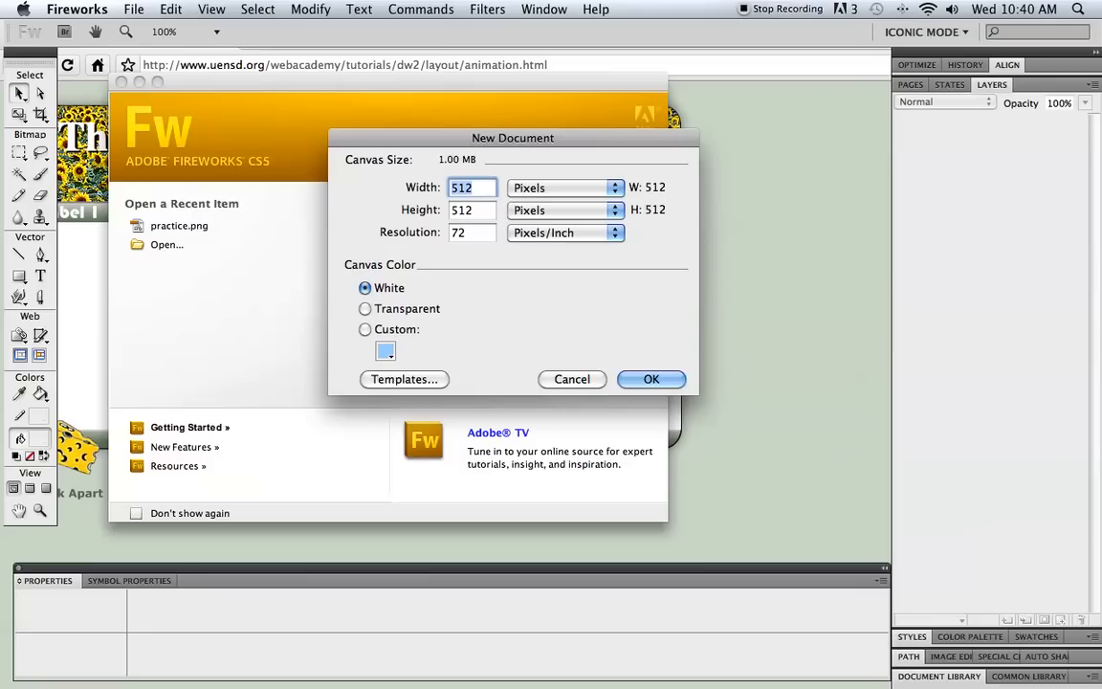
type("10")
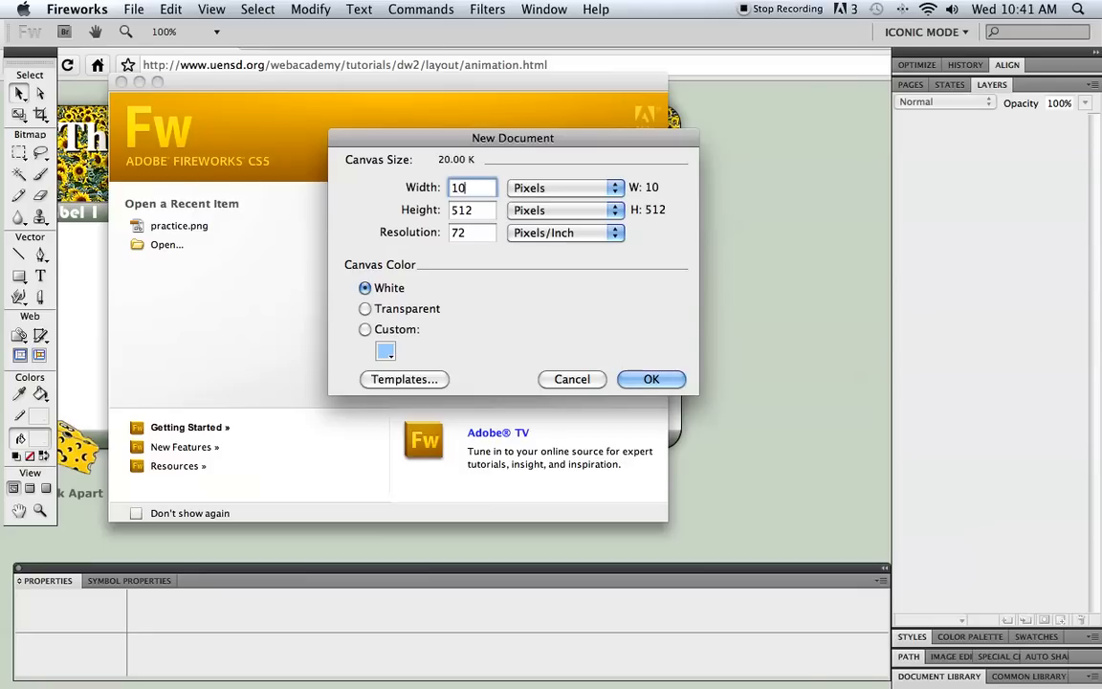
type("1000")
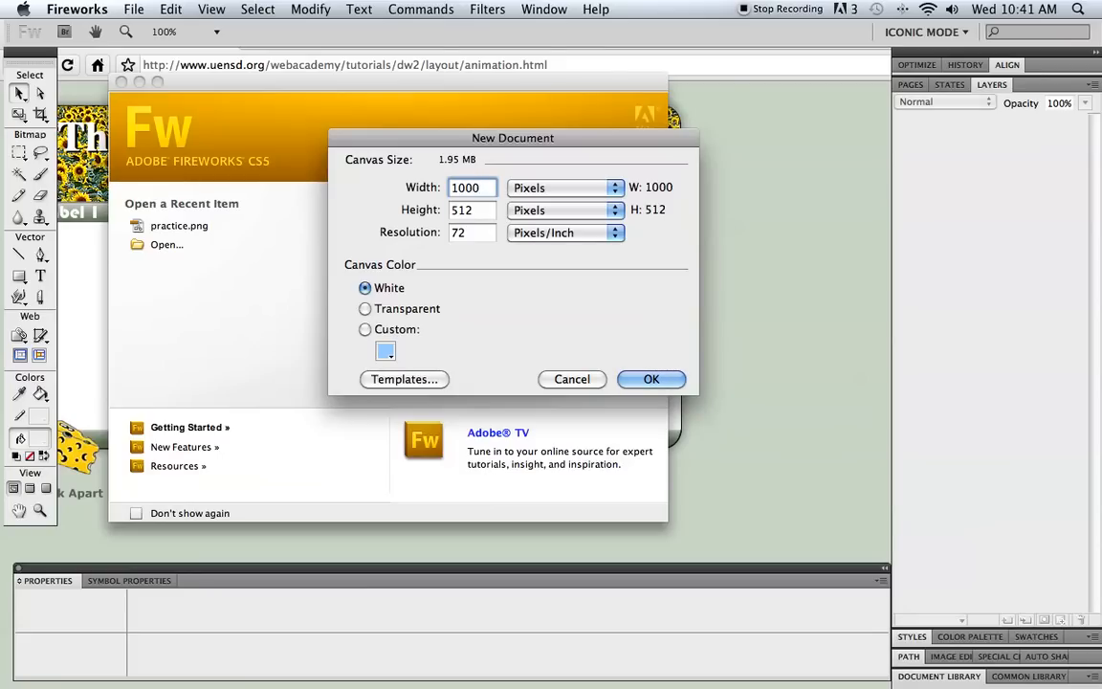
type("500")
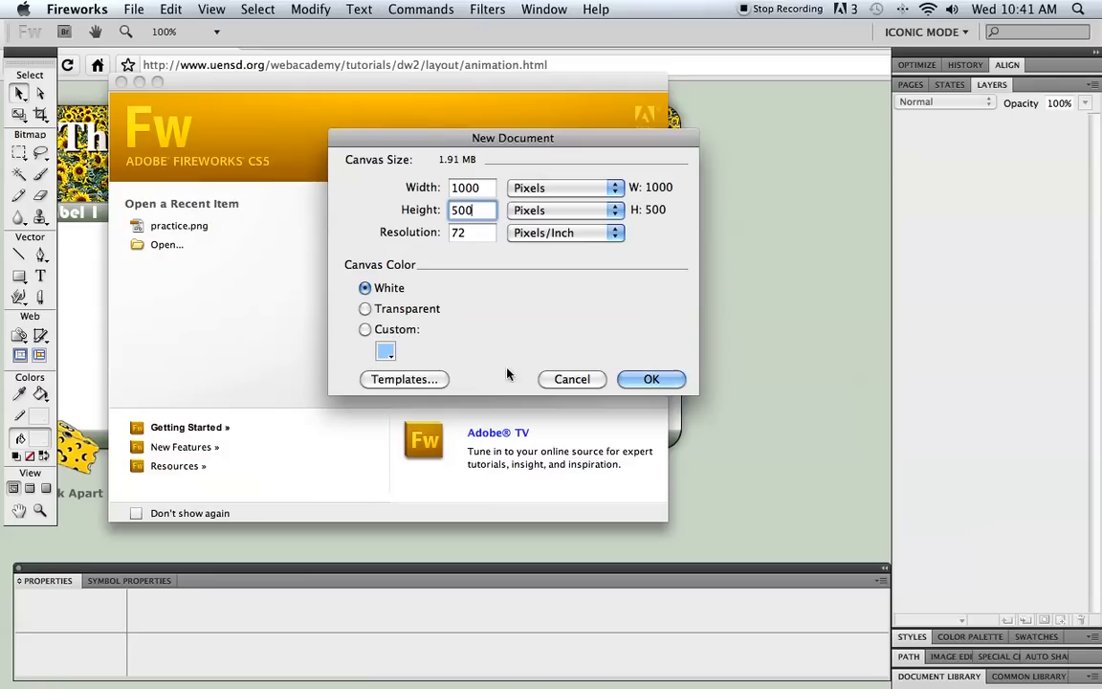
Choose a custom light blue canvas colour from the swatches.
left_click(385, 350)
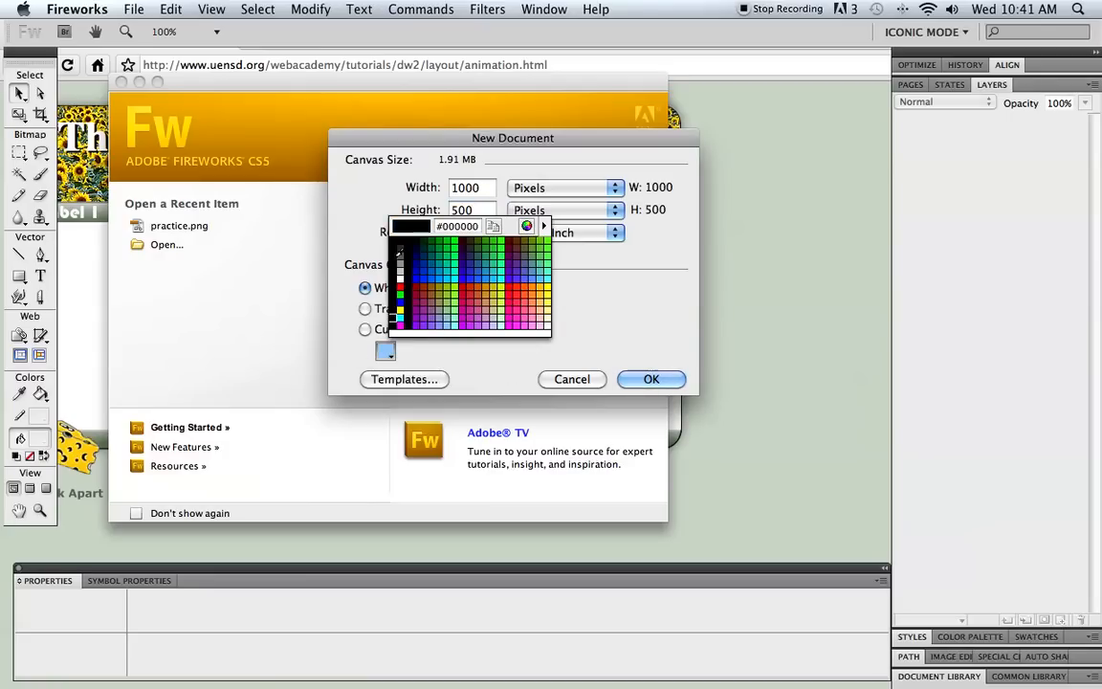
left_click(452, 272)
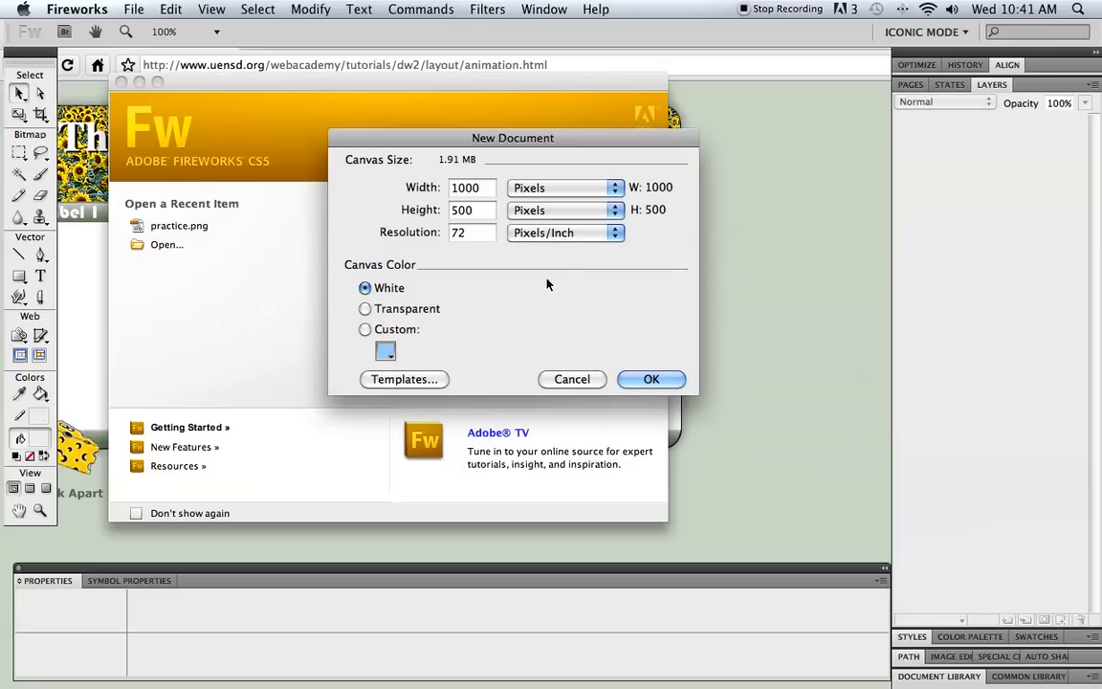
left_click(387, 350)
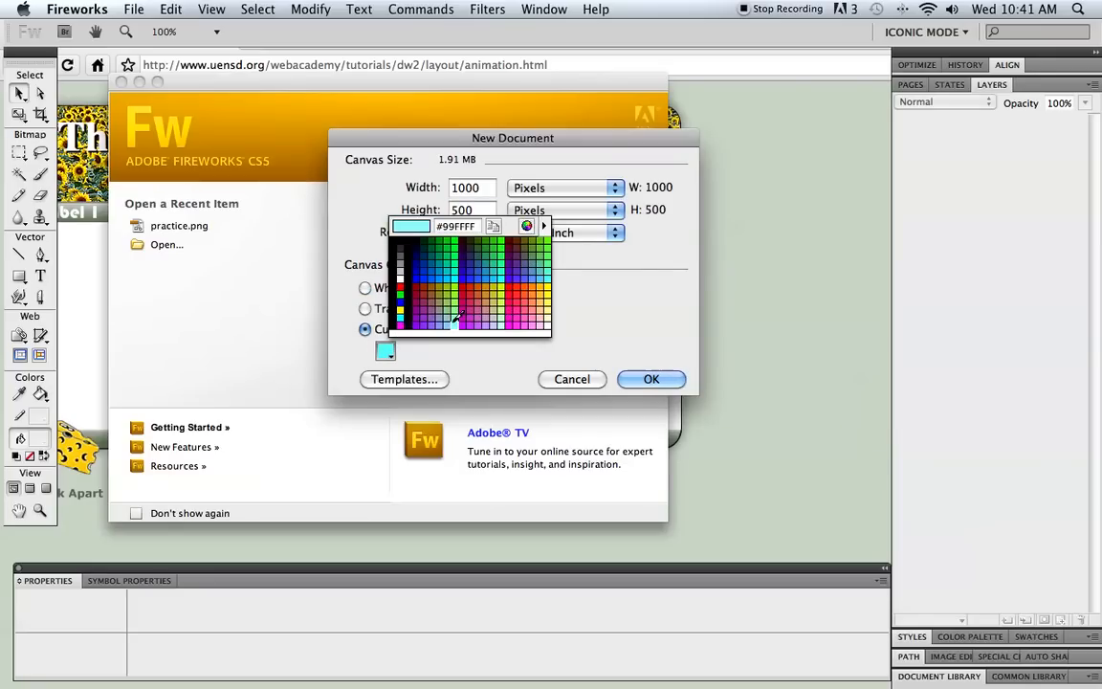
left_click(455, 317)
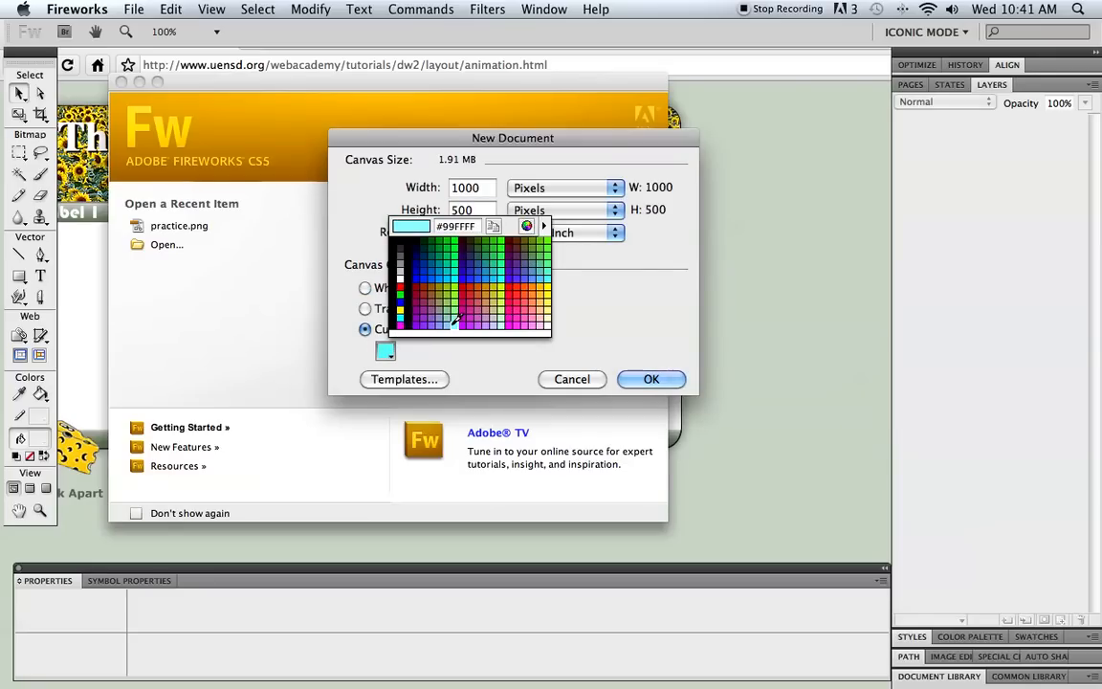
left_click(463, 323)
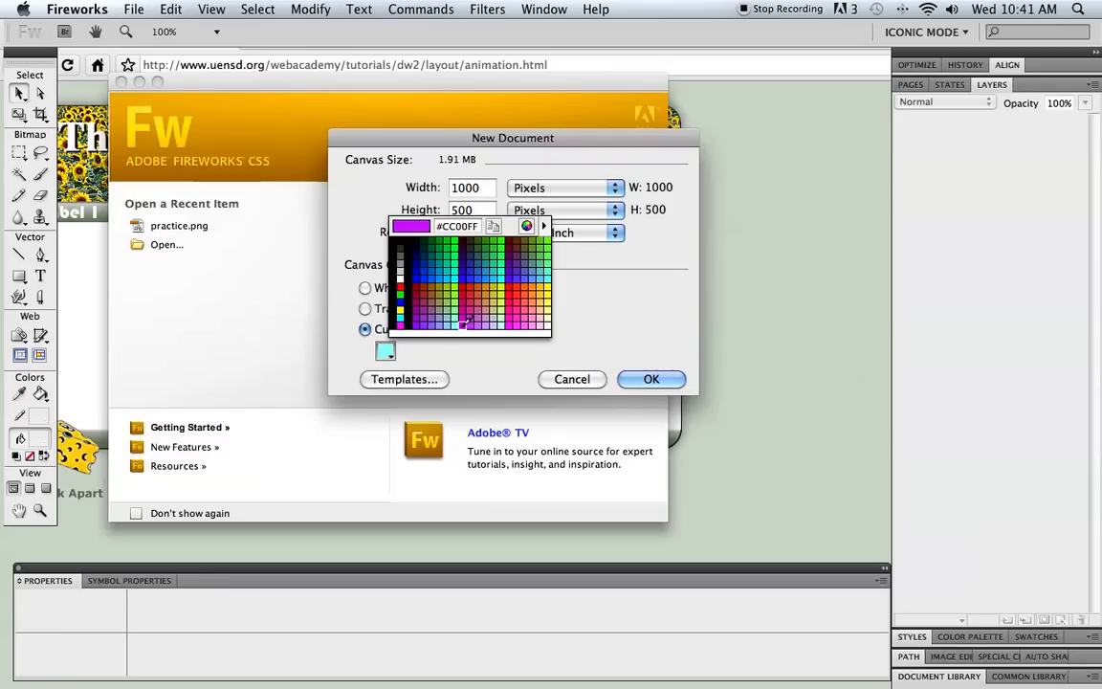
left_click(570, 379)
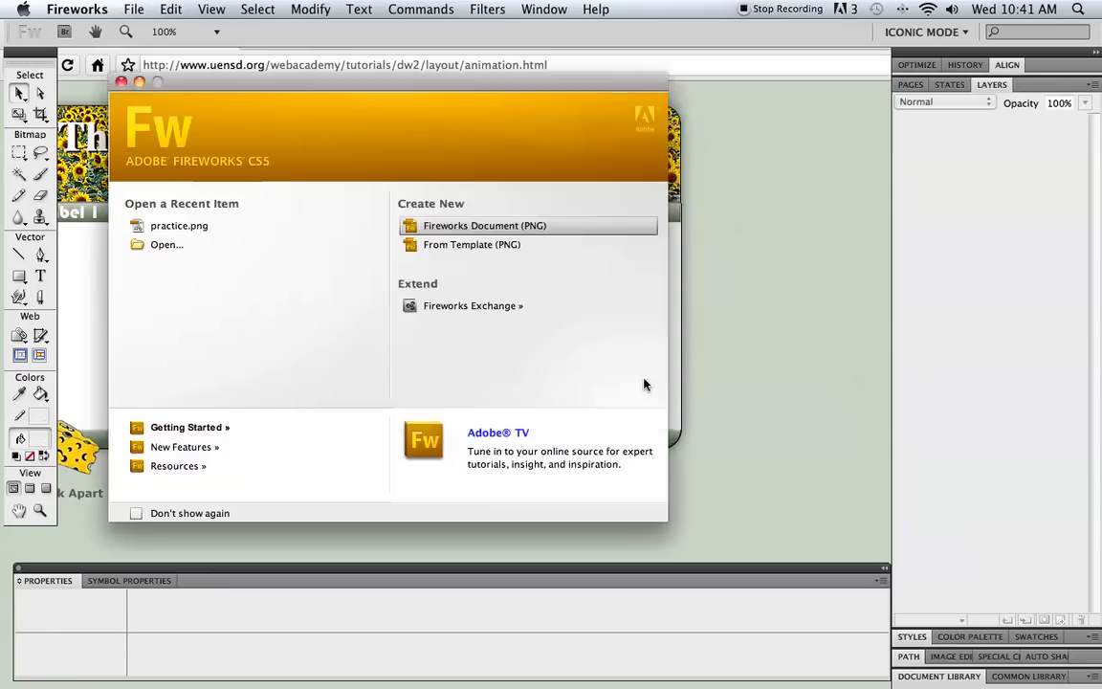
Create the untitled light blue 1000 × 500 document and check the zoom levels.
left_click(484, 226)
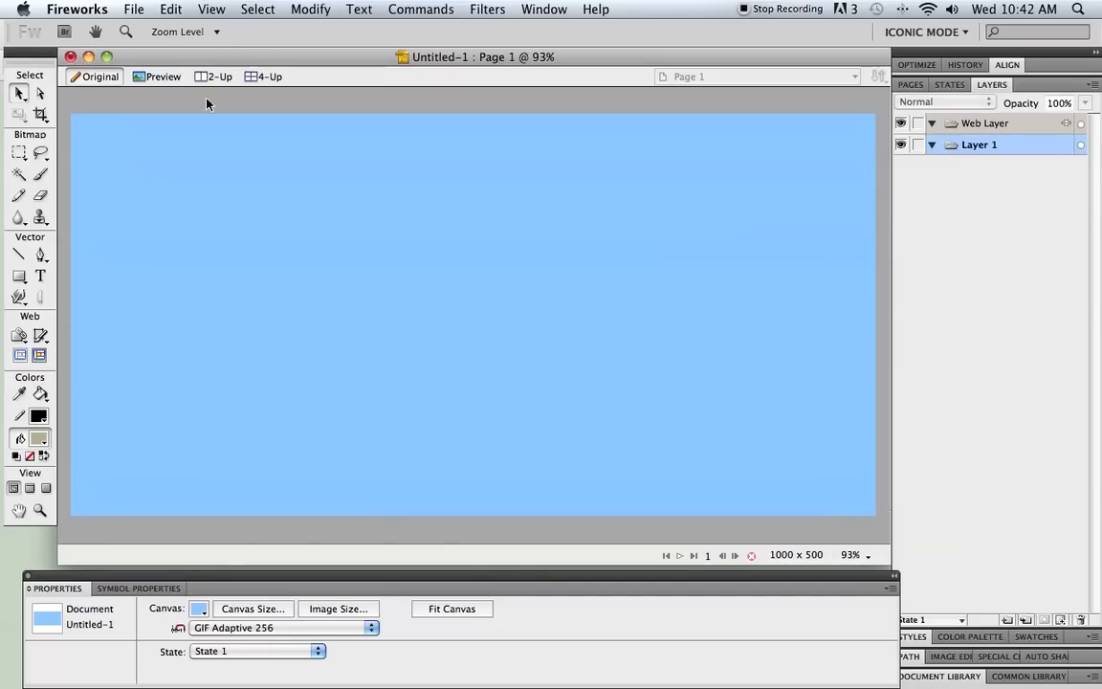
mouse_move(868, 292)
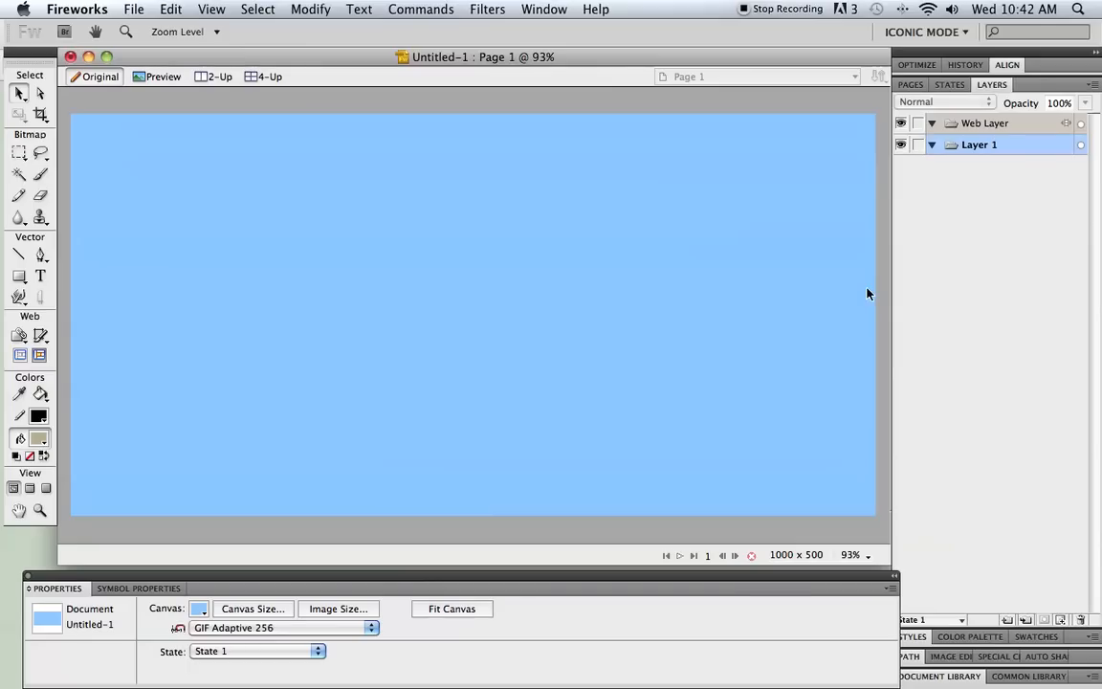
left_click(860, 555)
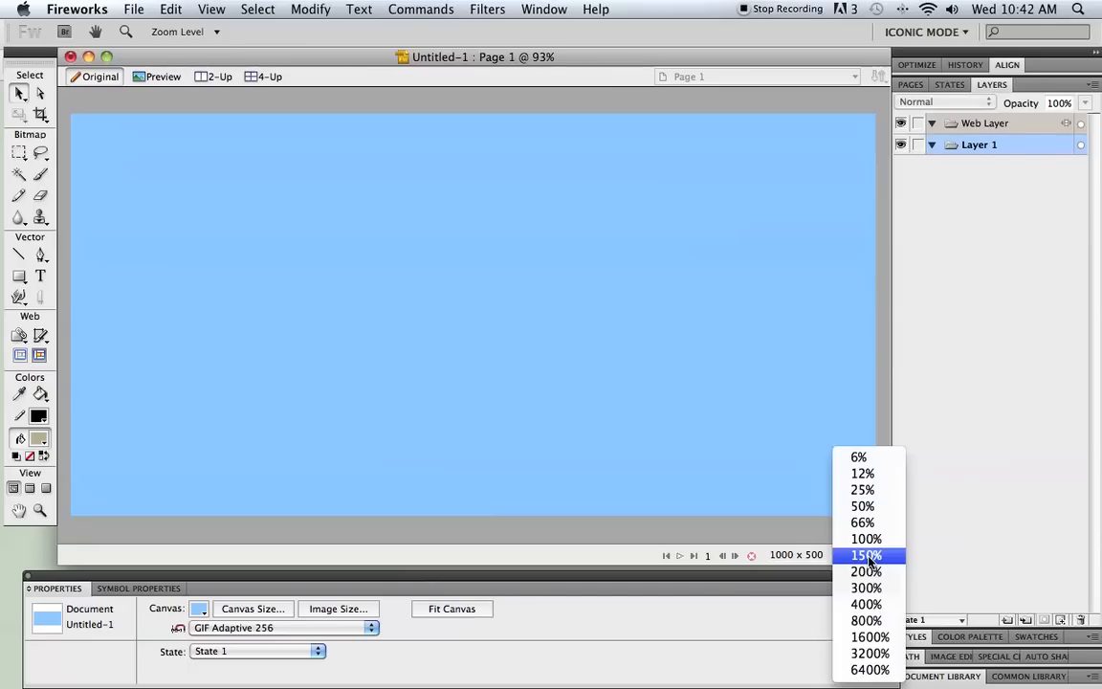
mouse_move(864, 555)
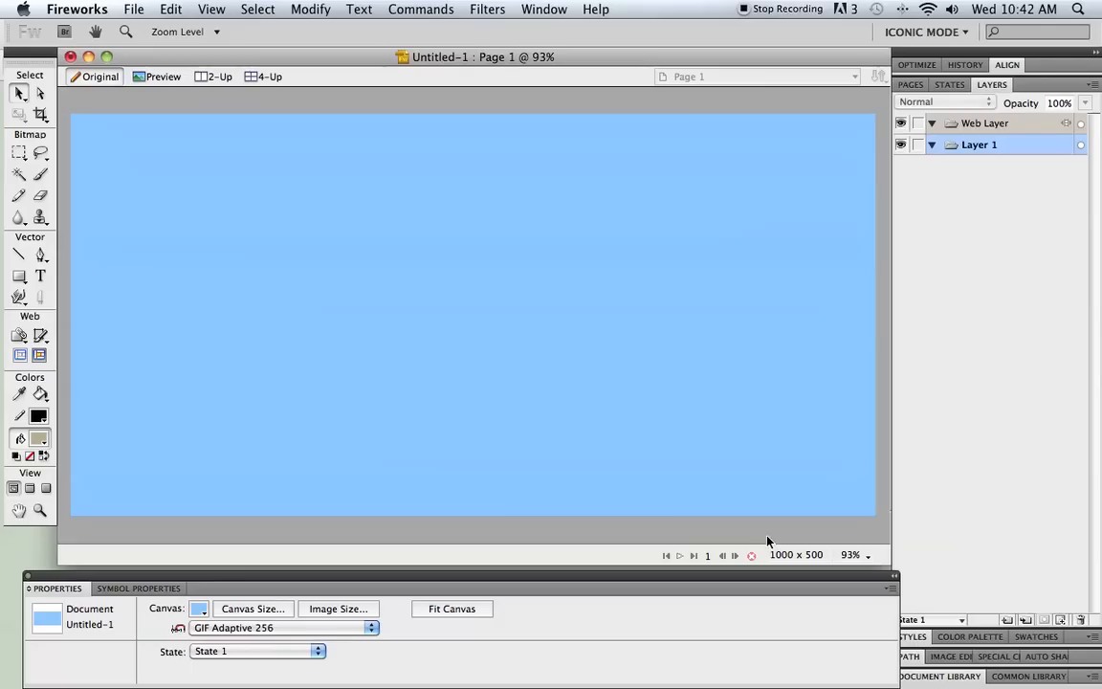
mouse_move(80, 277)
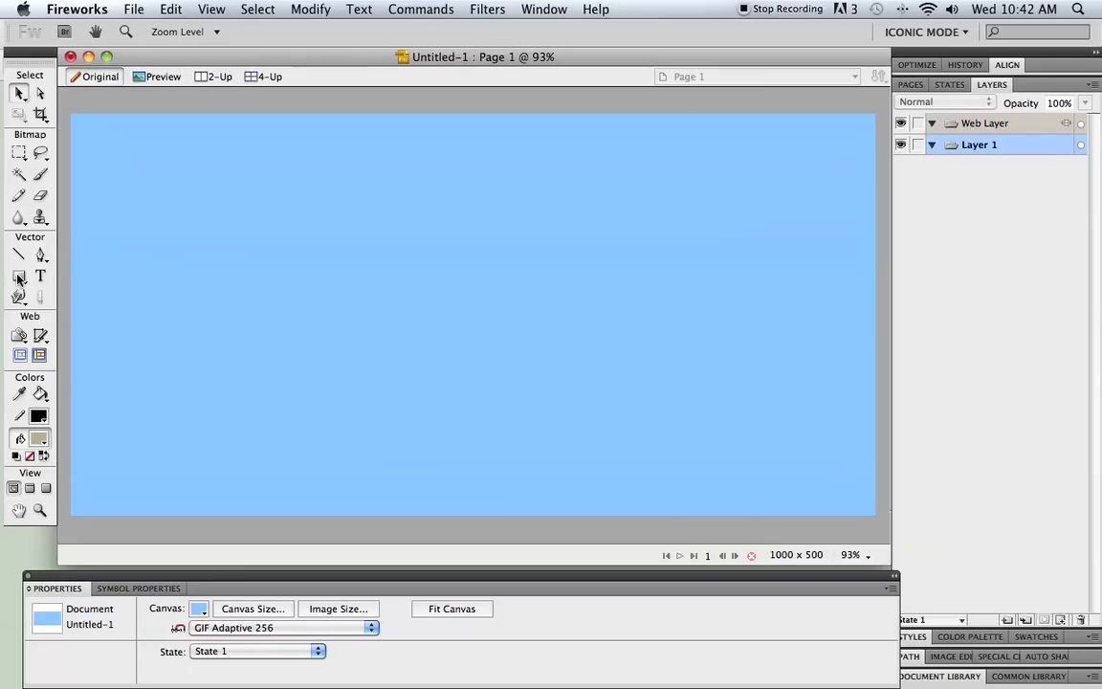
mouse_move(20, 275)
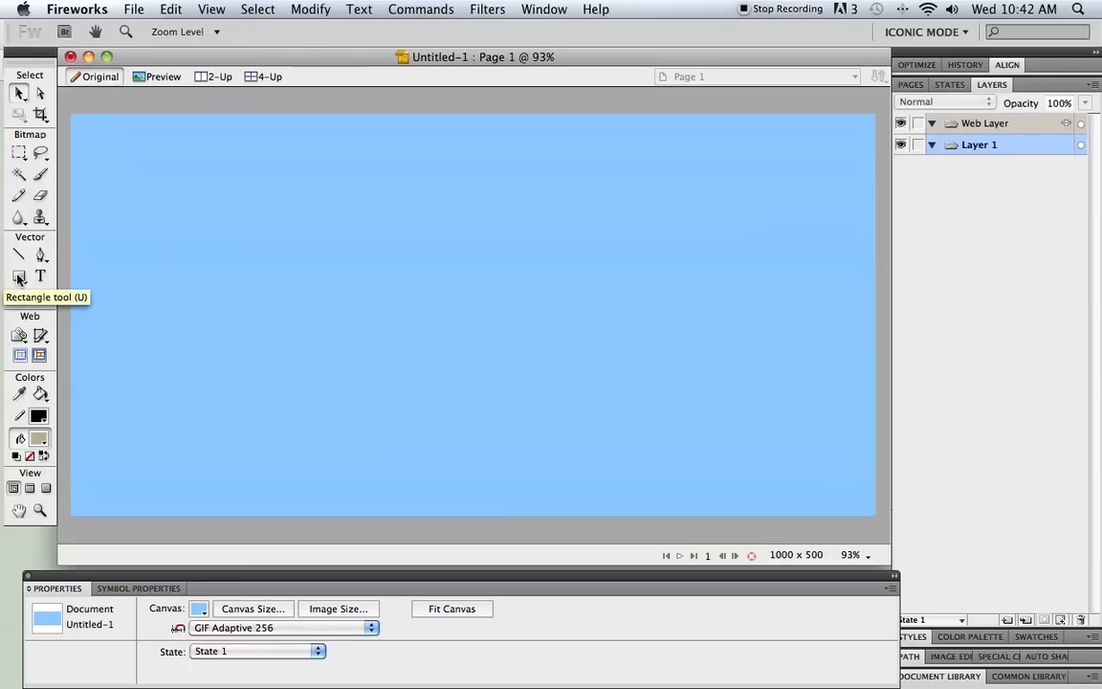
Draw a rectangle and size it 900 by 400 pixels at position 30, 30.
left_click(19, 276)
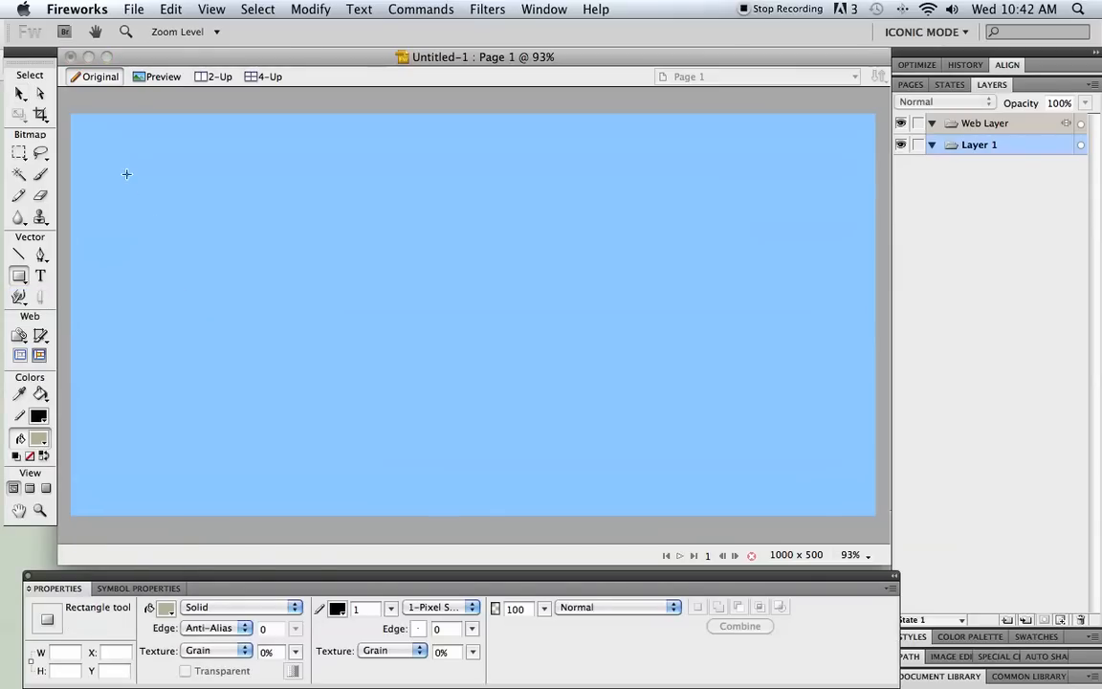
left_click_drag(126, 174, 624, 371)
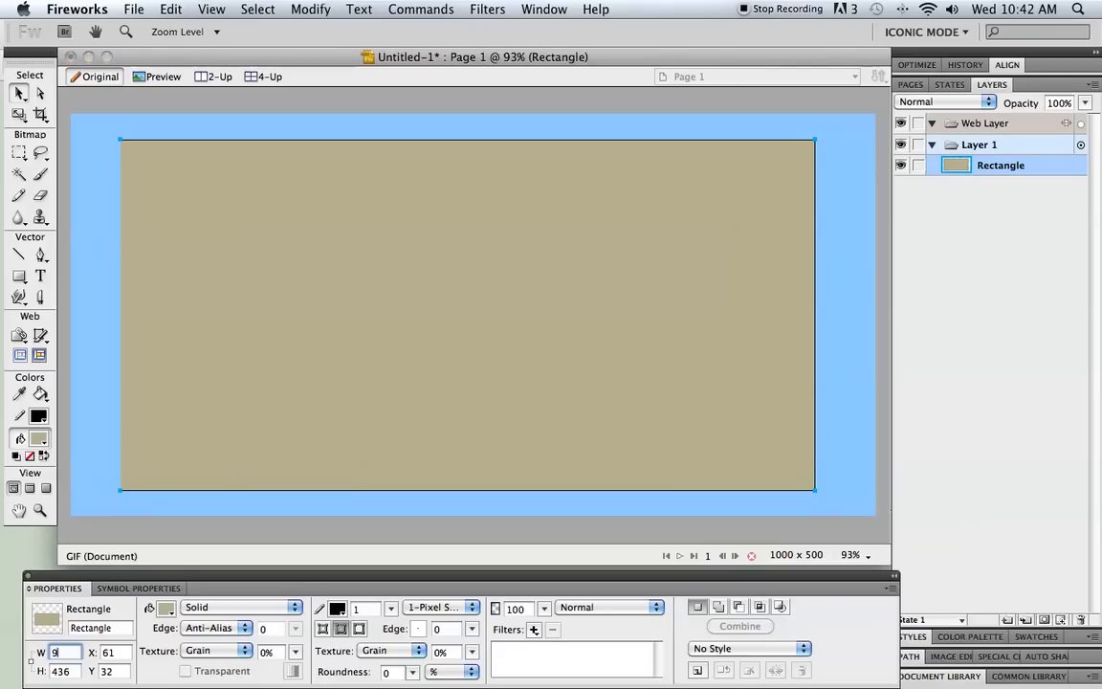
type("900")
left_click(64, 671)
type("400")
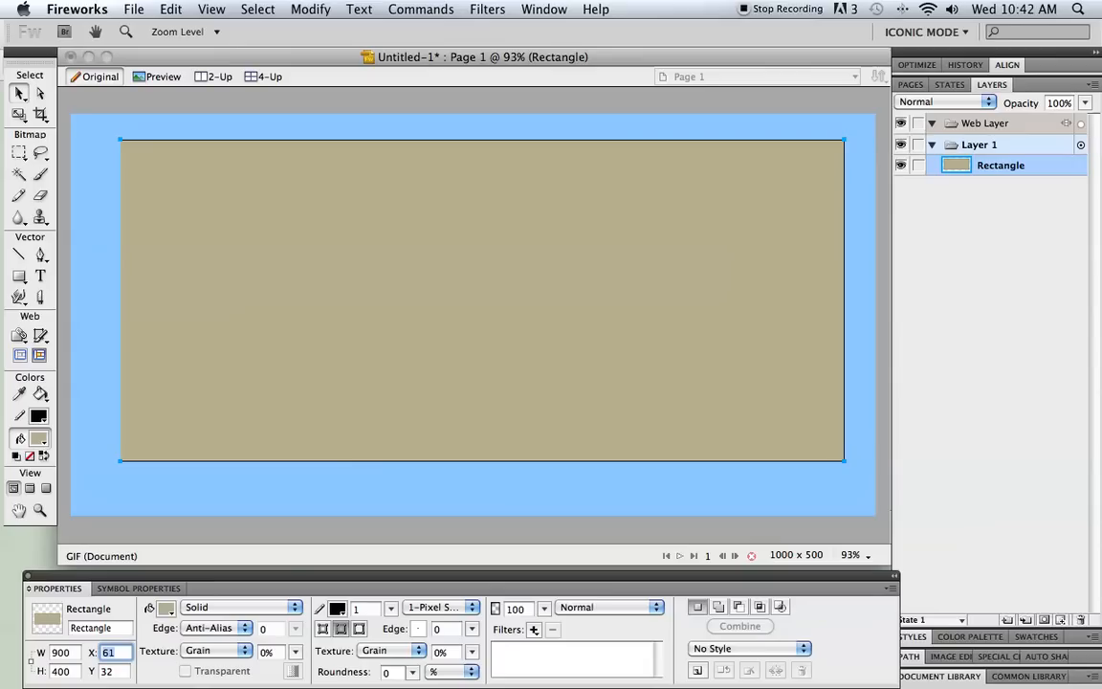
type("30")
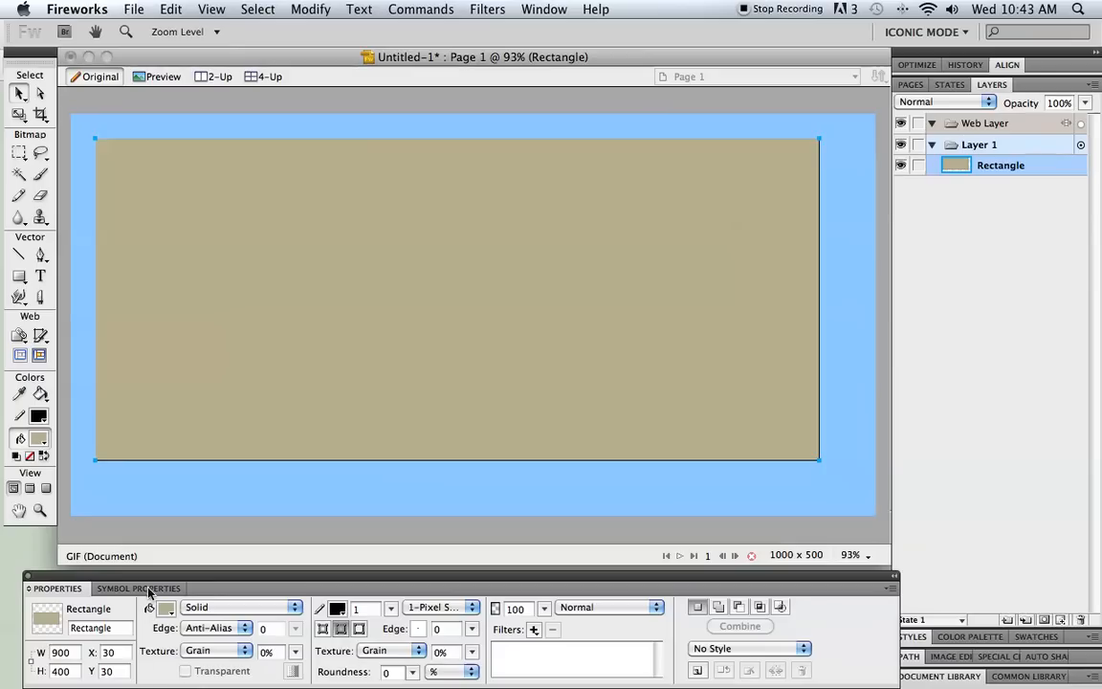
Give the rectangle a white fill.
left_click(164, 606)
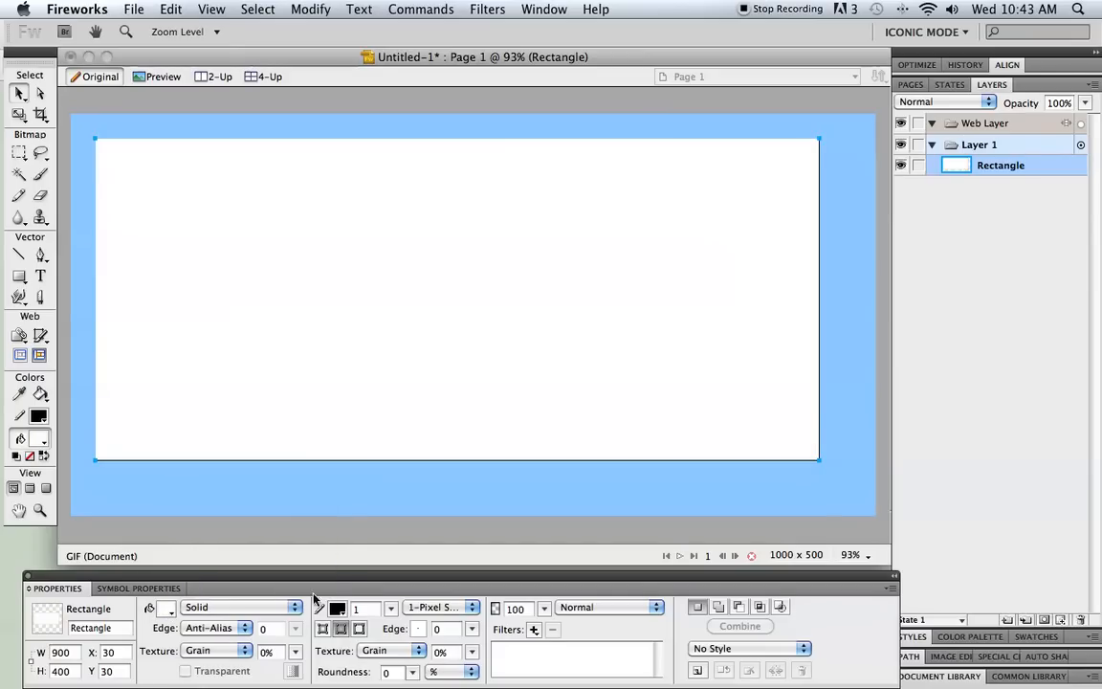
left_click(337, 607)
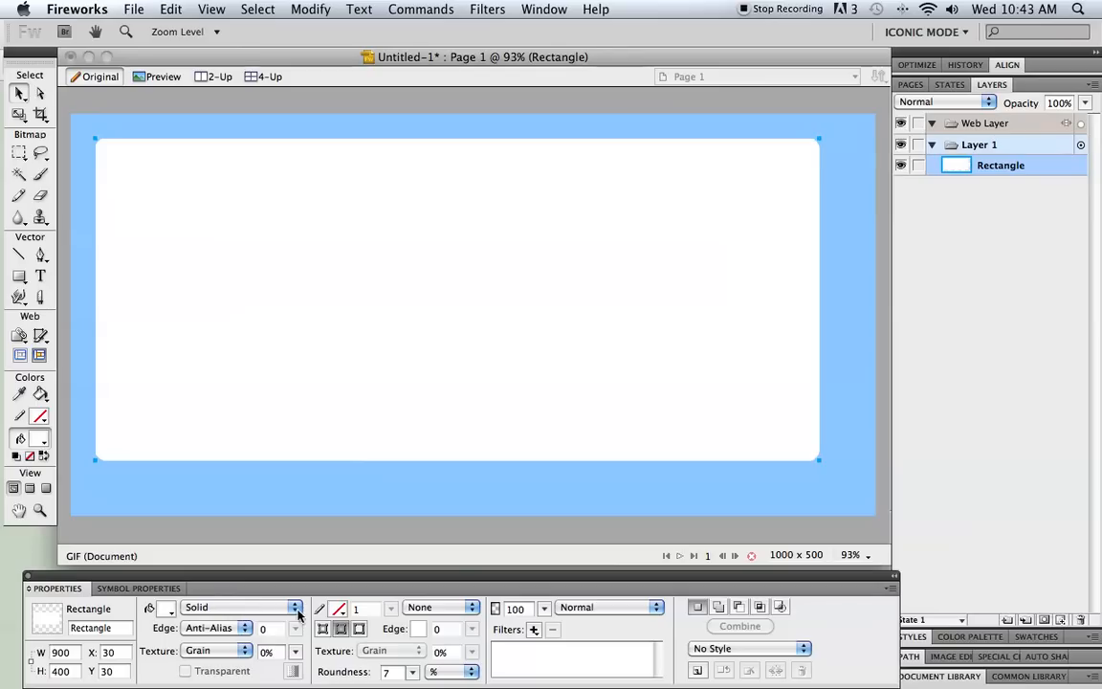
mouse_move(298, 616)
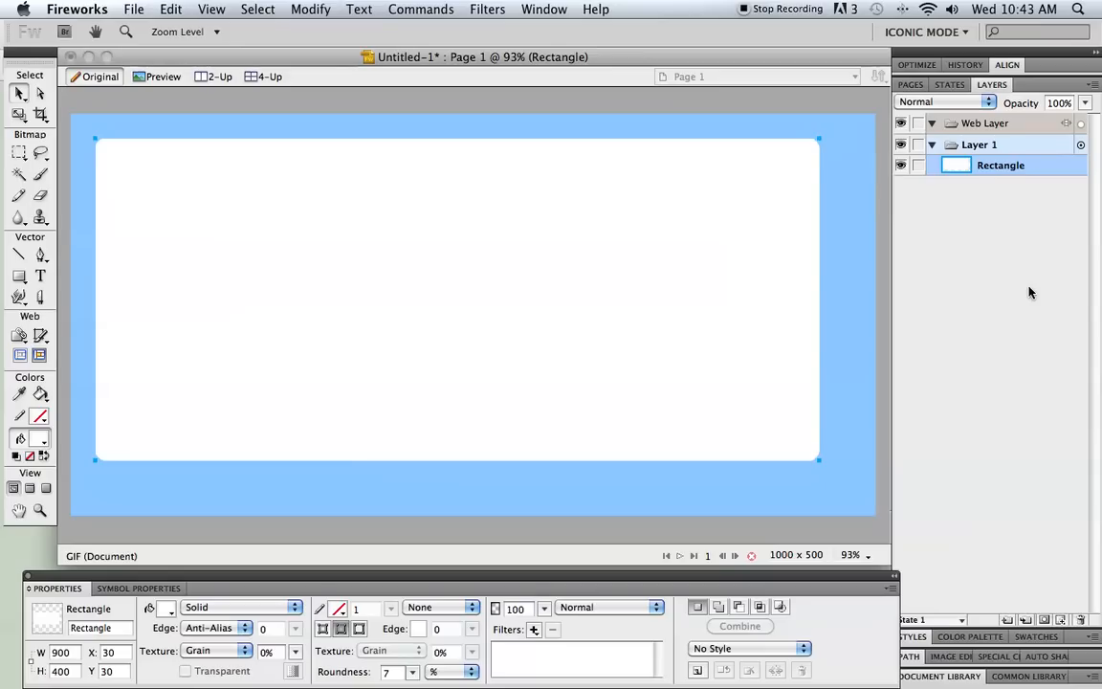
mouse_move(654, 238)
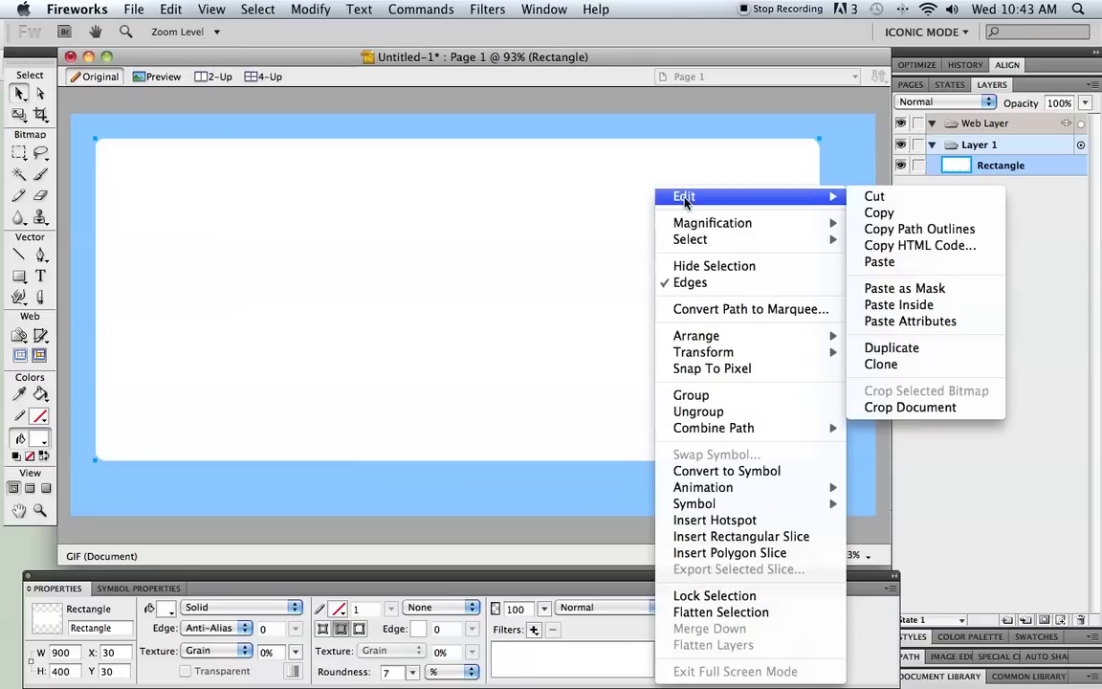
Paste copies of the rounded rectangle, lock the upper copies and select the bottom one.
left_click(690, 215)
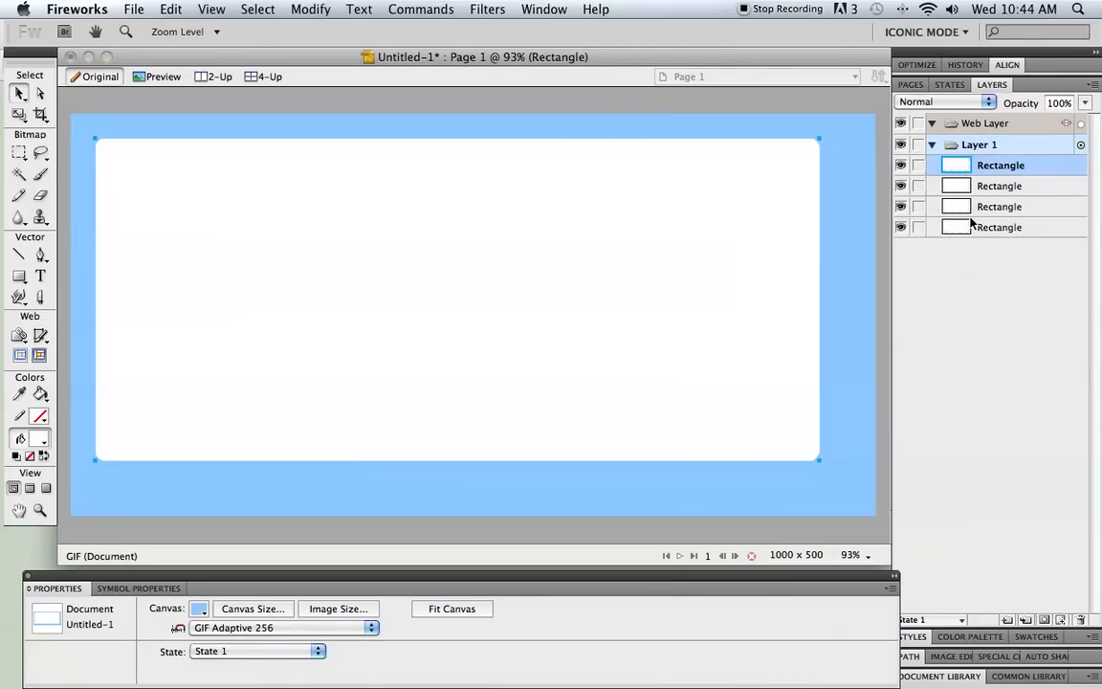
left_click(1000, 165)
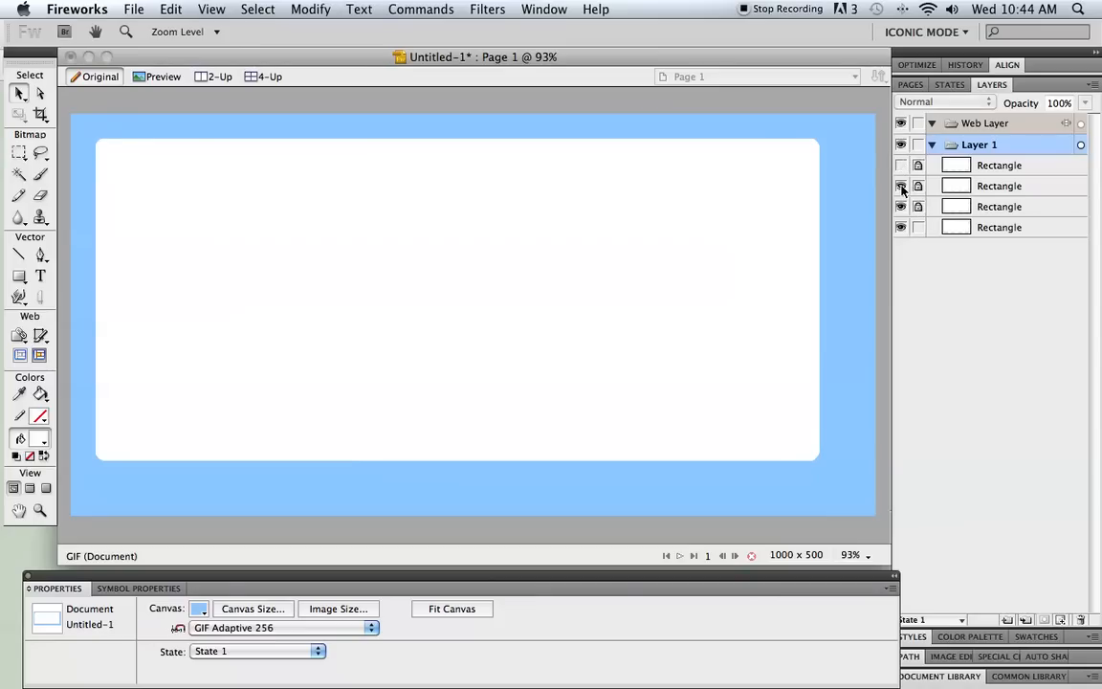
left_click(899, 185)
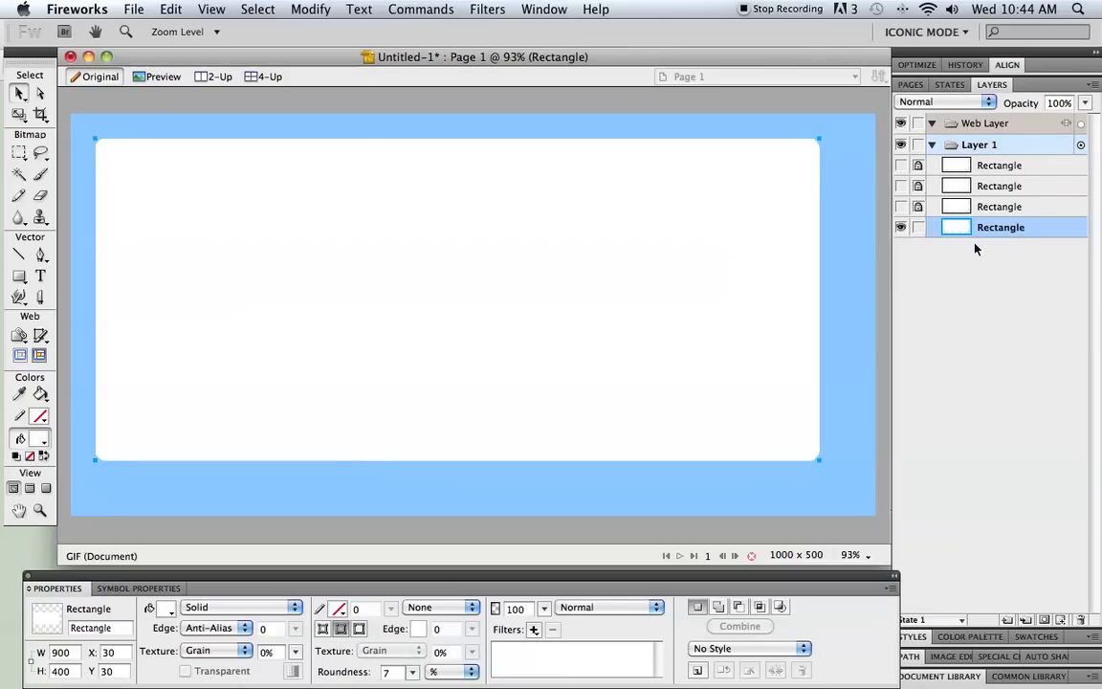
mouse_move(958, 232)
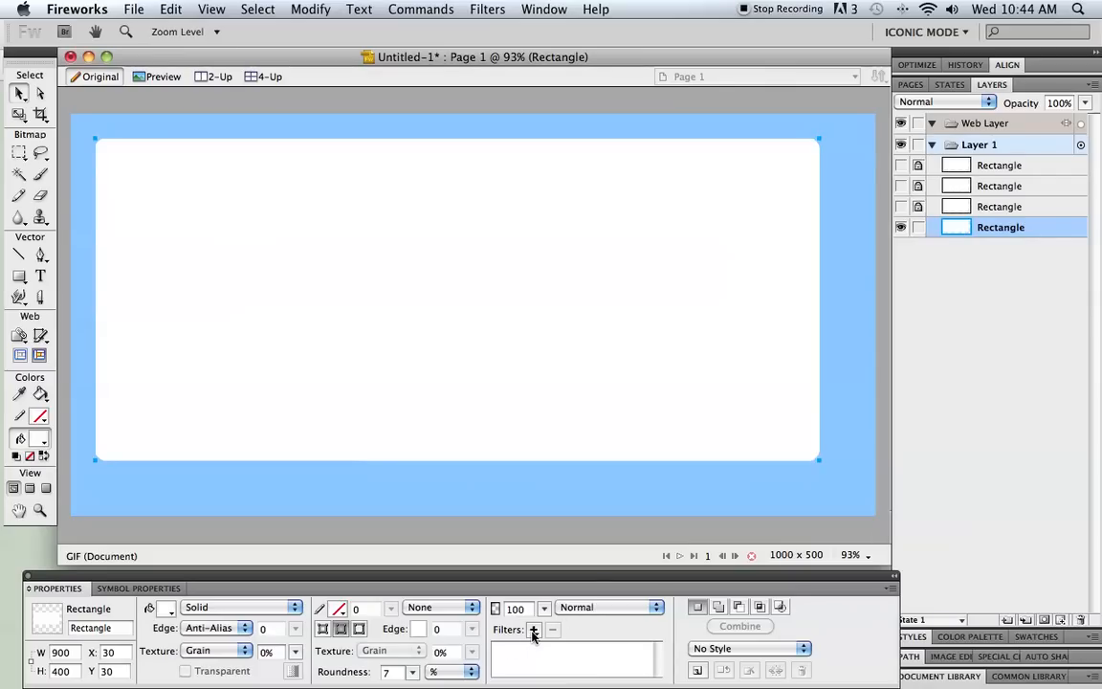
Add a Glow live filter to the bottom rectangle and change its colour from red to gray.
left_click(534, 629)
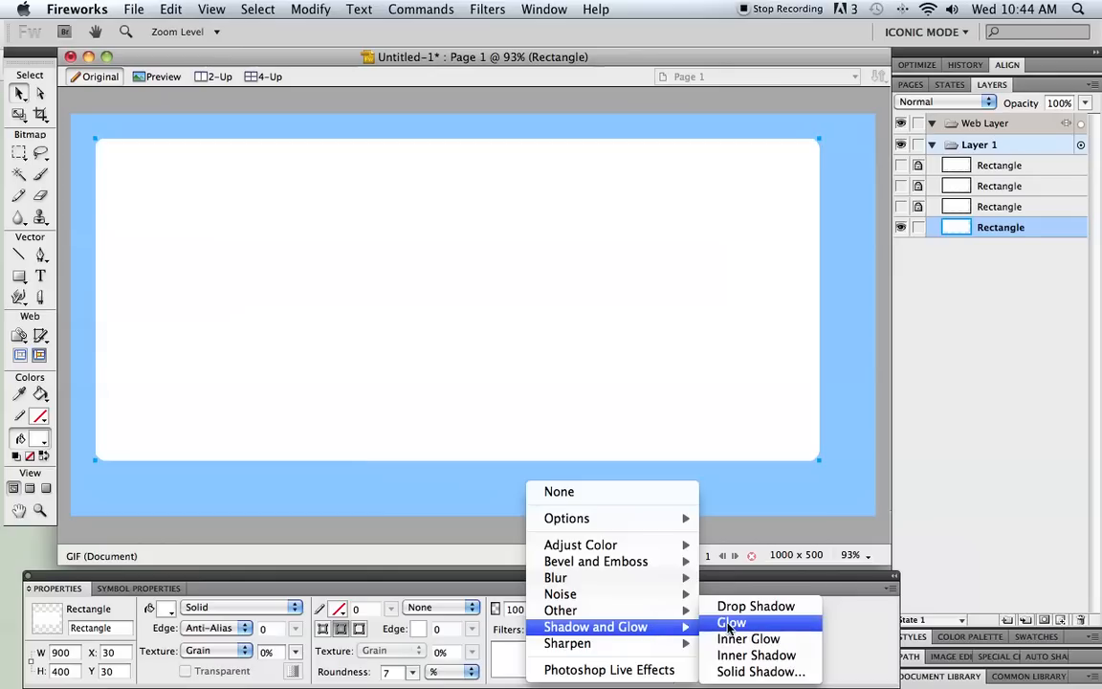
mouse_move(756, 604)
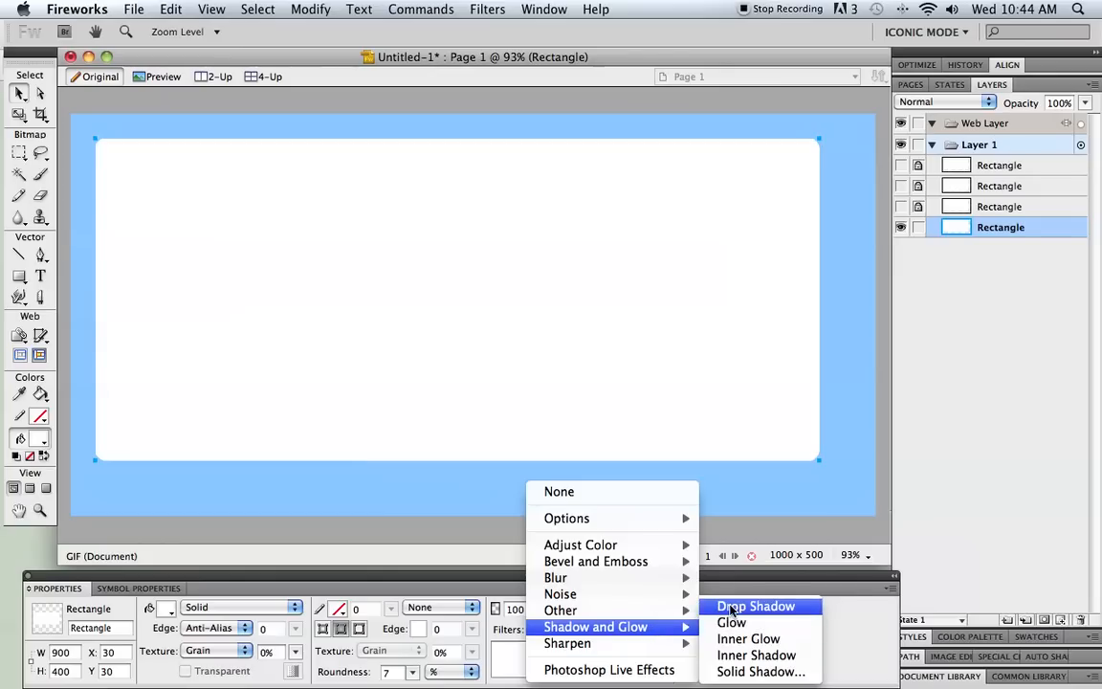
mouse_move(731, 621)
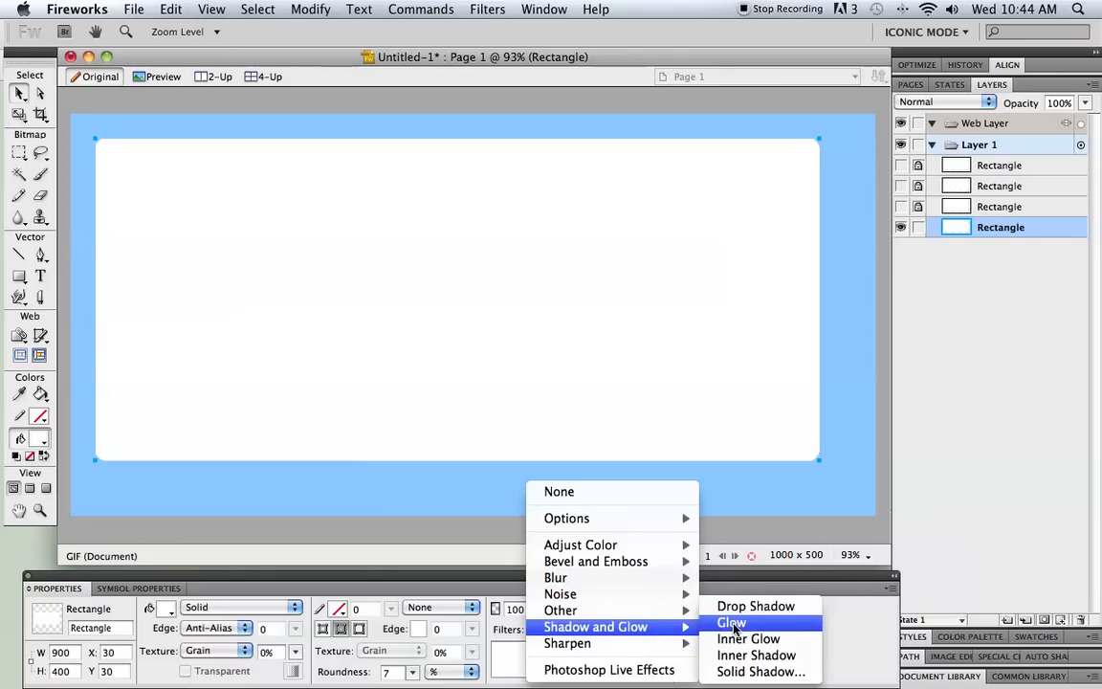
left_click(731, 621)
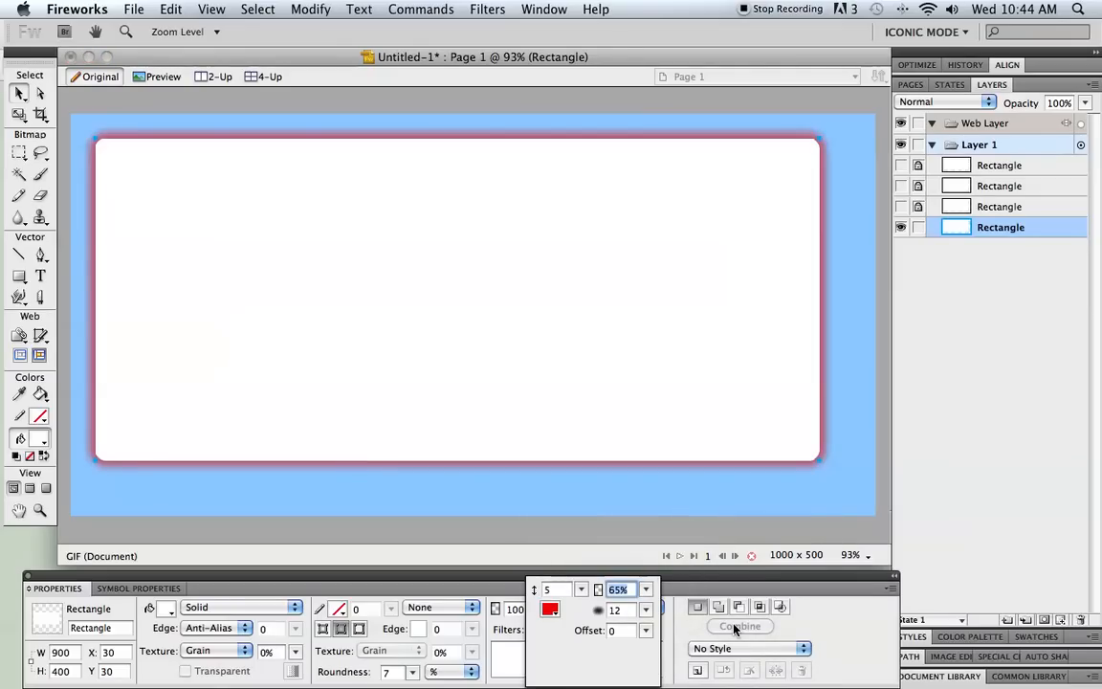
mouse_move(630, 662)
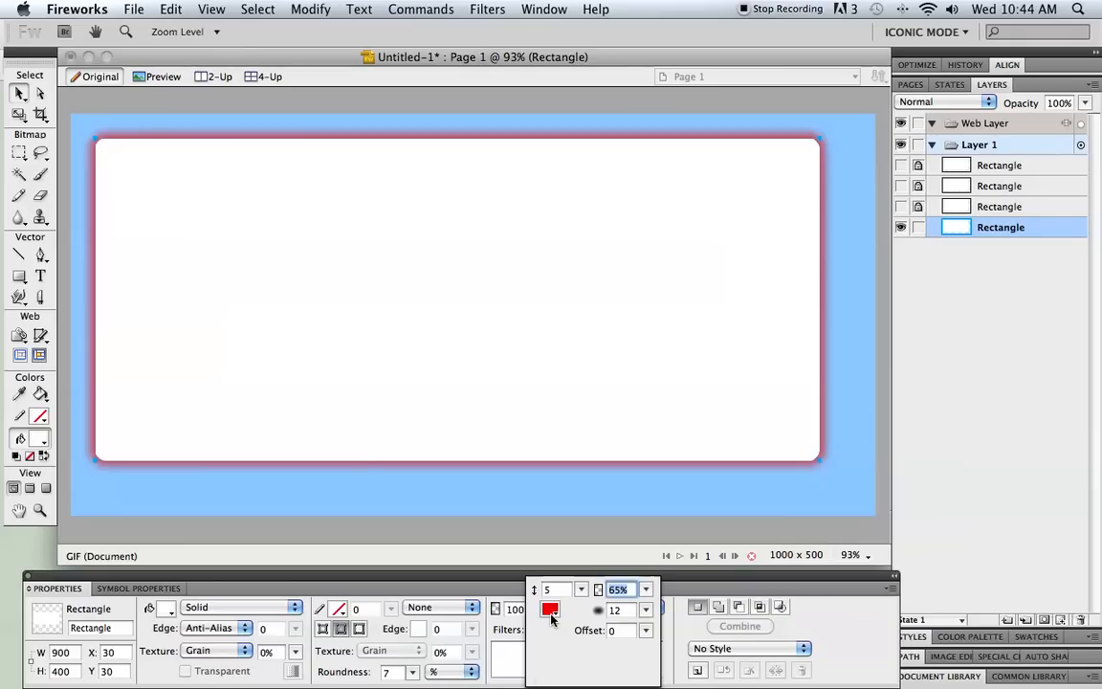
mouse_move(551, 610)
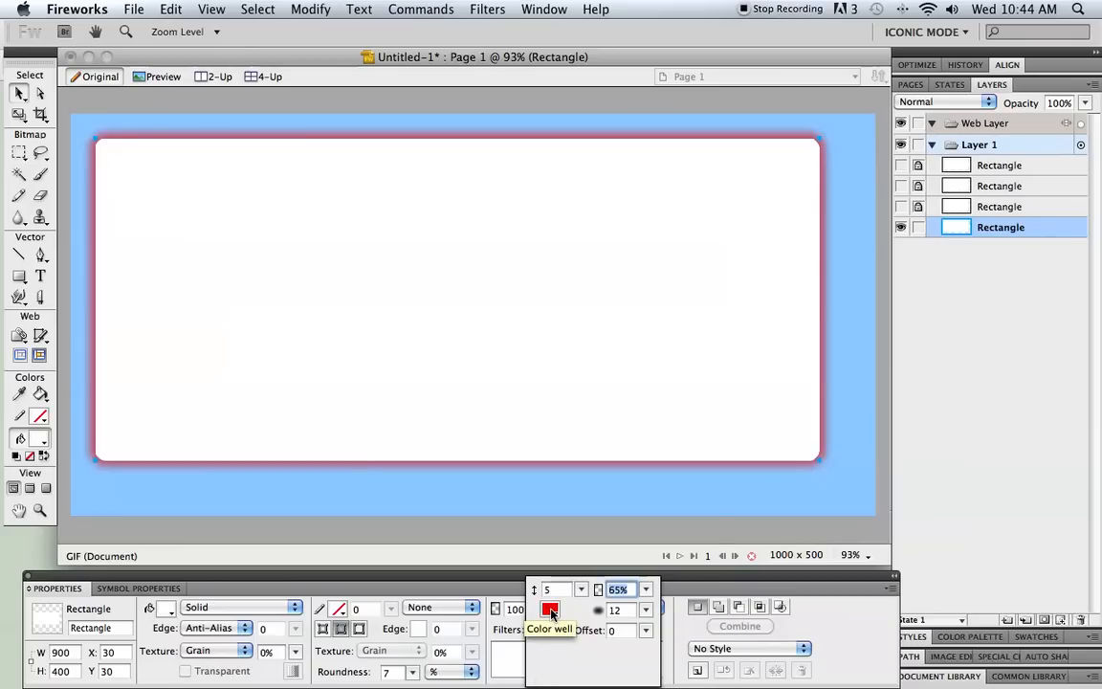
left_click(551, 611)
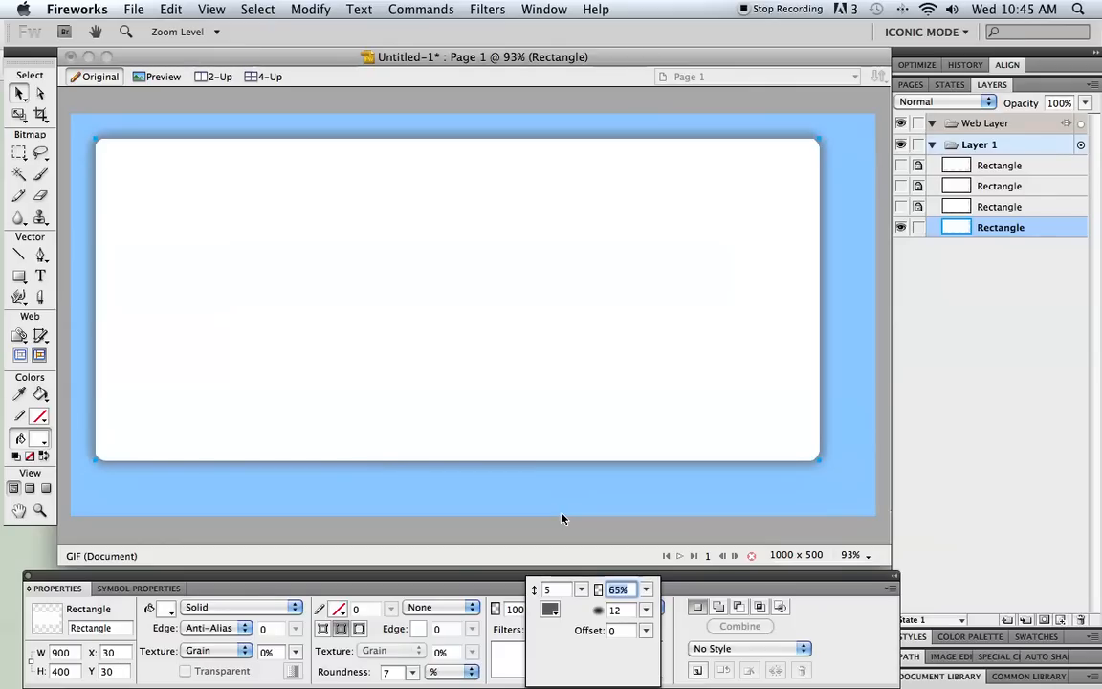
mouse_move(1004, 358)
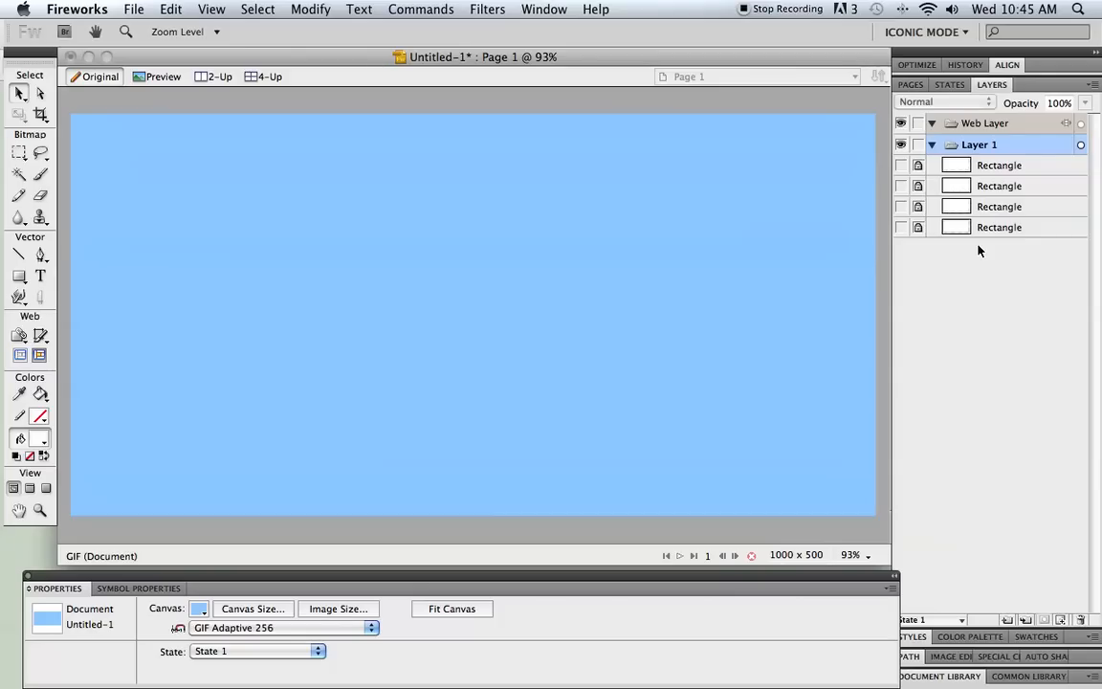
mouse_move(907, 222)
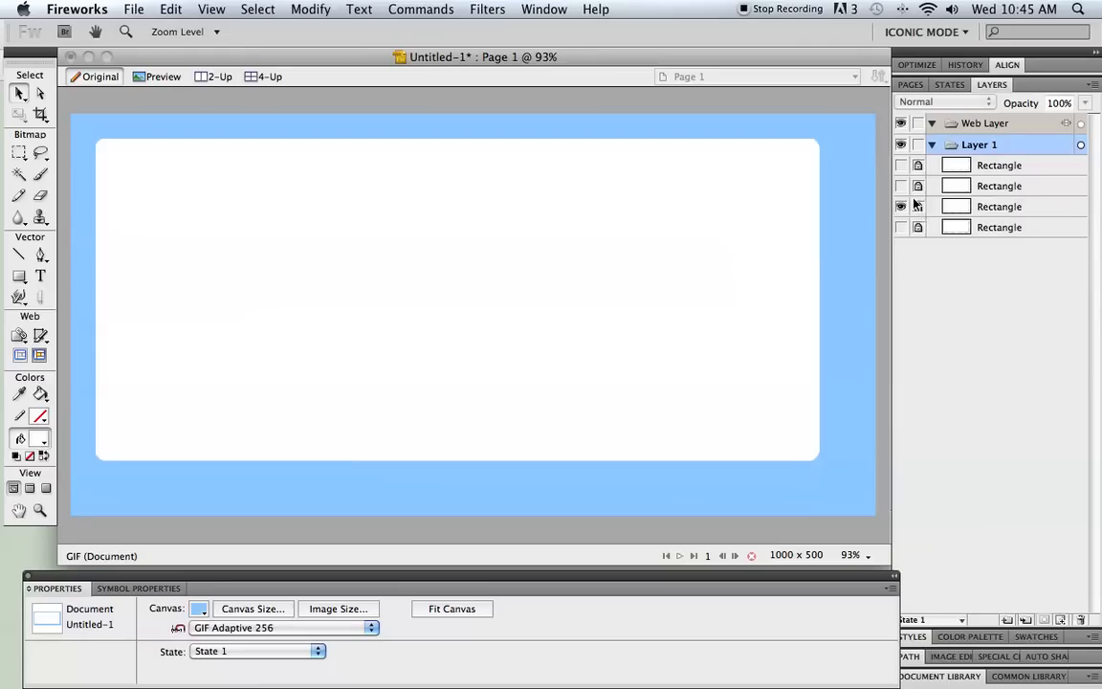
Show the unfiltered rectangle copy above the glowing one in the Layers panel.
left_click(999, 207)
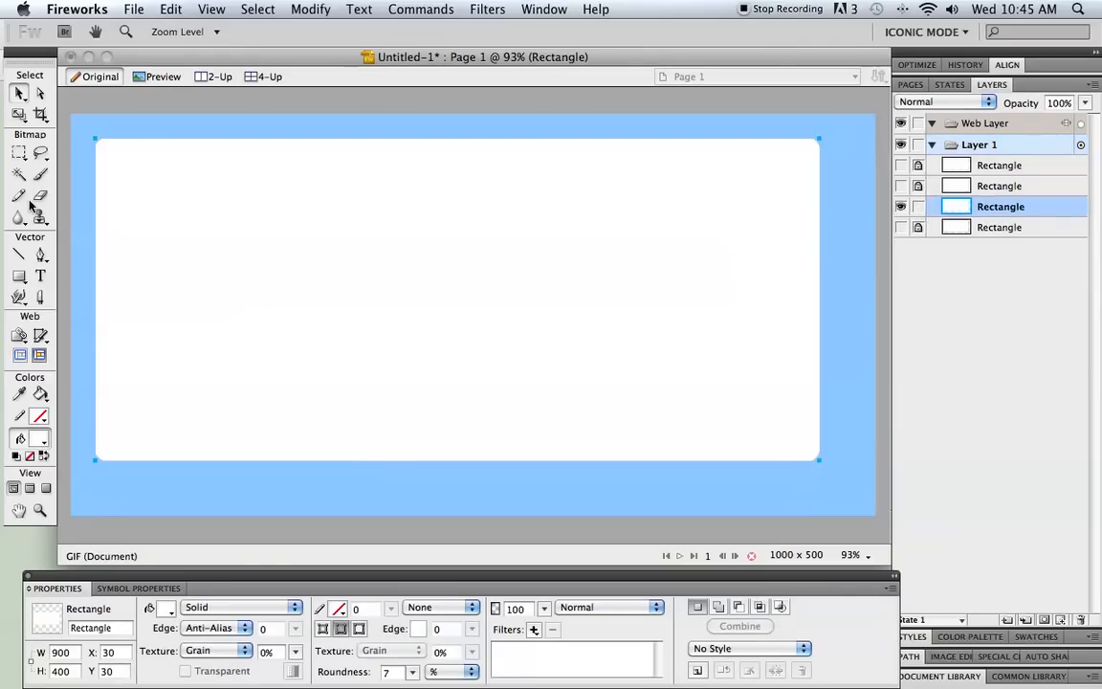
mouse_move(822, 235)
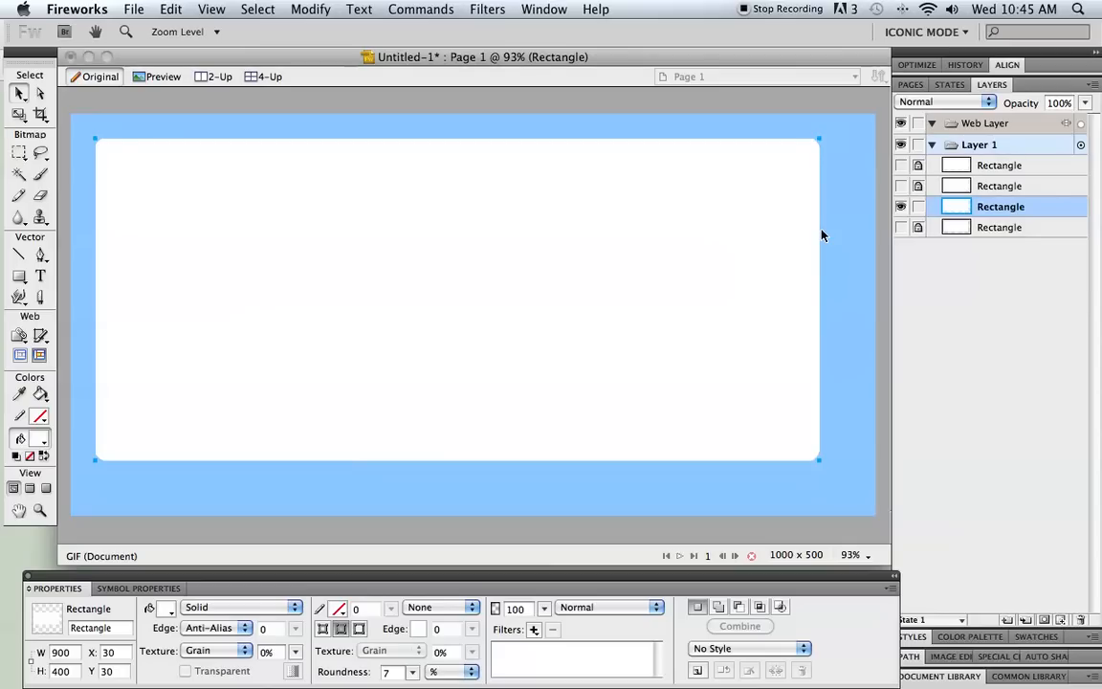
mouse_move(241, 59)
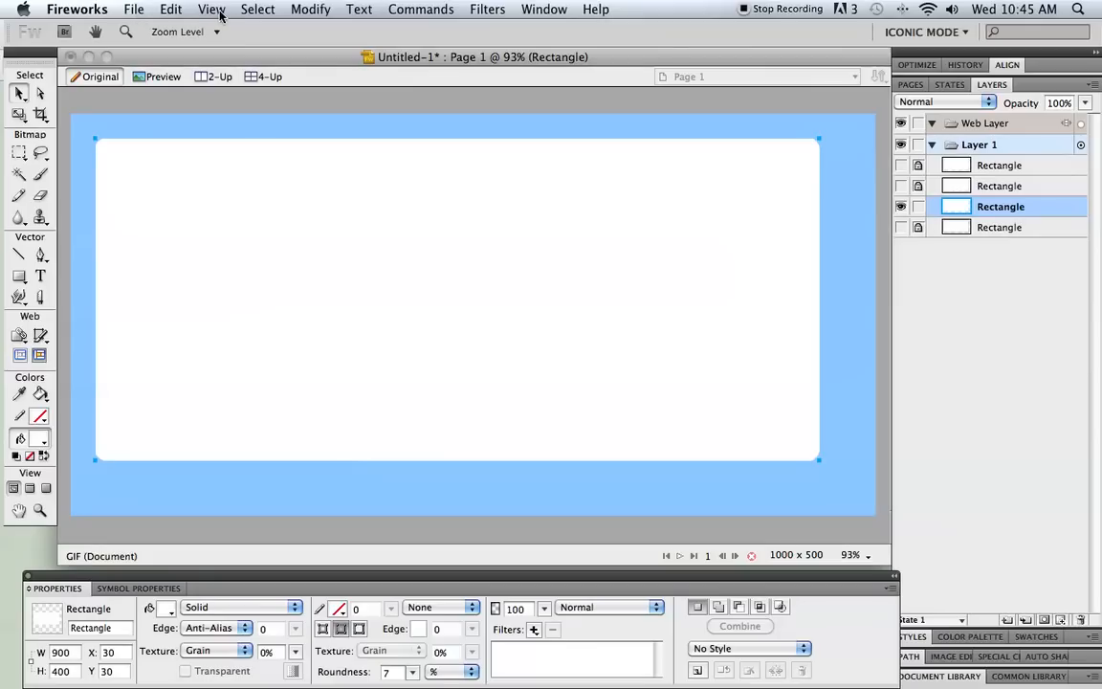
Show the rulers and drag a horizontal guide onto the upper part of the rounded rectangle.
left_click(210, 8)
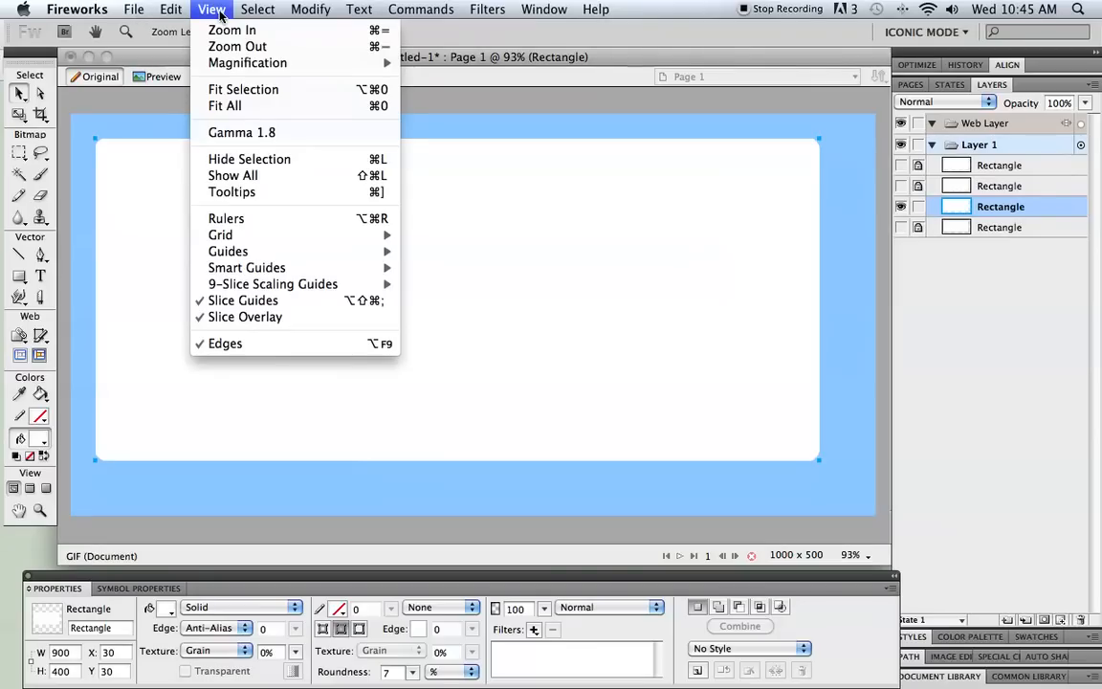
mouse_move(226, 218)
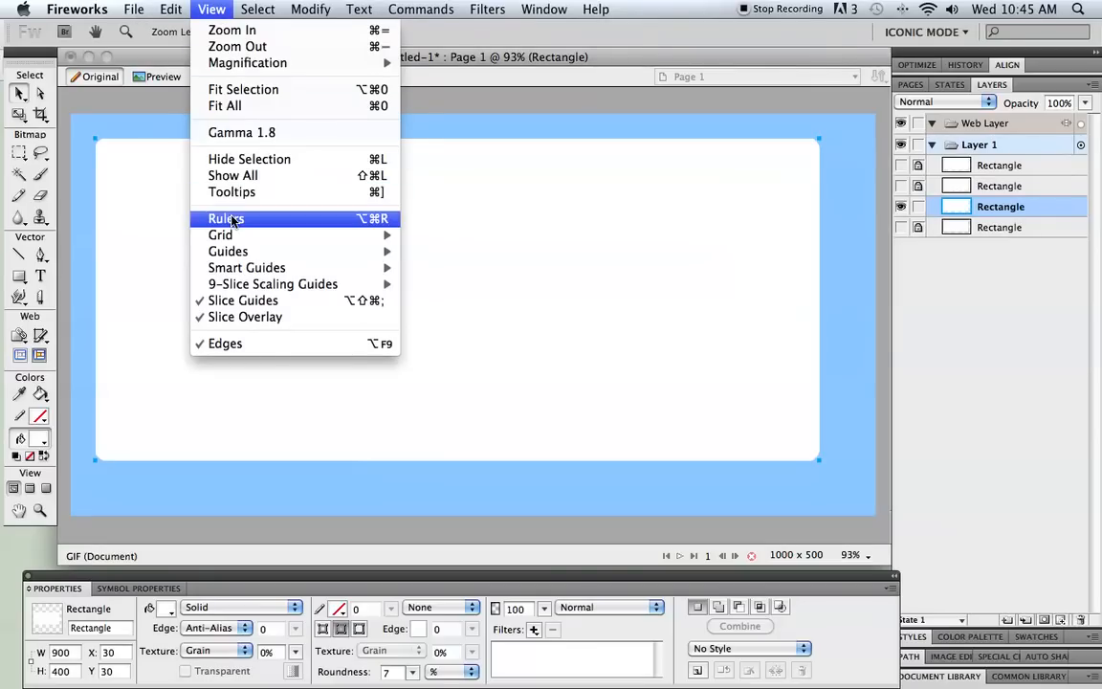
left_click(226, 218)
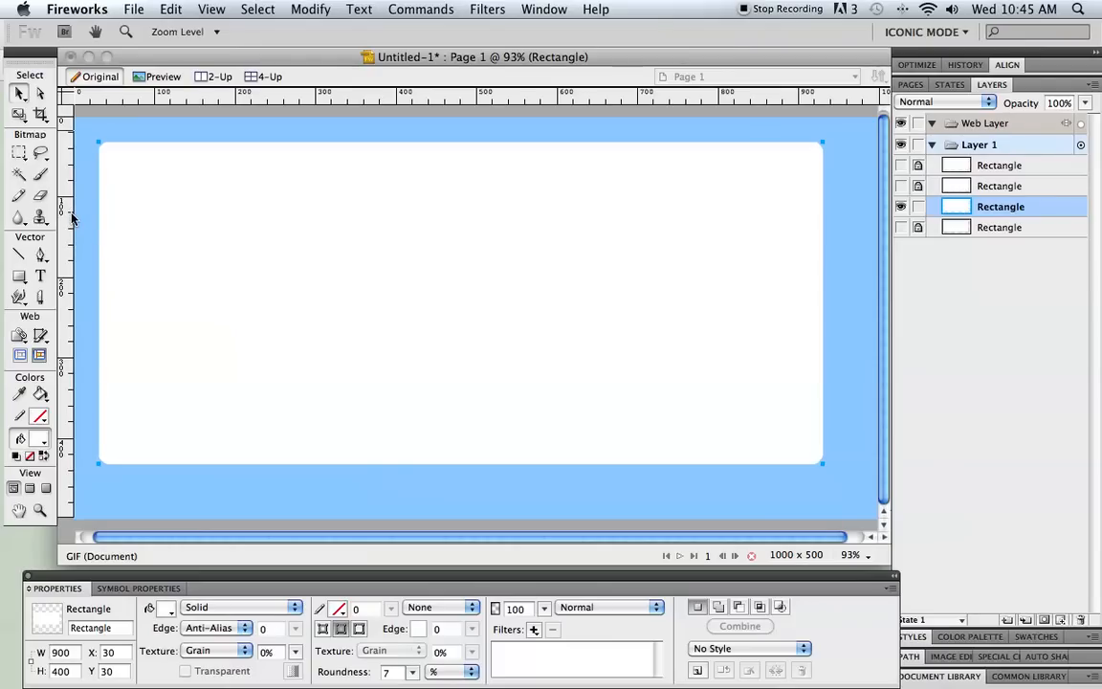
mouse_move(181, 100)
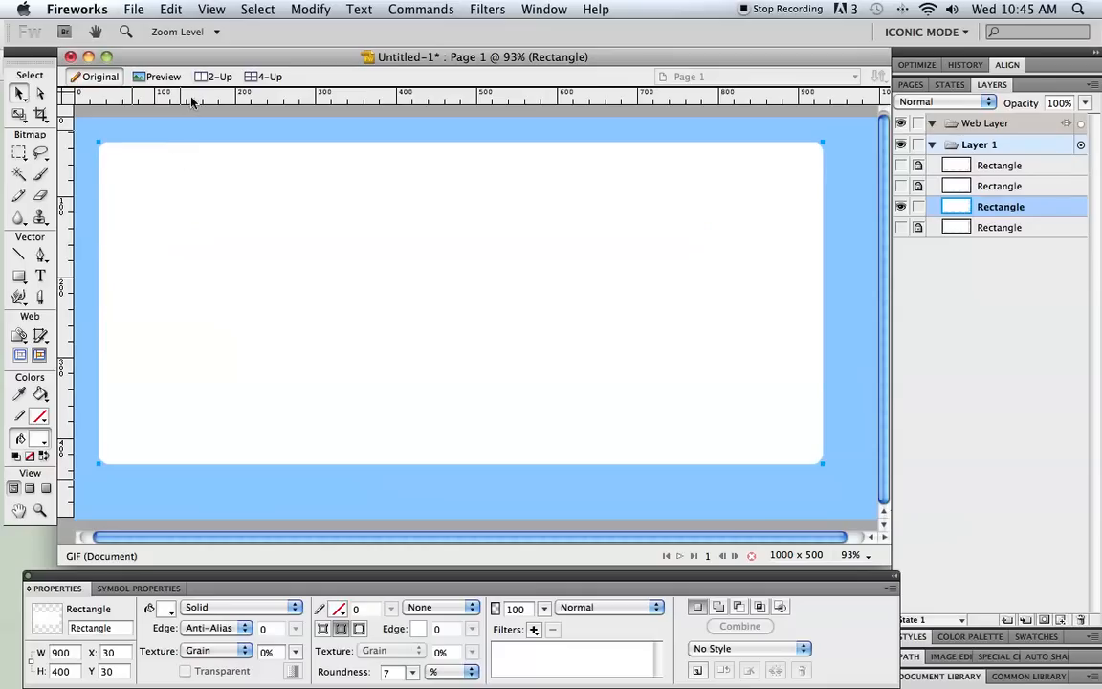
left_click_drag(192, 91, 191, 189)
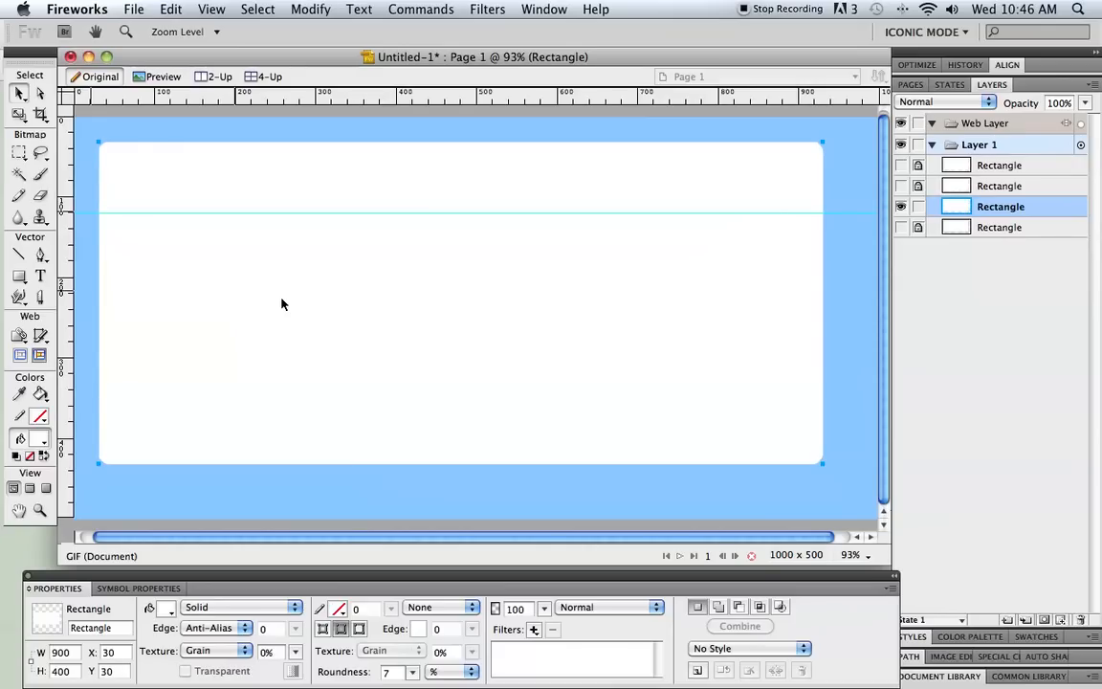
mouse_move(78, 253)
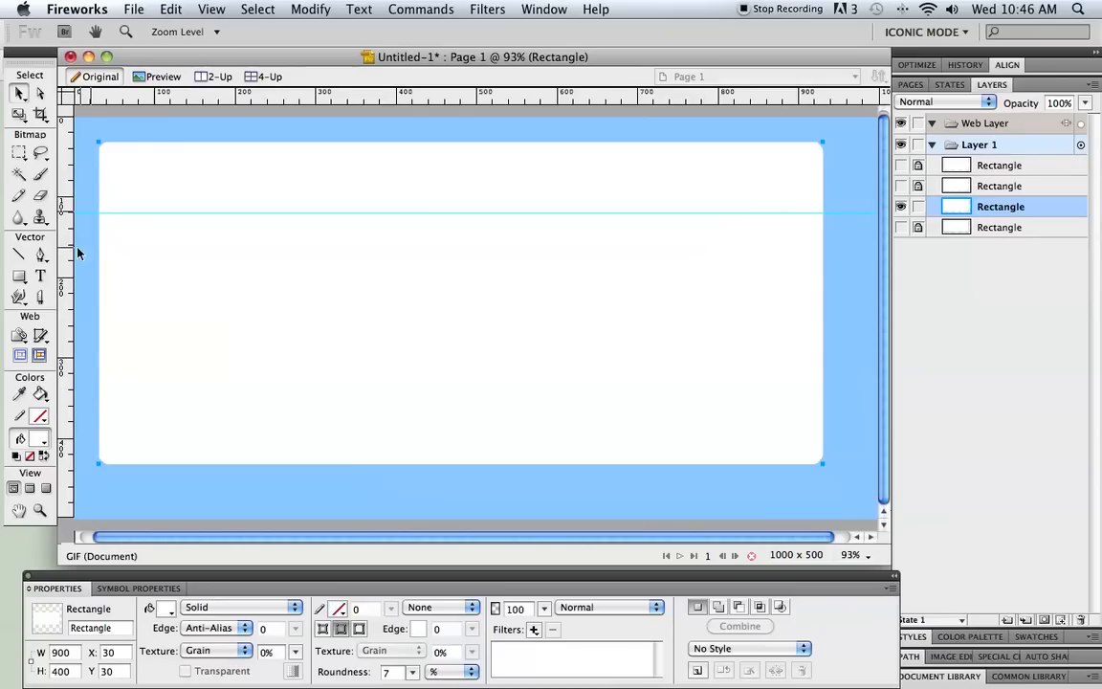
mouse_move(42, 298)
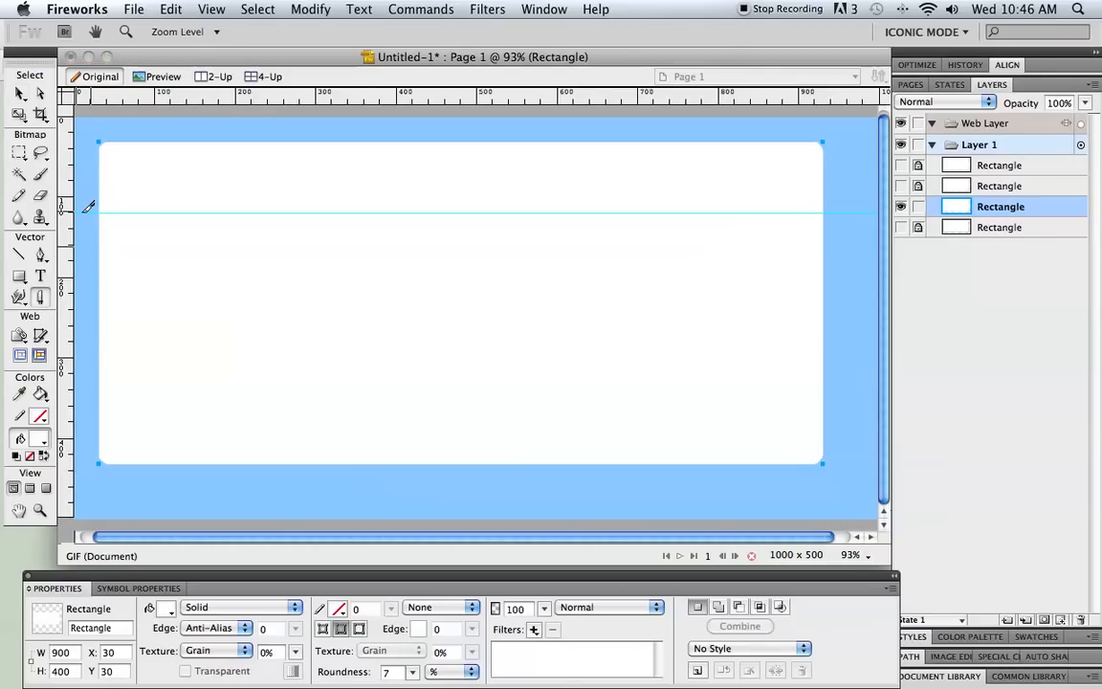
mouse_move(163, 214)
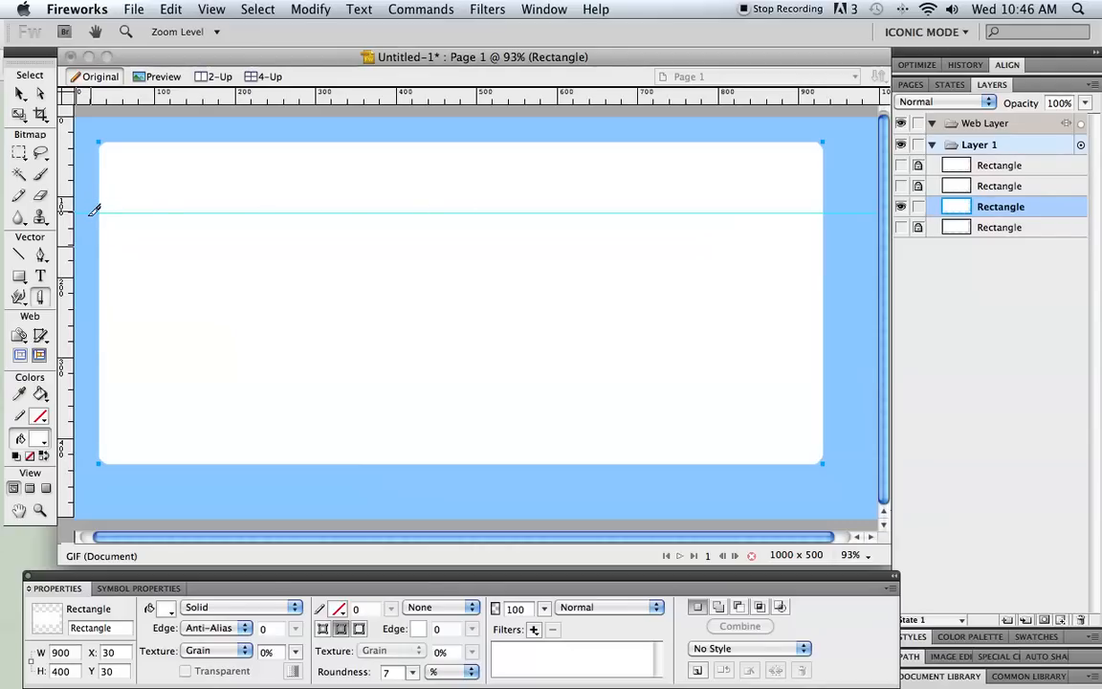
mouse_move(122, 207)
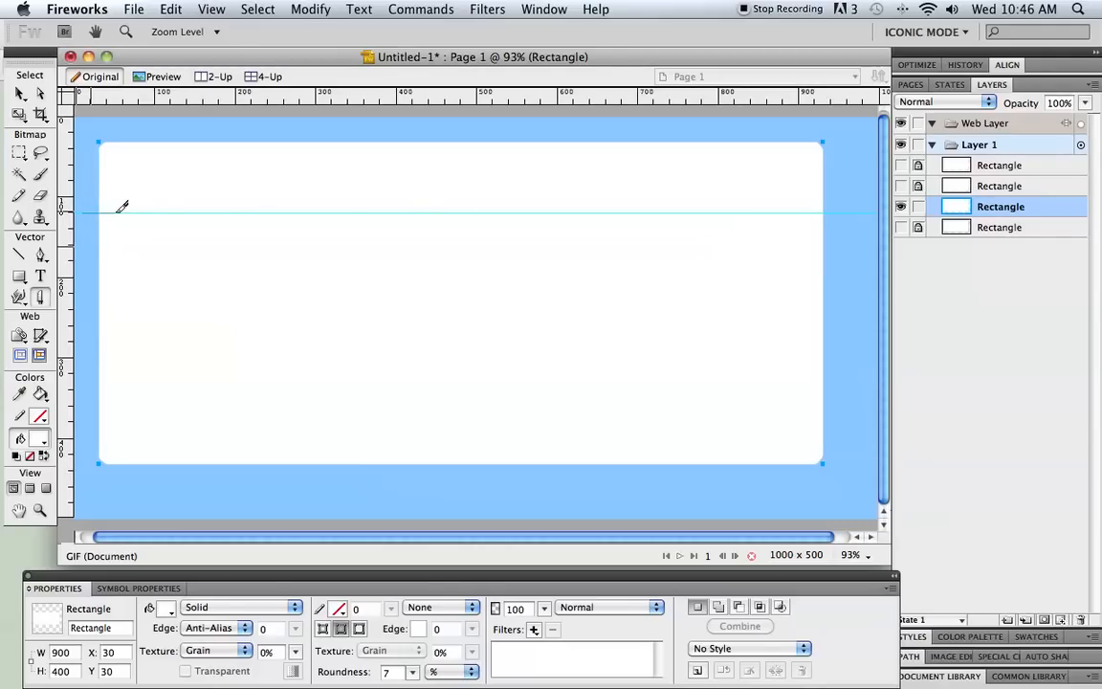
mouse_move(453, 207)
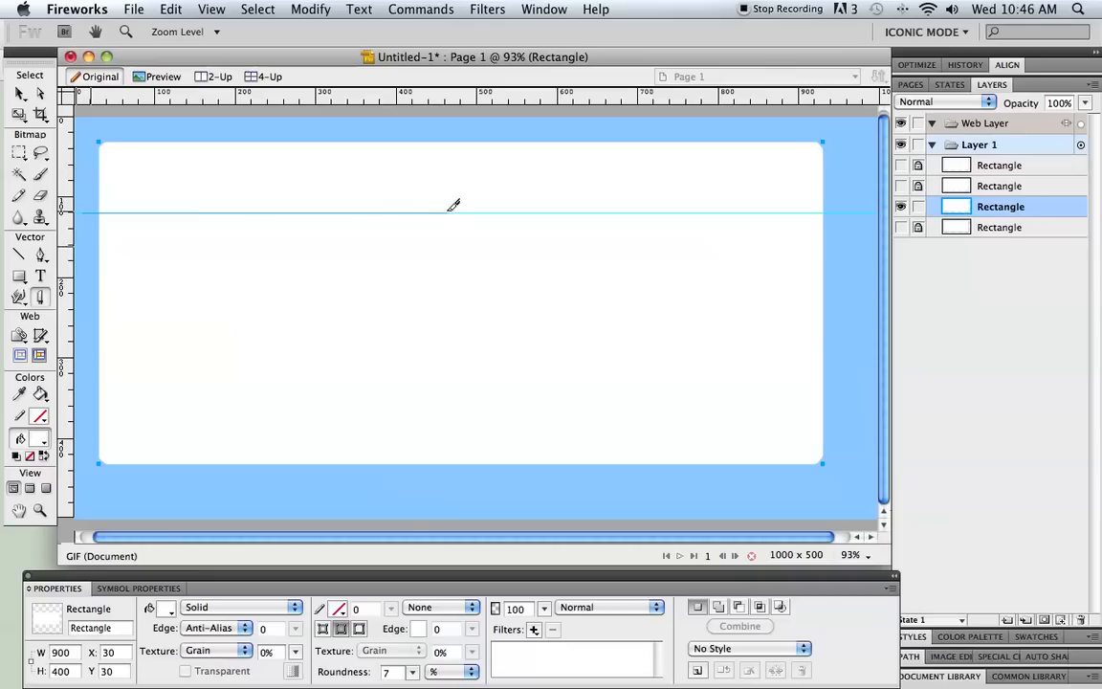
mouse_move(723, 203)
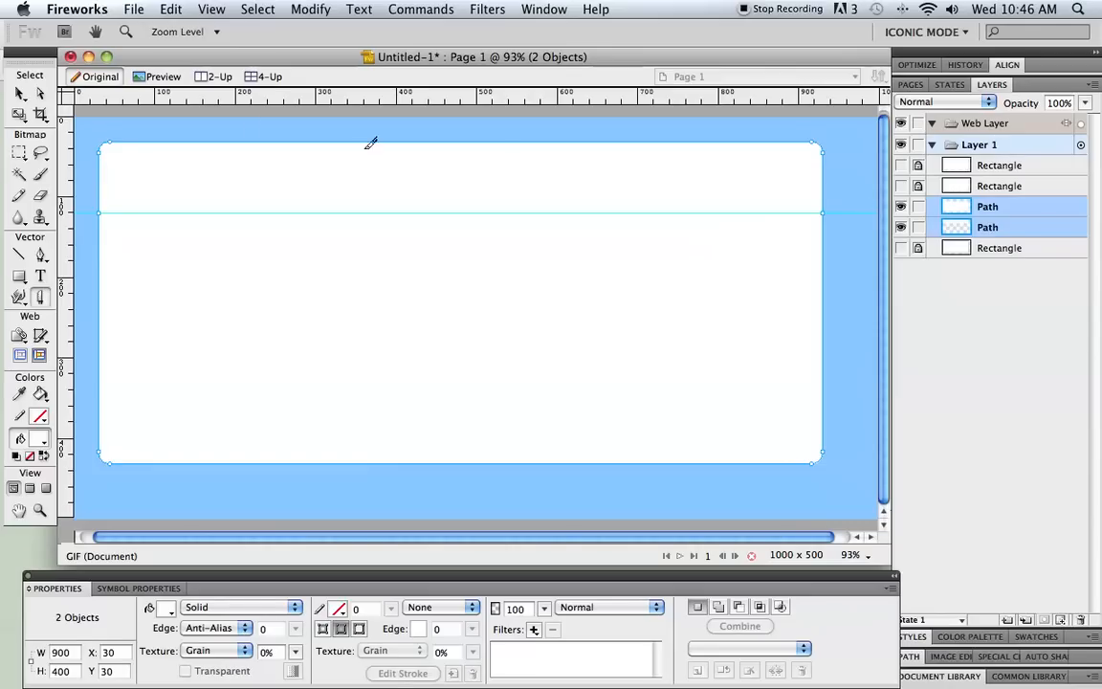
Select the two pieces of the rectangle split along the guide.
left_click(987, 207)
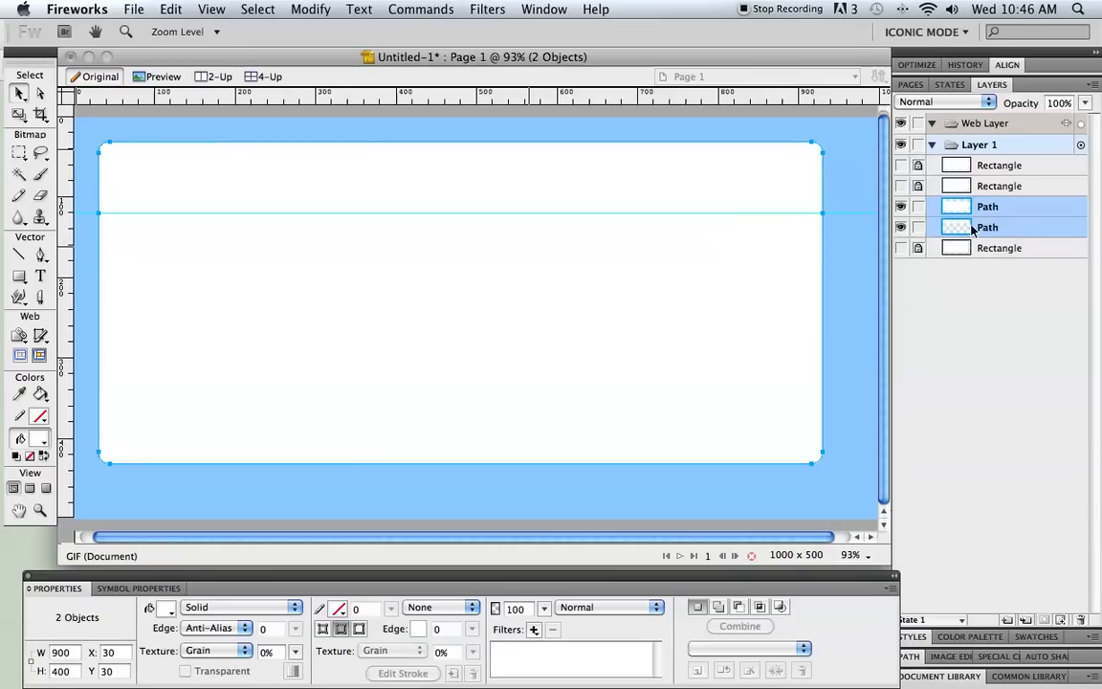
mouse_move(964, 230)
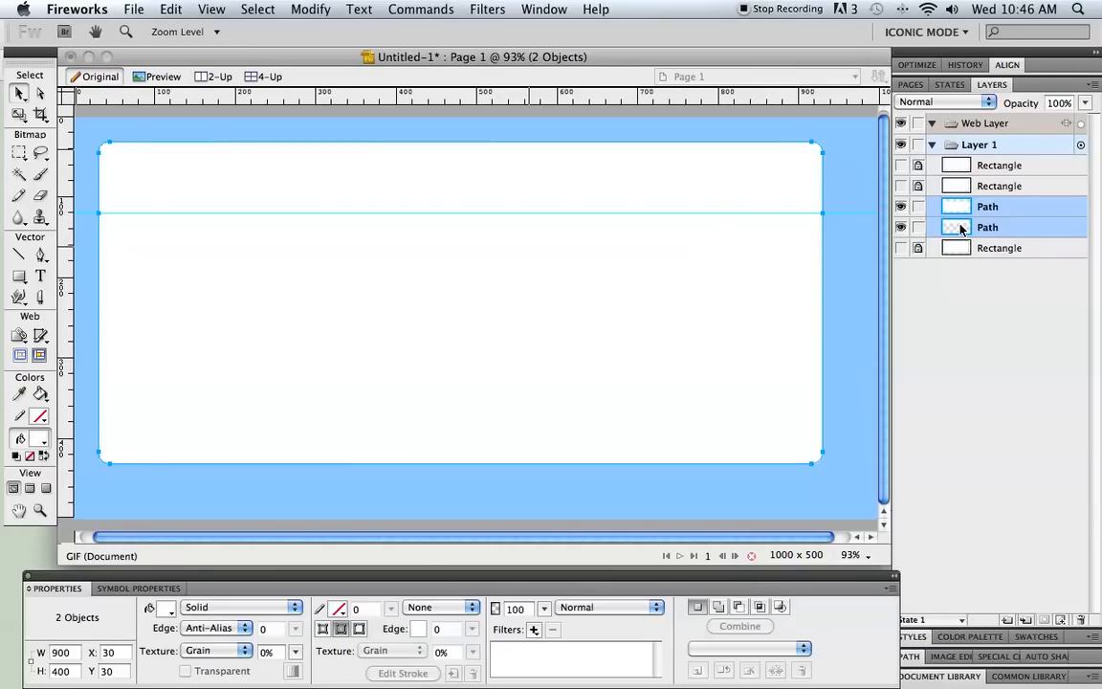
mouse_move(960, 230)
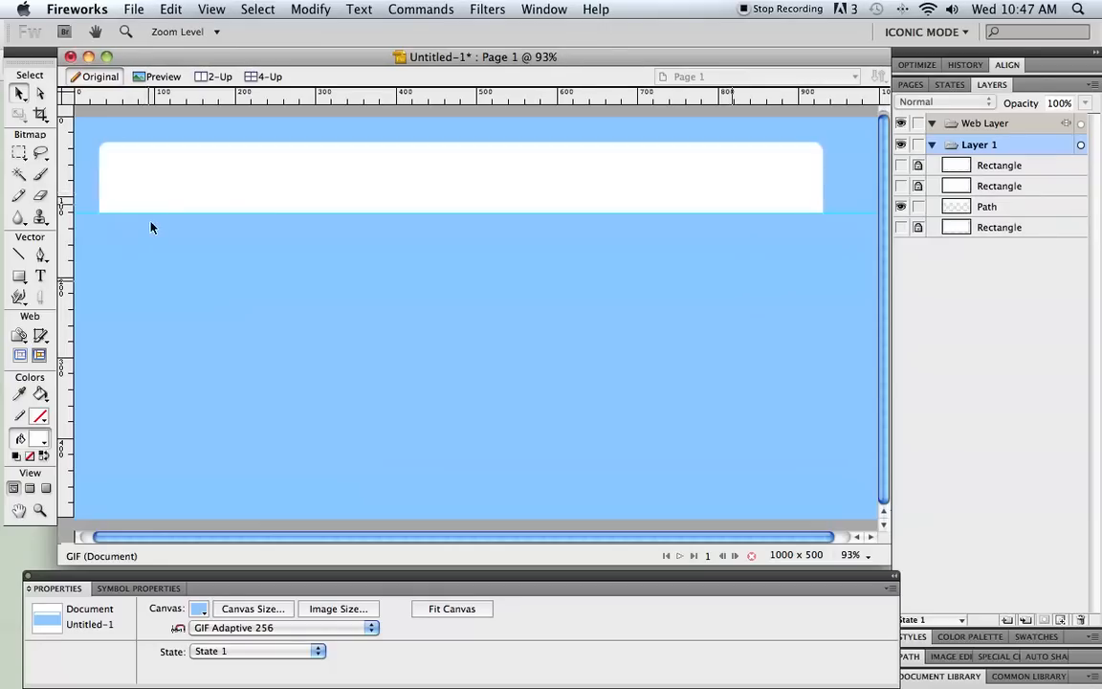
mouse_move(130, 228)
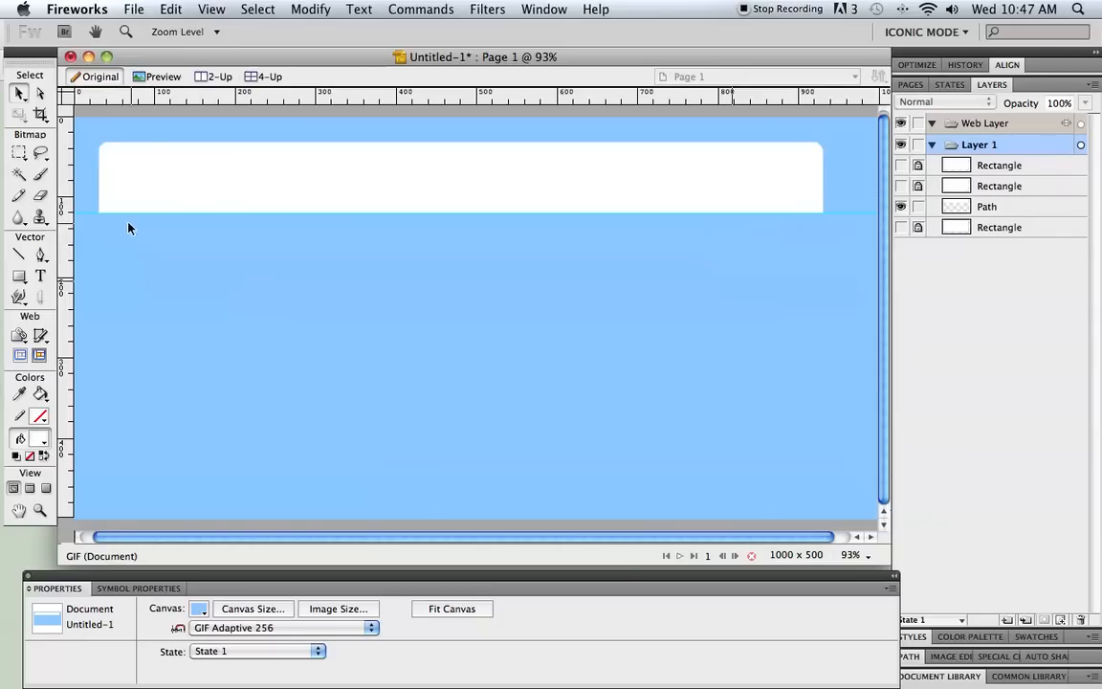
Import aspens.jpg from Desktop > geographySite > images > photos as a bitmap on the canvas.
left_click(134, 7)
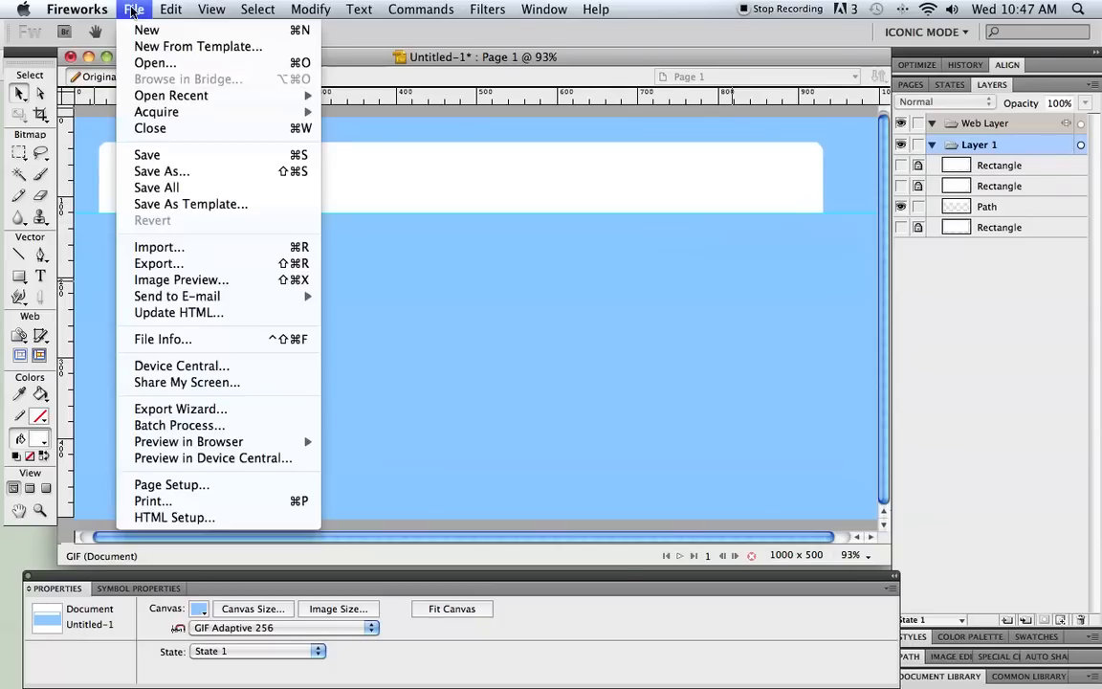
left_click(134, 8)
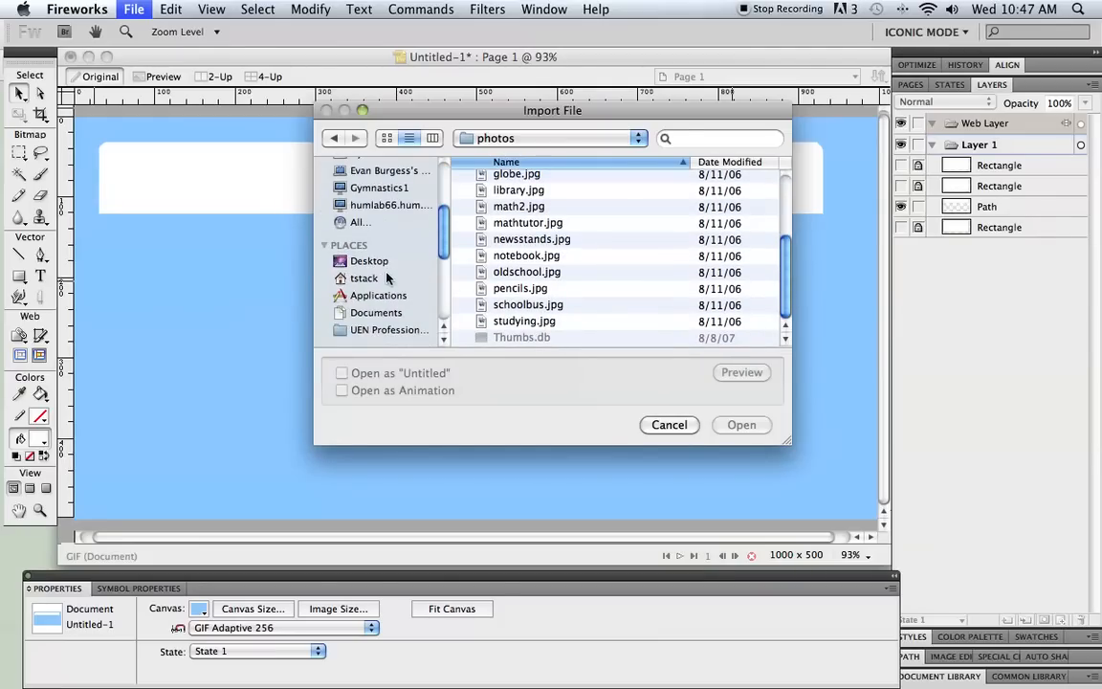
left_click(371, 260)
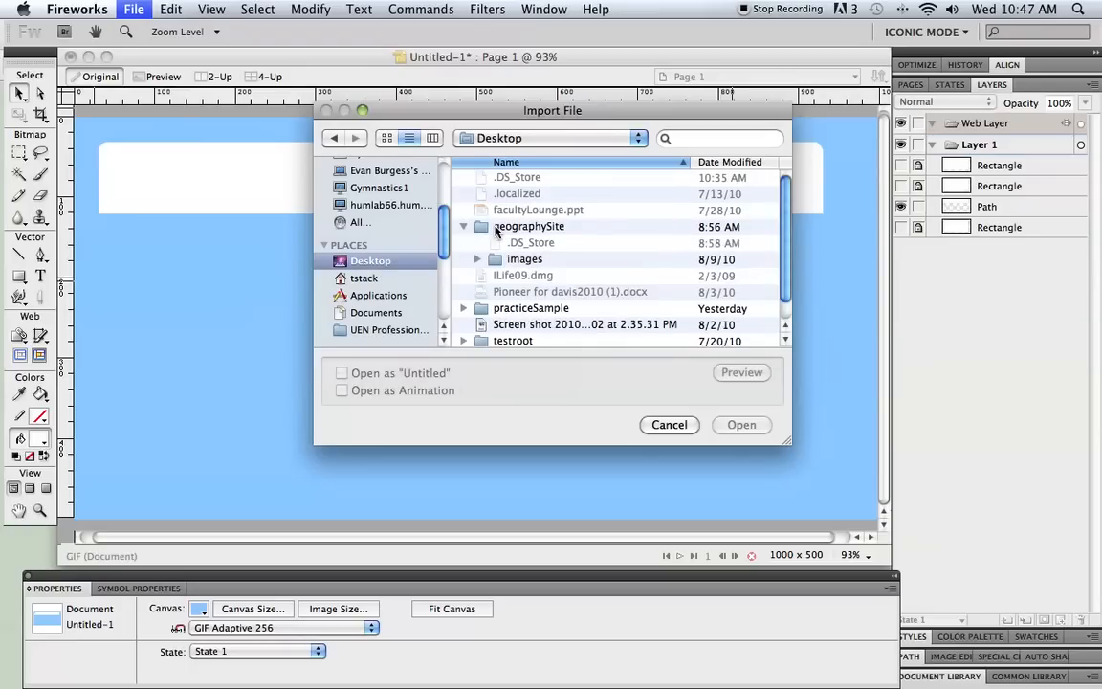
left_click(528, 226)
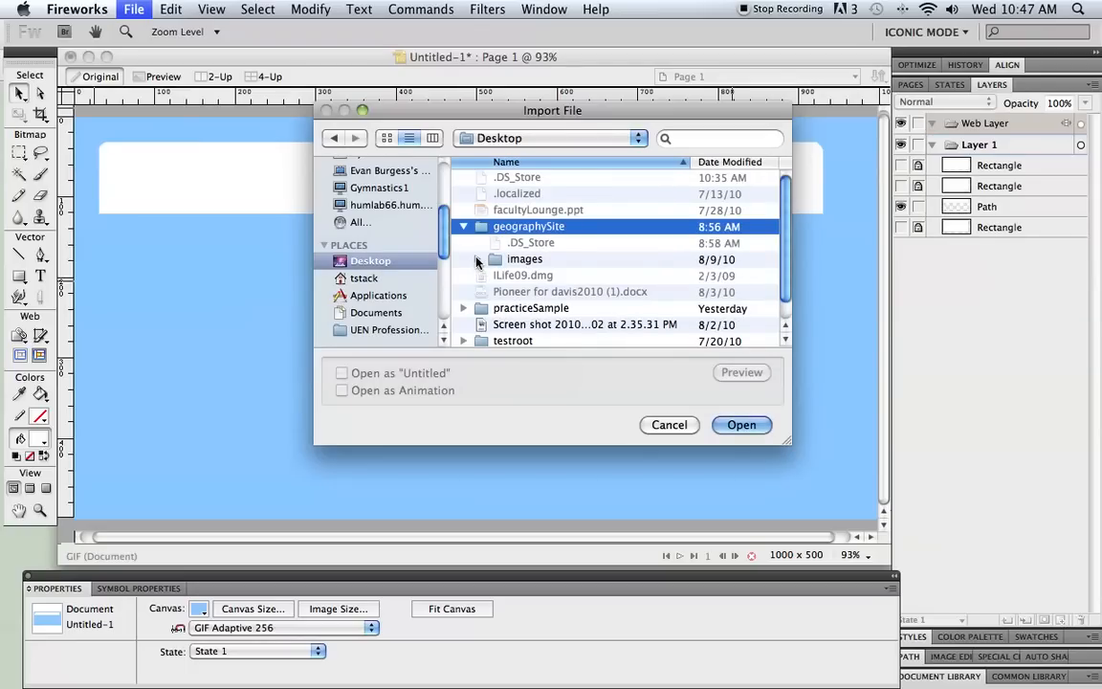
left_click(478, 261)
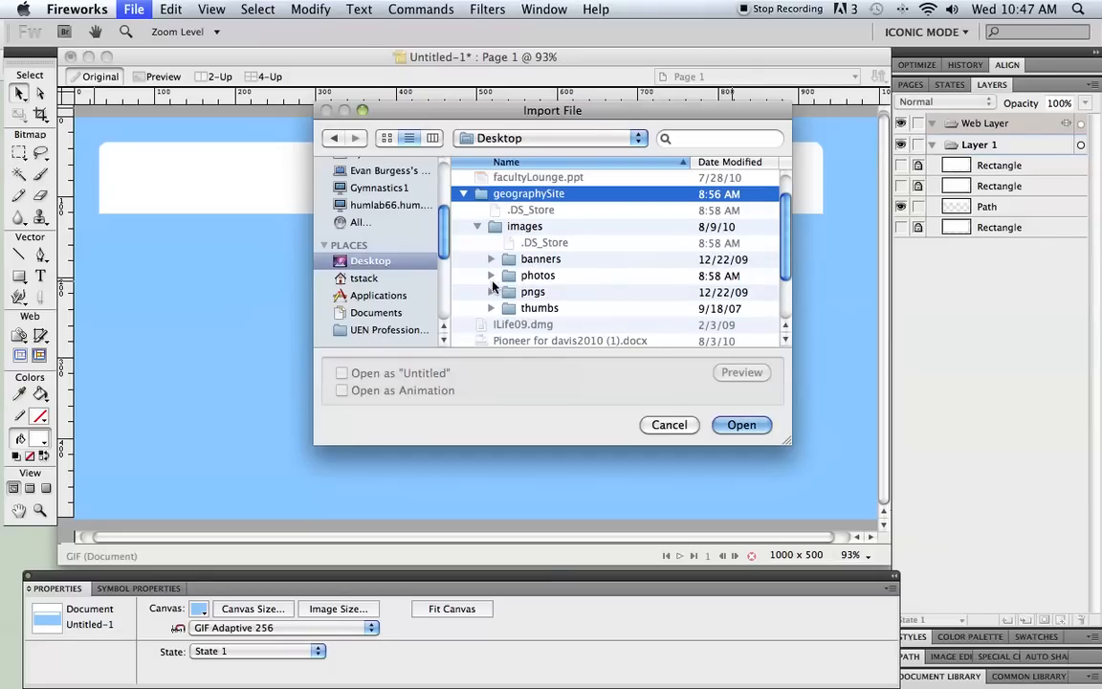
left_click(490, 276)
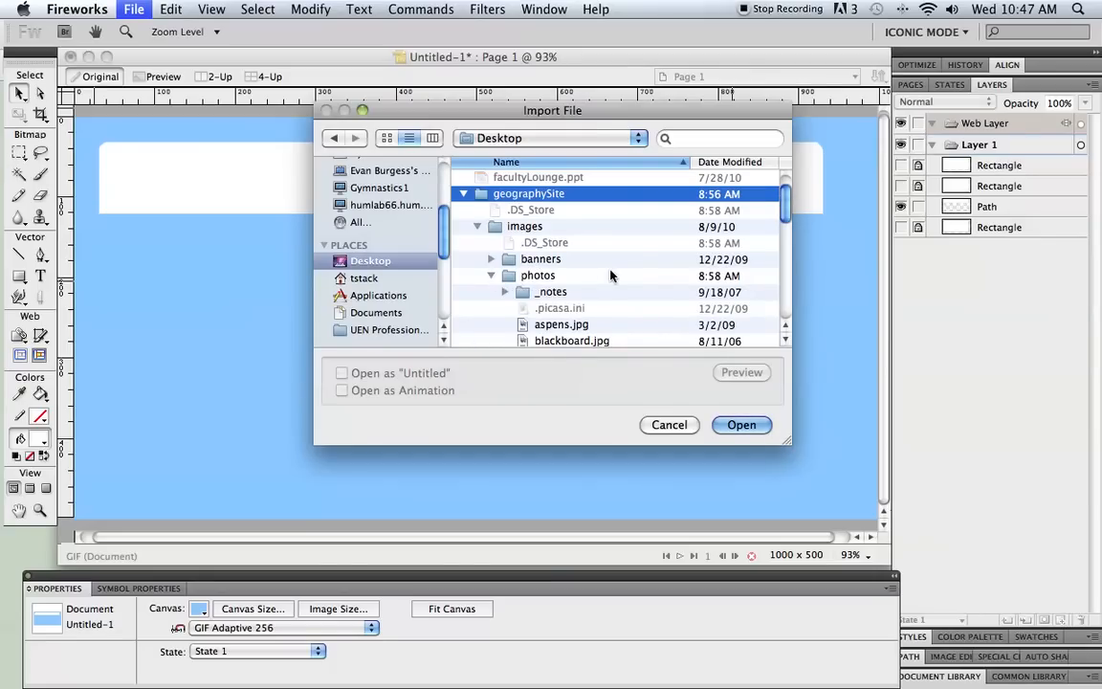
left_click(562, 281)
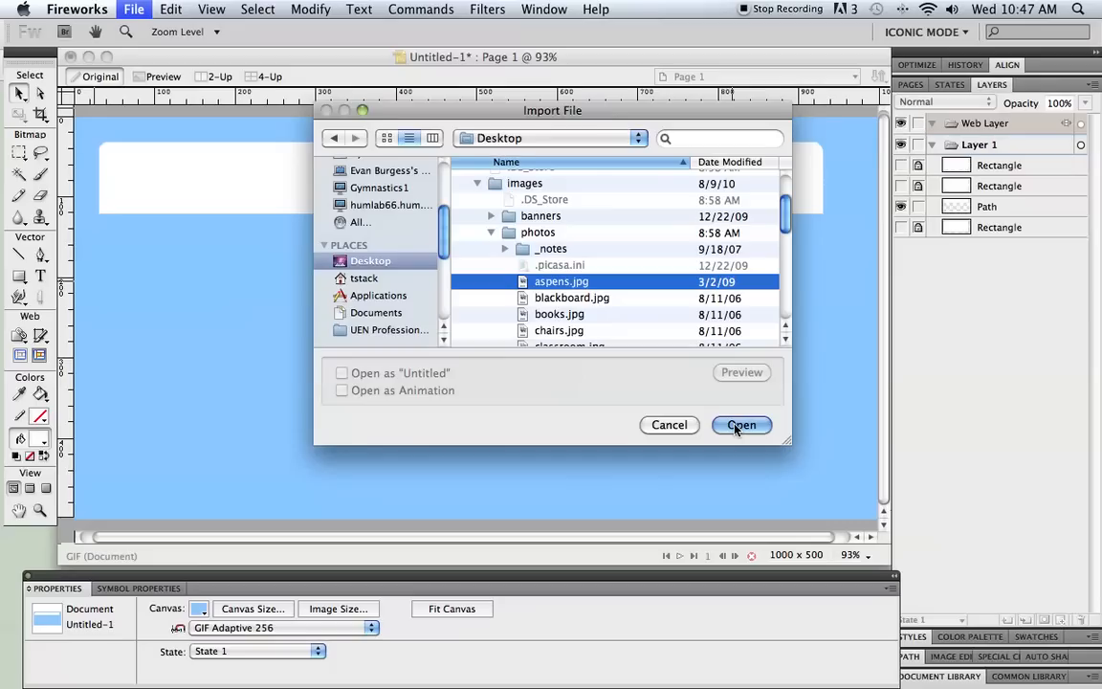
left_click(742, 424)
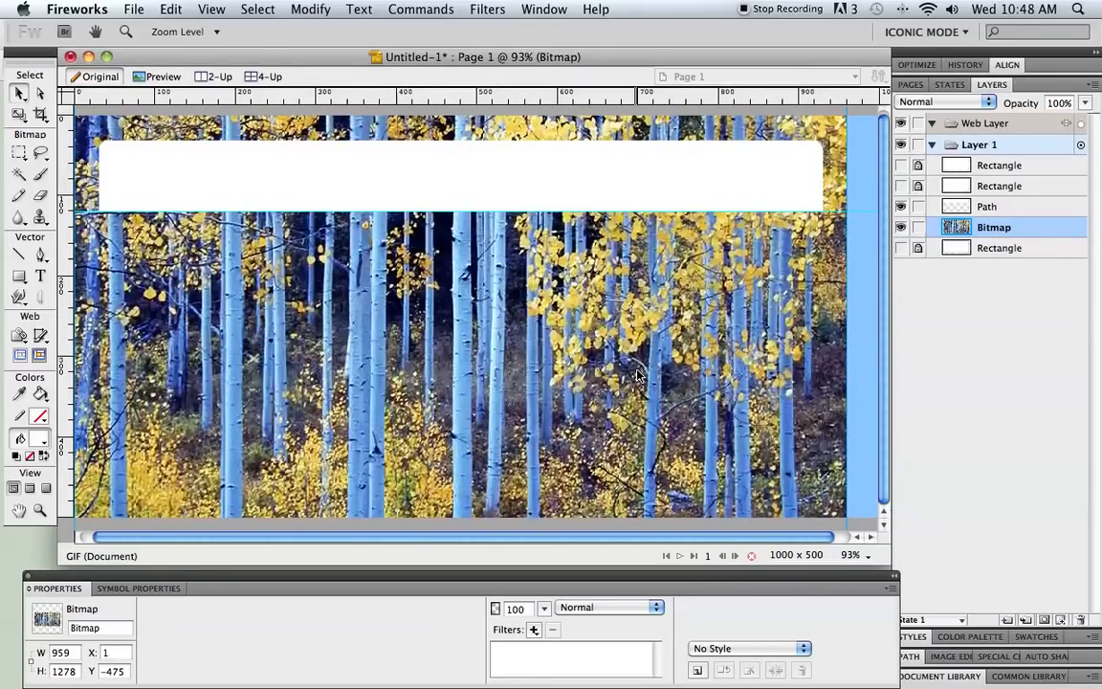
mouse_move(424, 271)
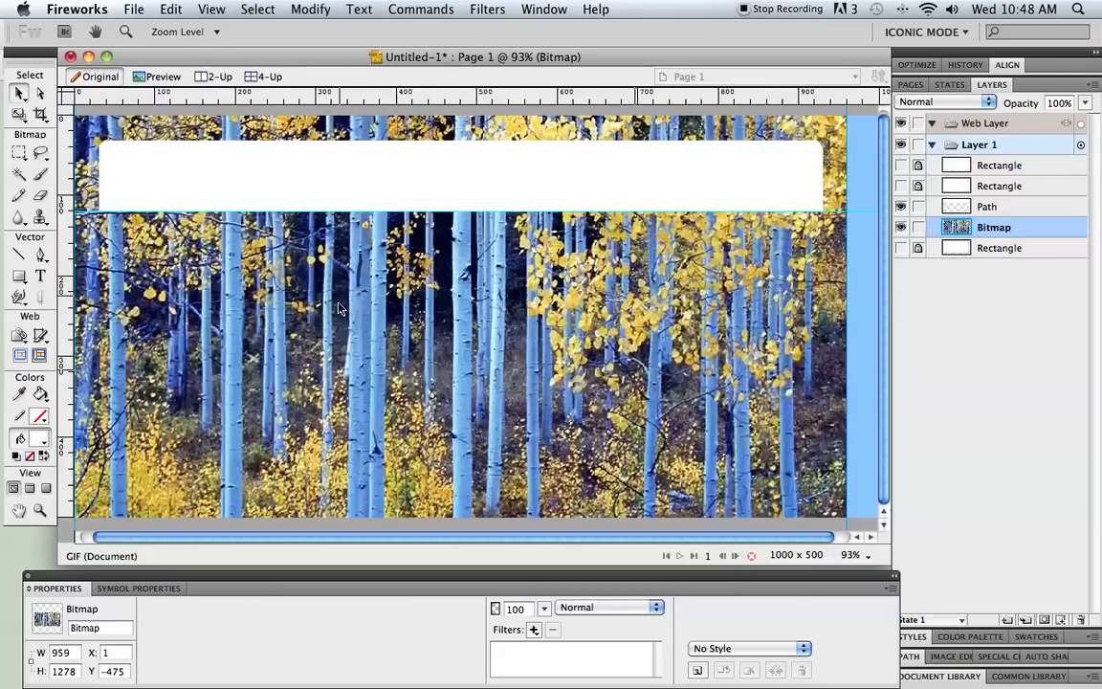
mouse_move(658, 345)
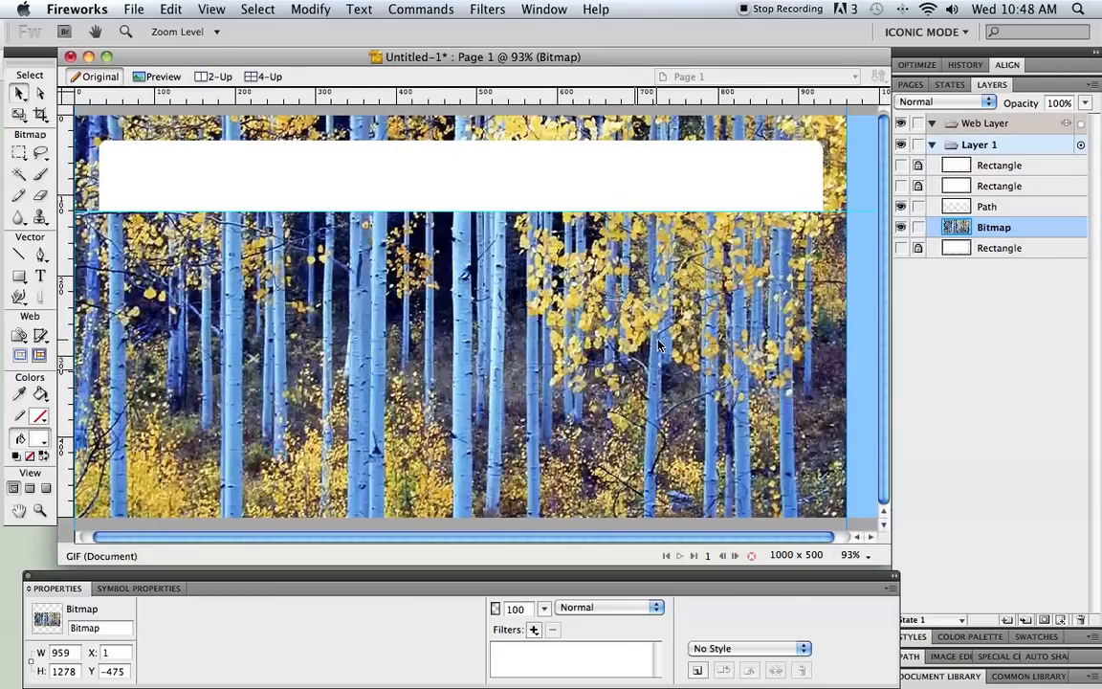
mouse_move(564, 283)
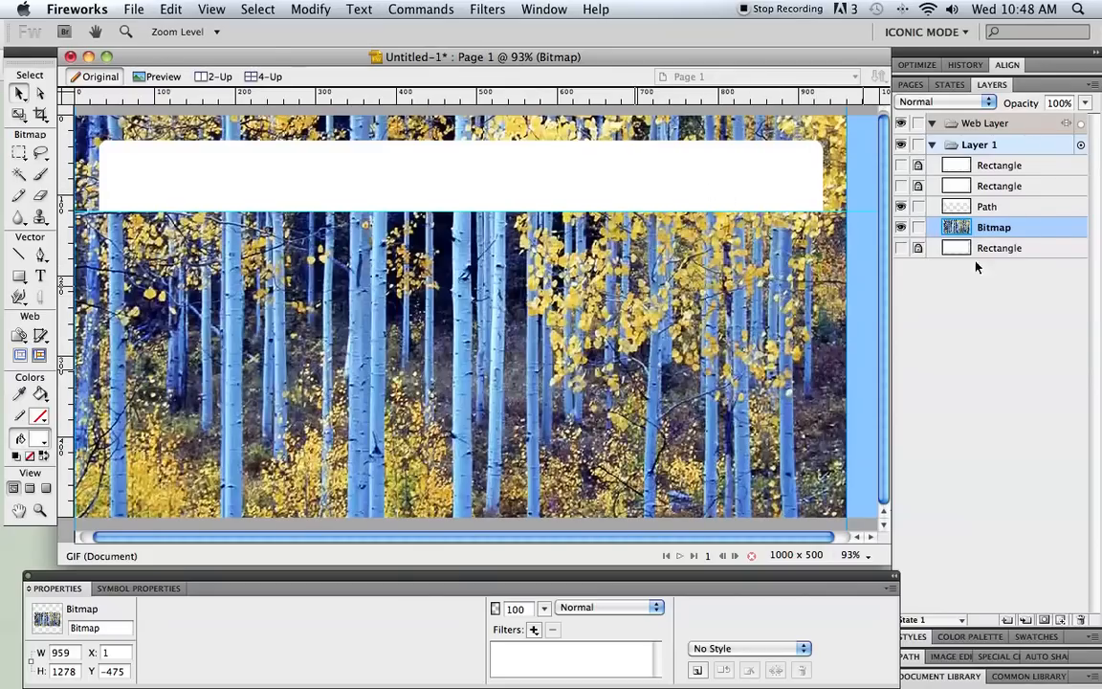
Select the header path and the aspen photo and group them as a mask.
left_click(987, 207)
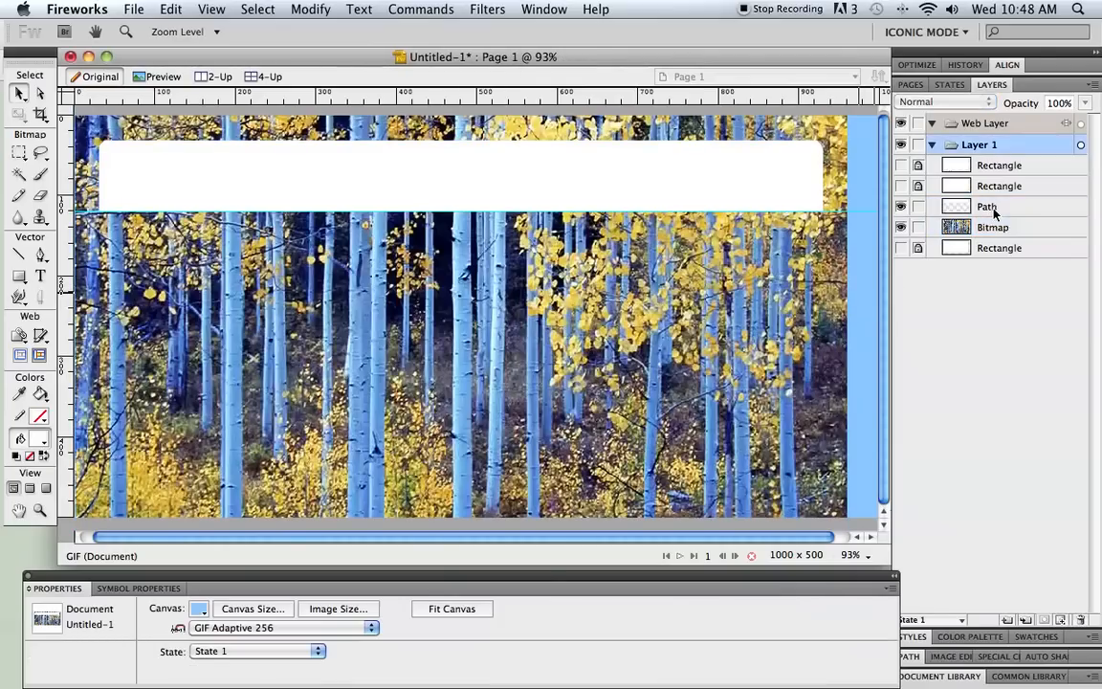
left_click(987, 207)
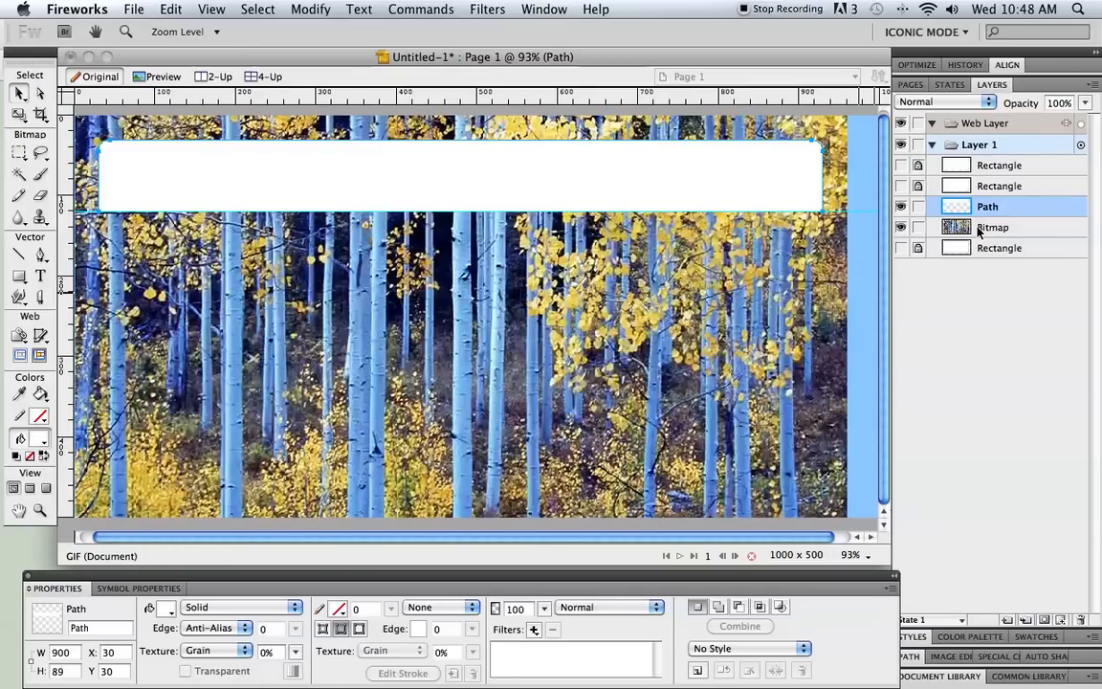
left_click(991, 226)
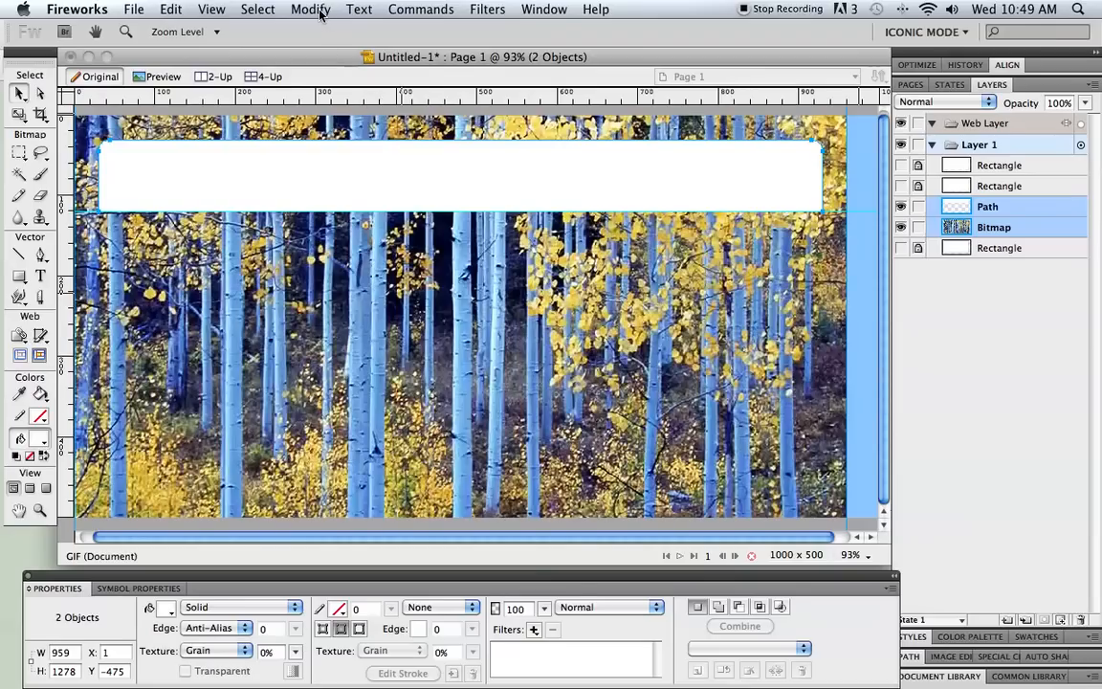
left_click(310, 8)
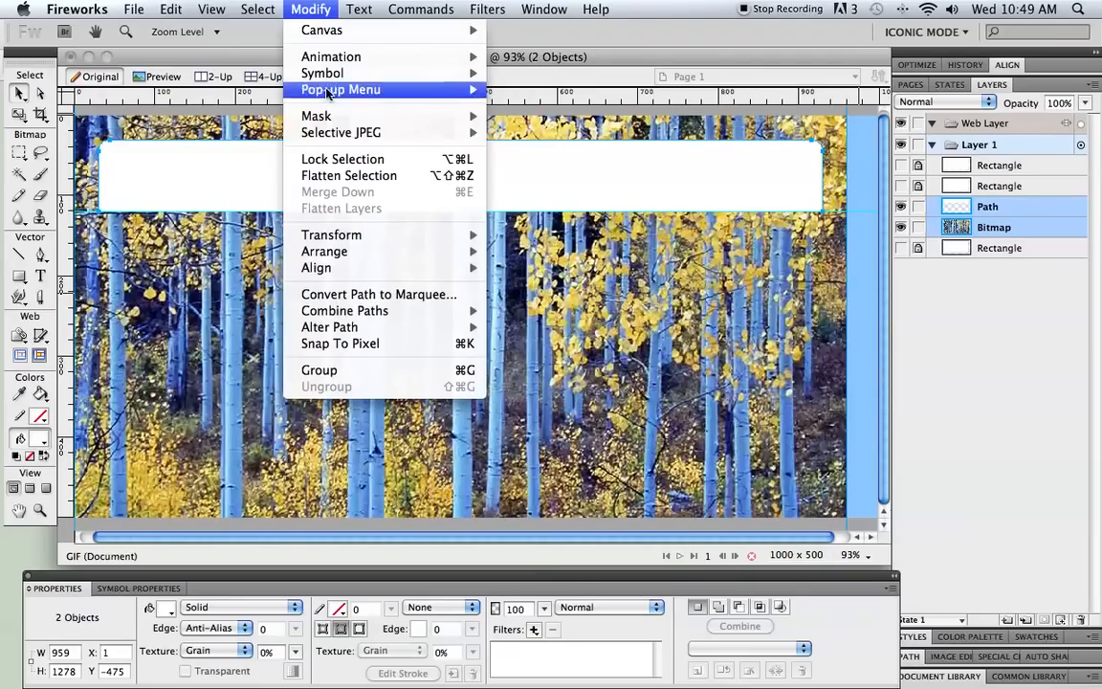
mouse_move(316, 117)
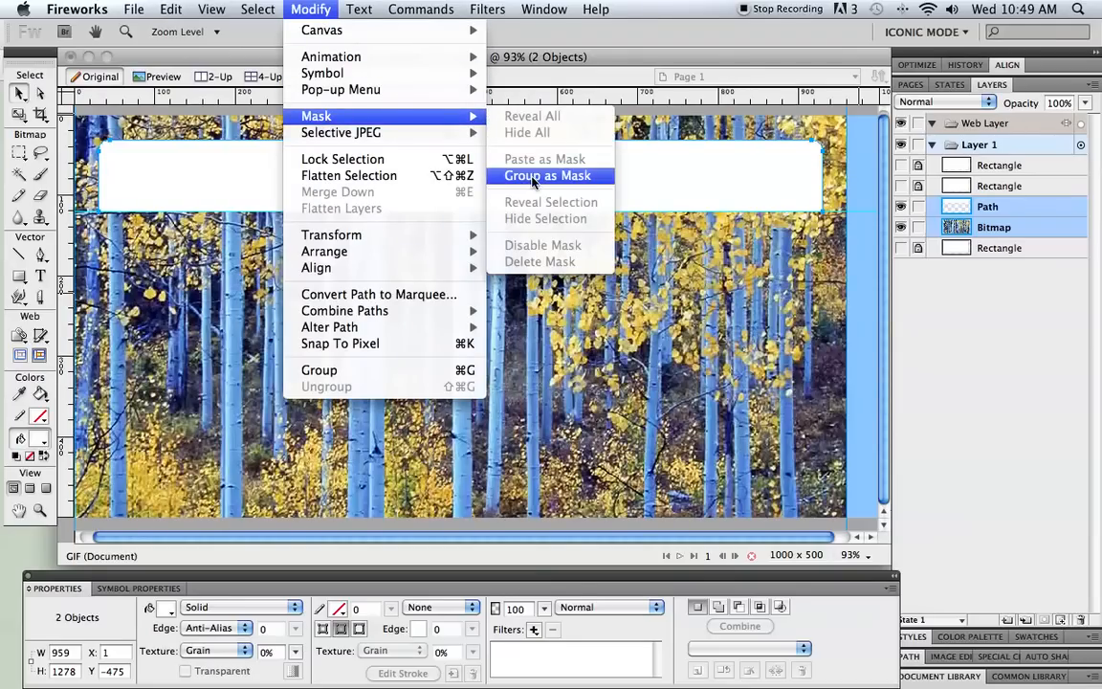
left_click(547, 176)
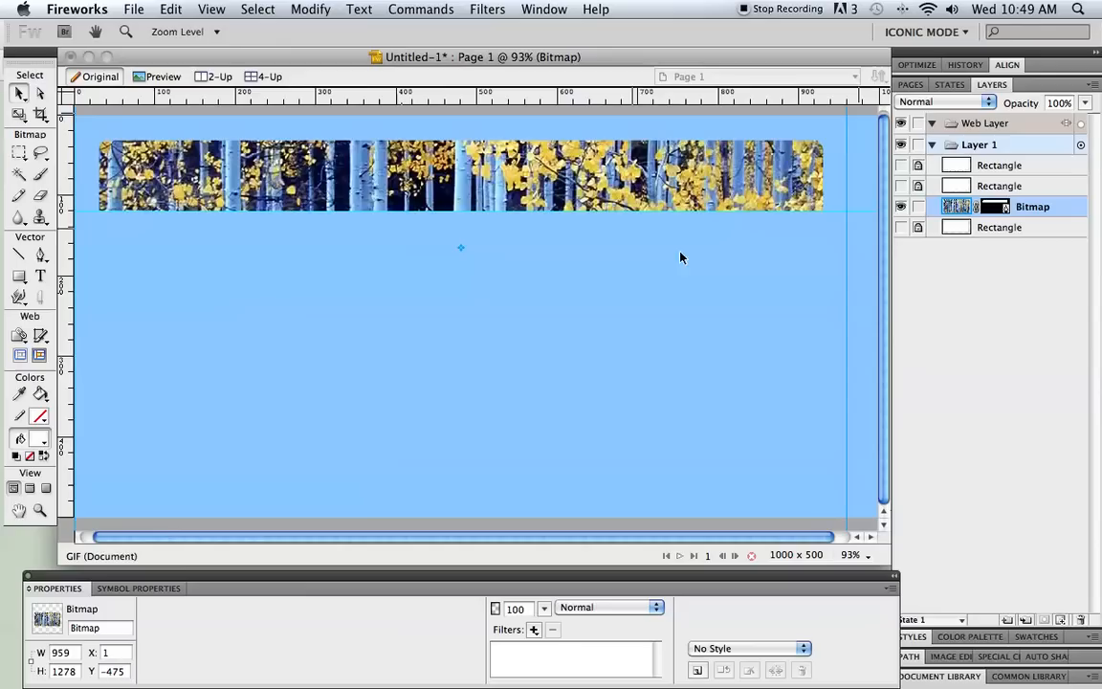
mouse_move(773, 281)
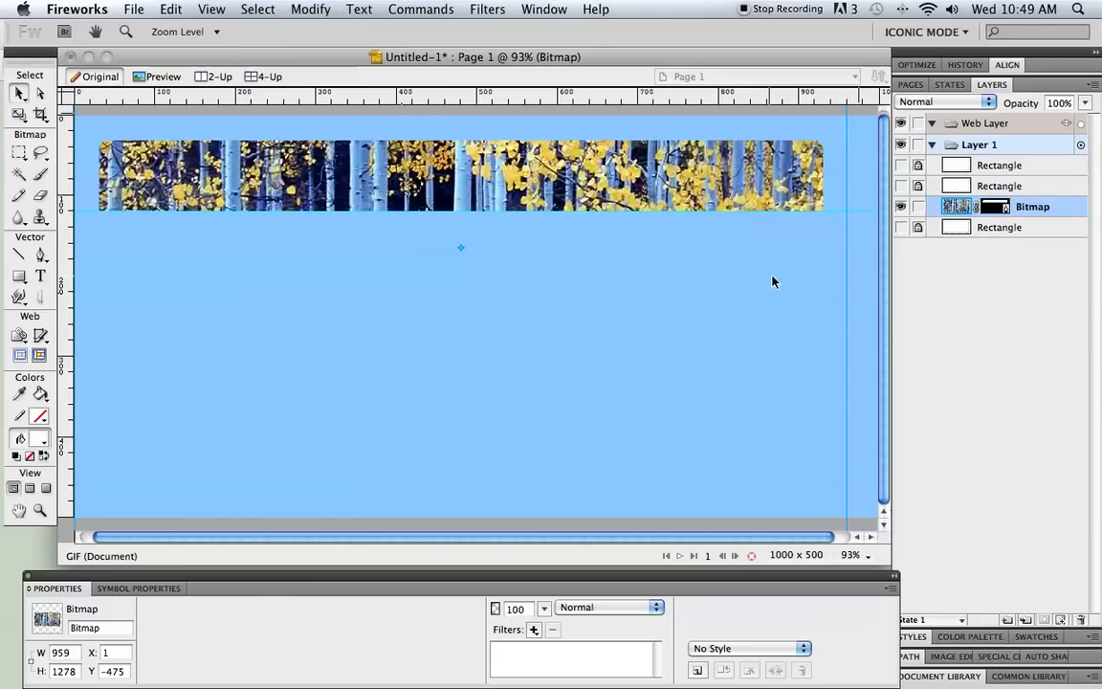
mouse_move(461, 259)
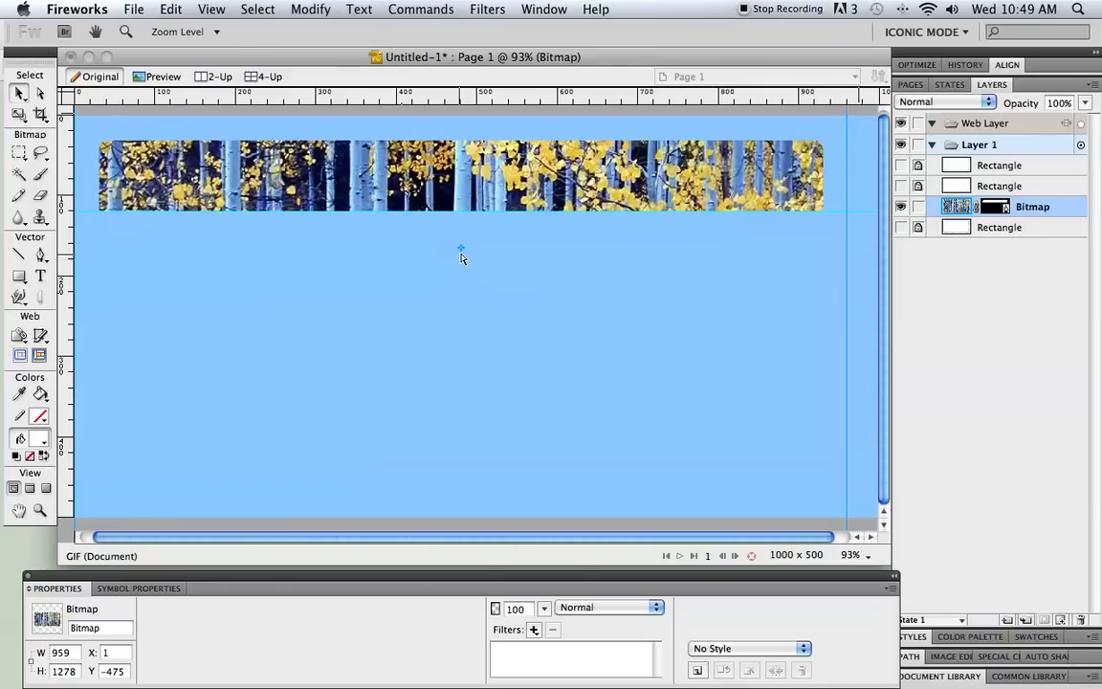
mouse_move(462, 253)
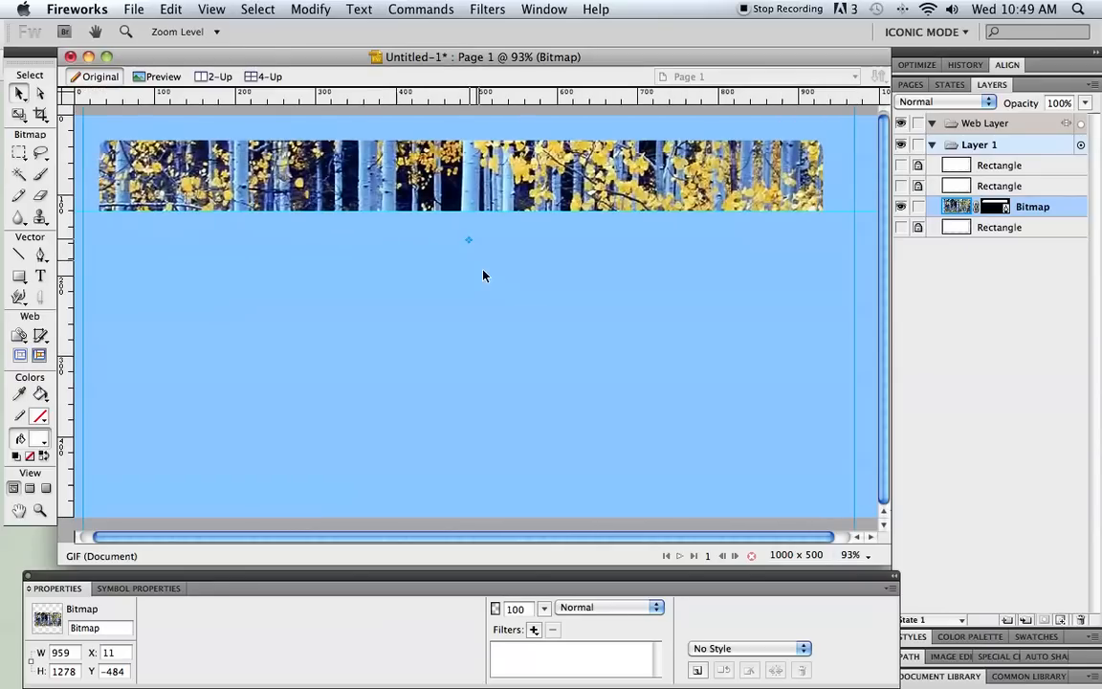
mouse_move(471, 247)
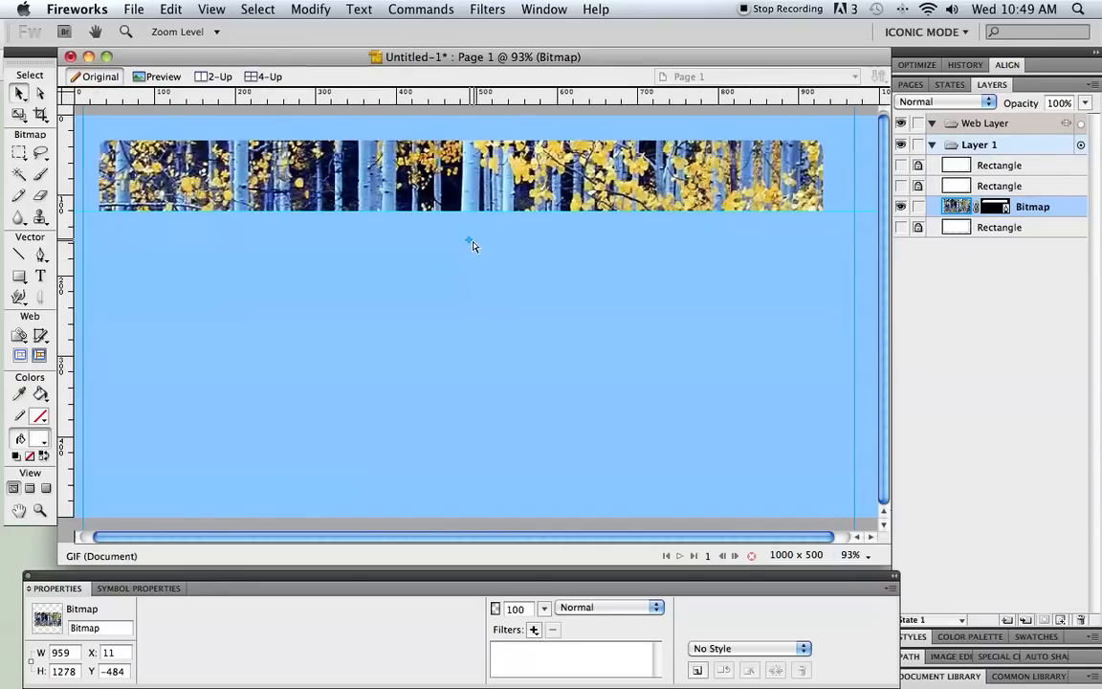
mouse_move(468, 243)
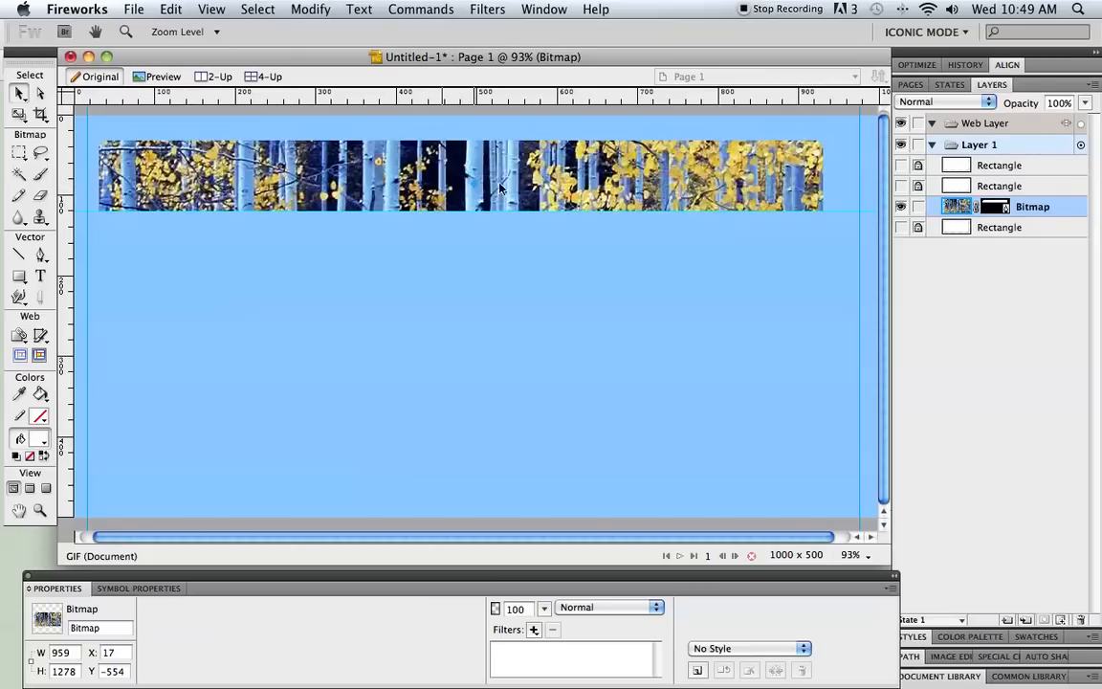
mouse_move(512, 191)
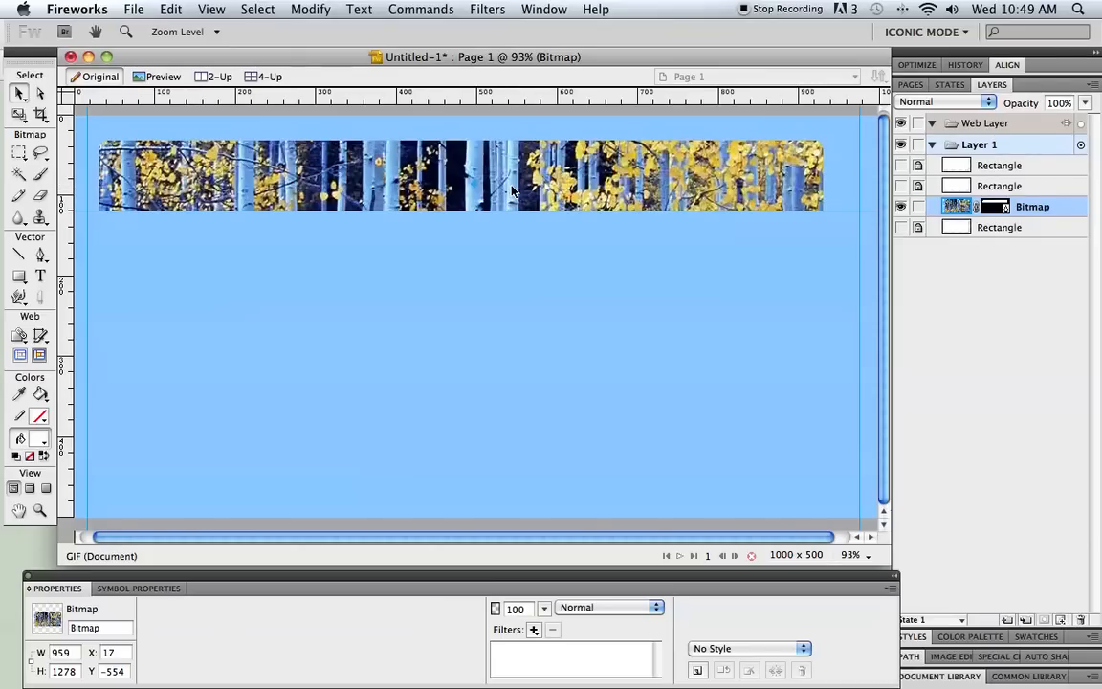
mouse_move(229, 8)
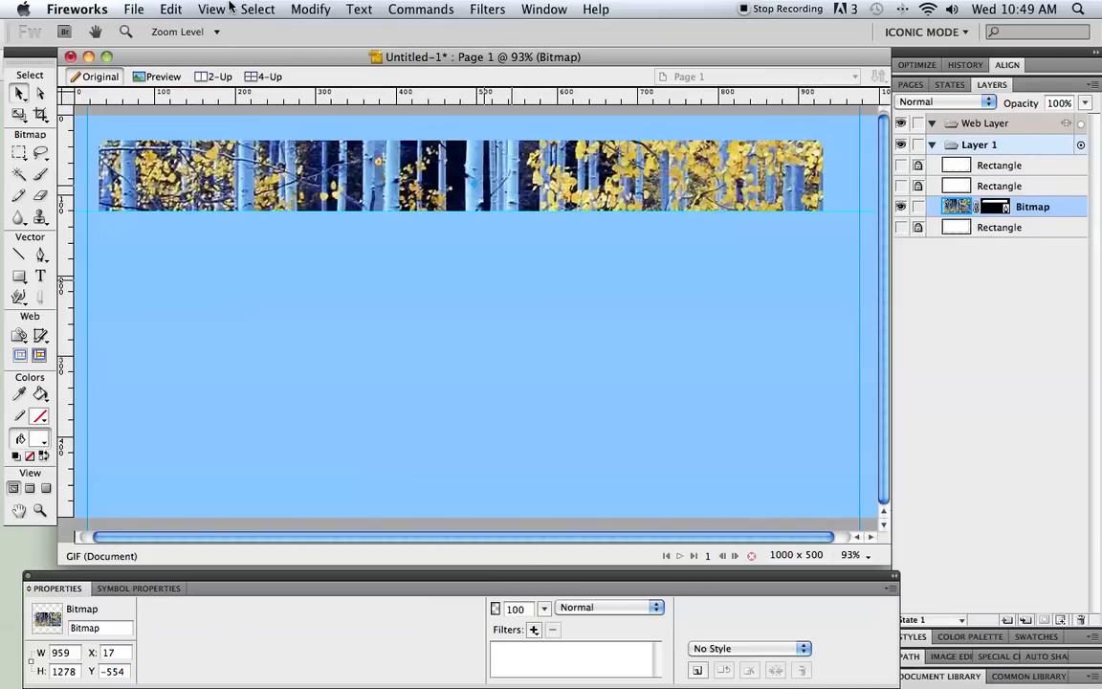
Convert the masked aspen photo to grayscale via Commands > Creative.
left_click(421, 7)
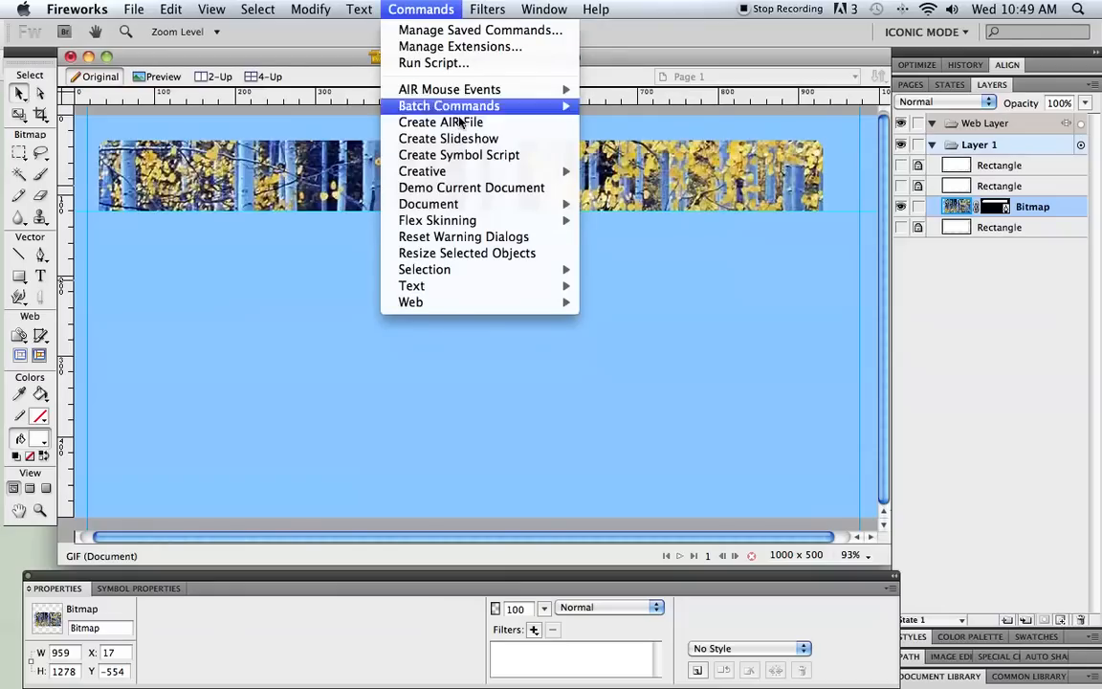
mouse_move(421, 172)
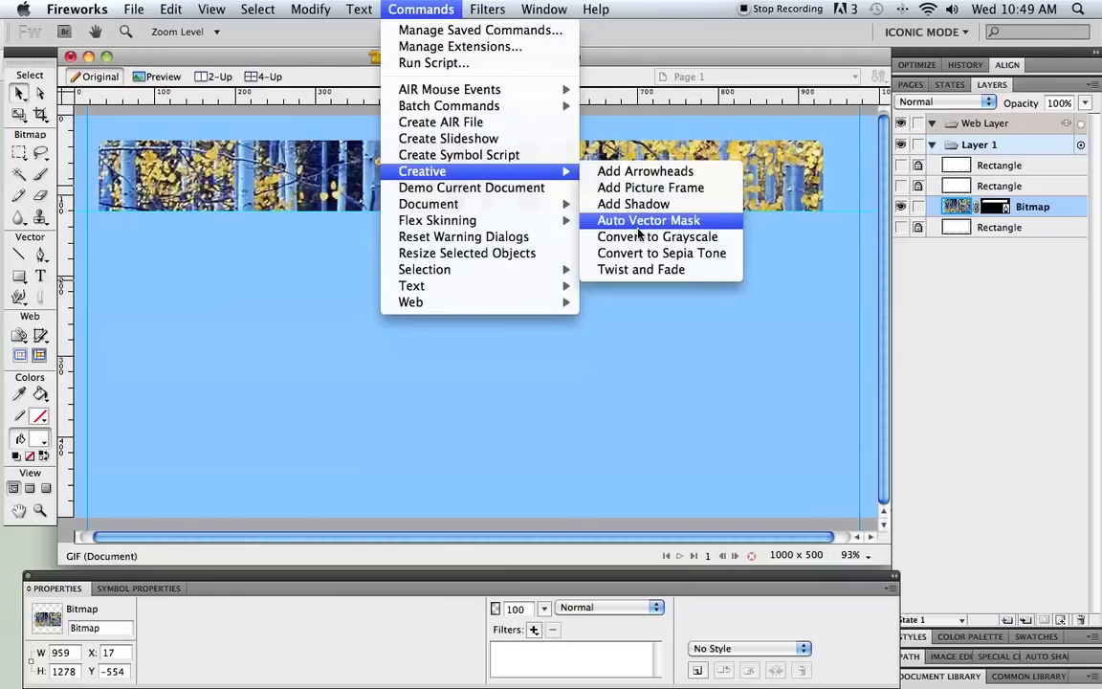
left_click(658, 237)
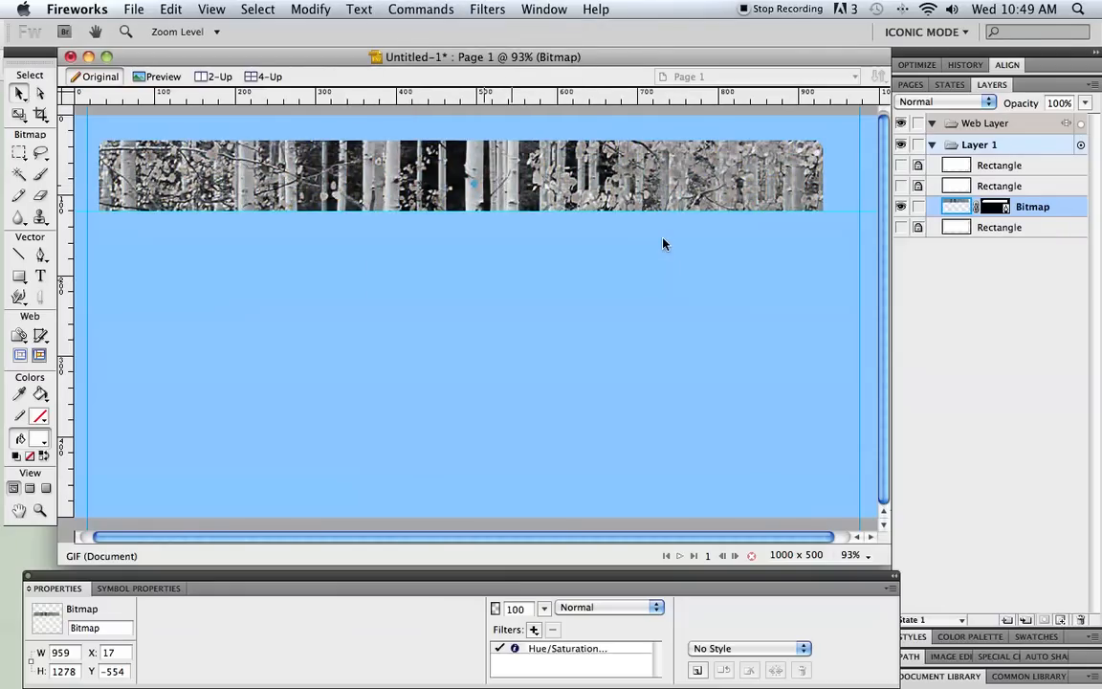